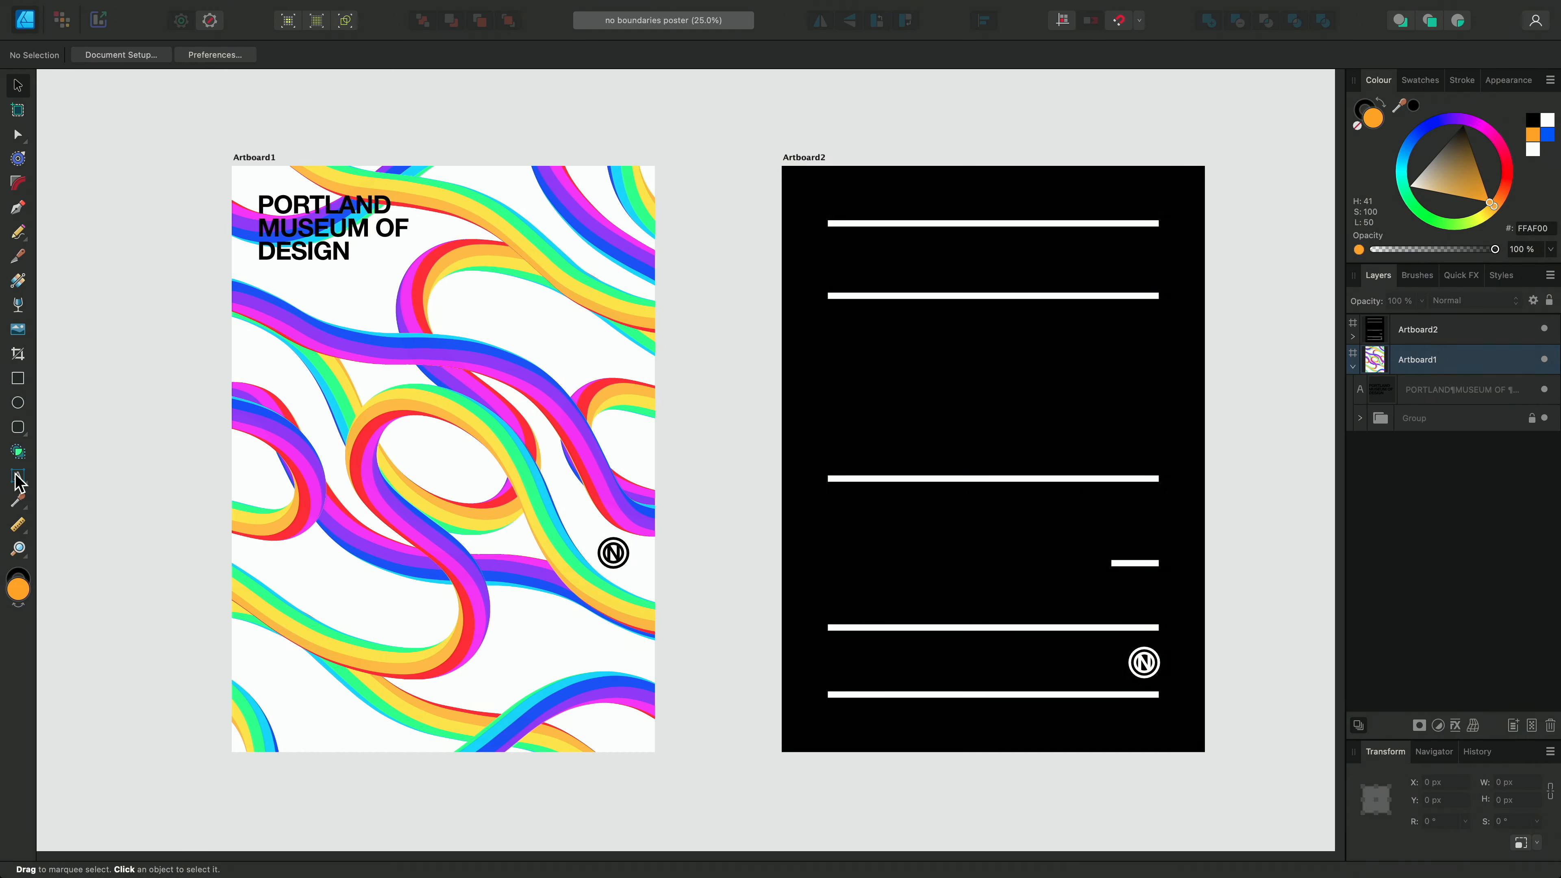
- Activate the Artistic Text tool with a black fill for the poster lettering
click(17, 476)
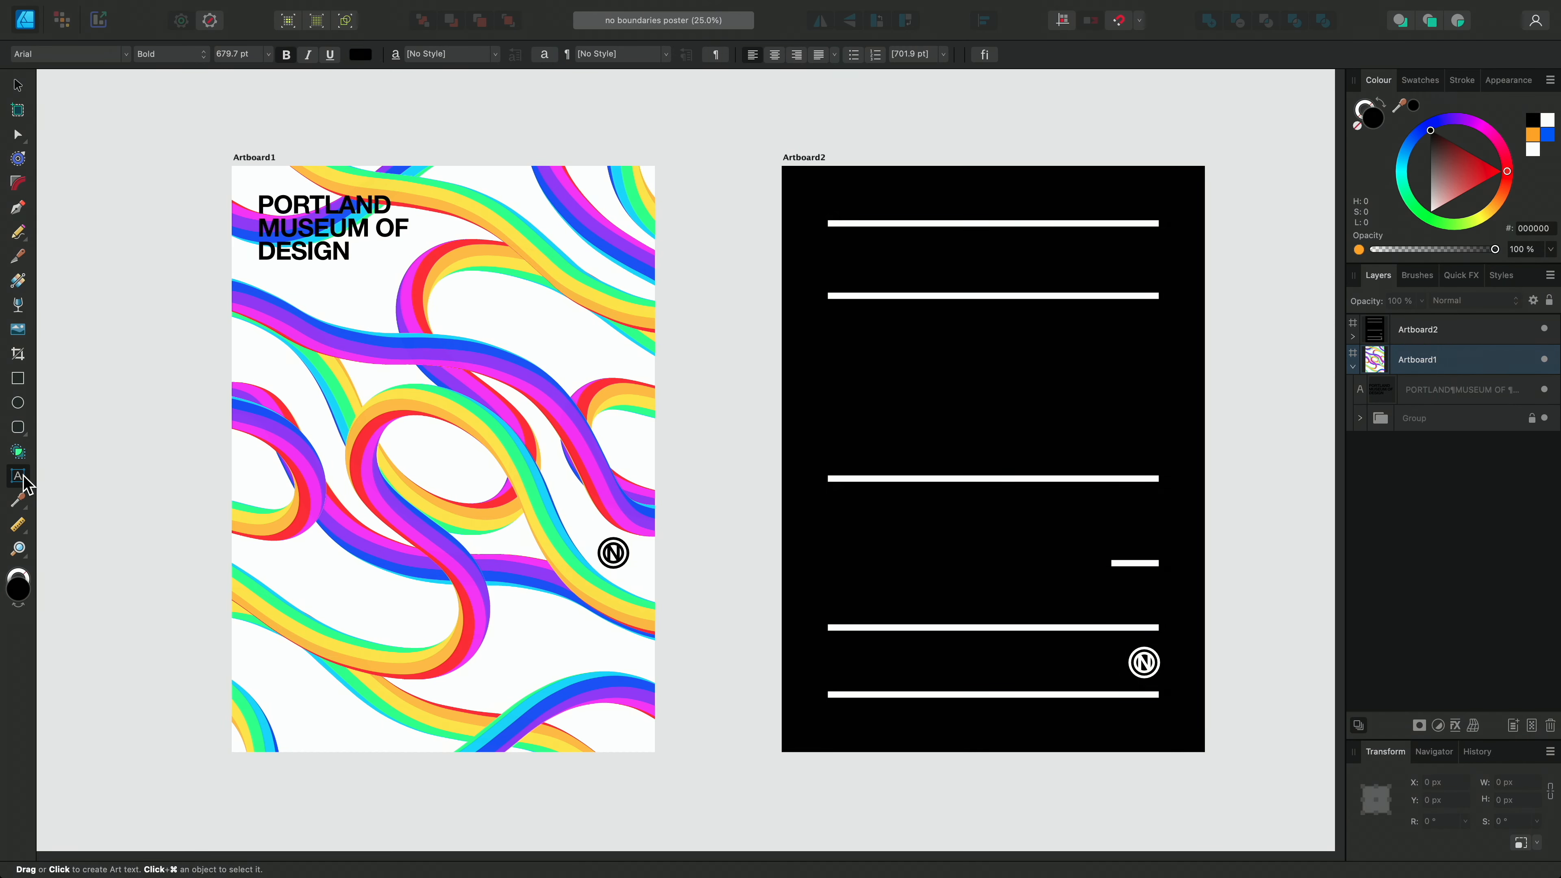
click(18, 475)
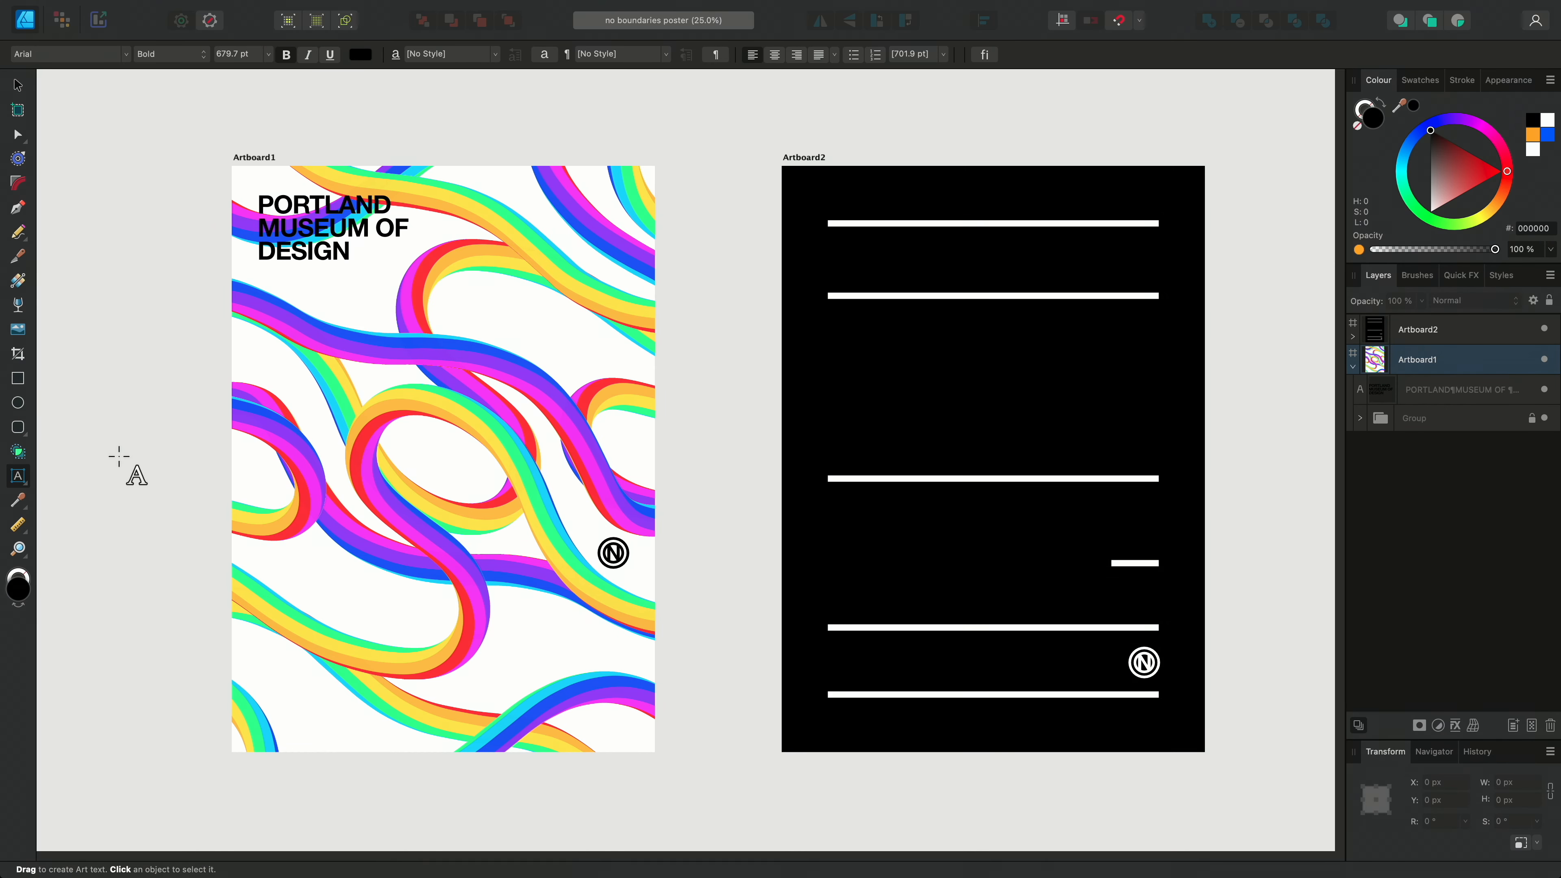
mouse_move(214, 572)
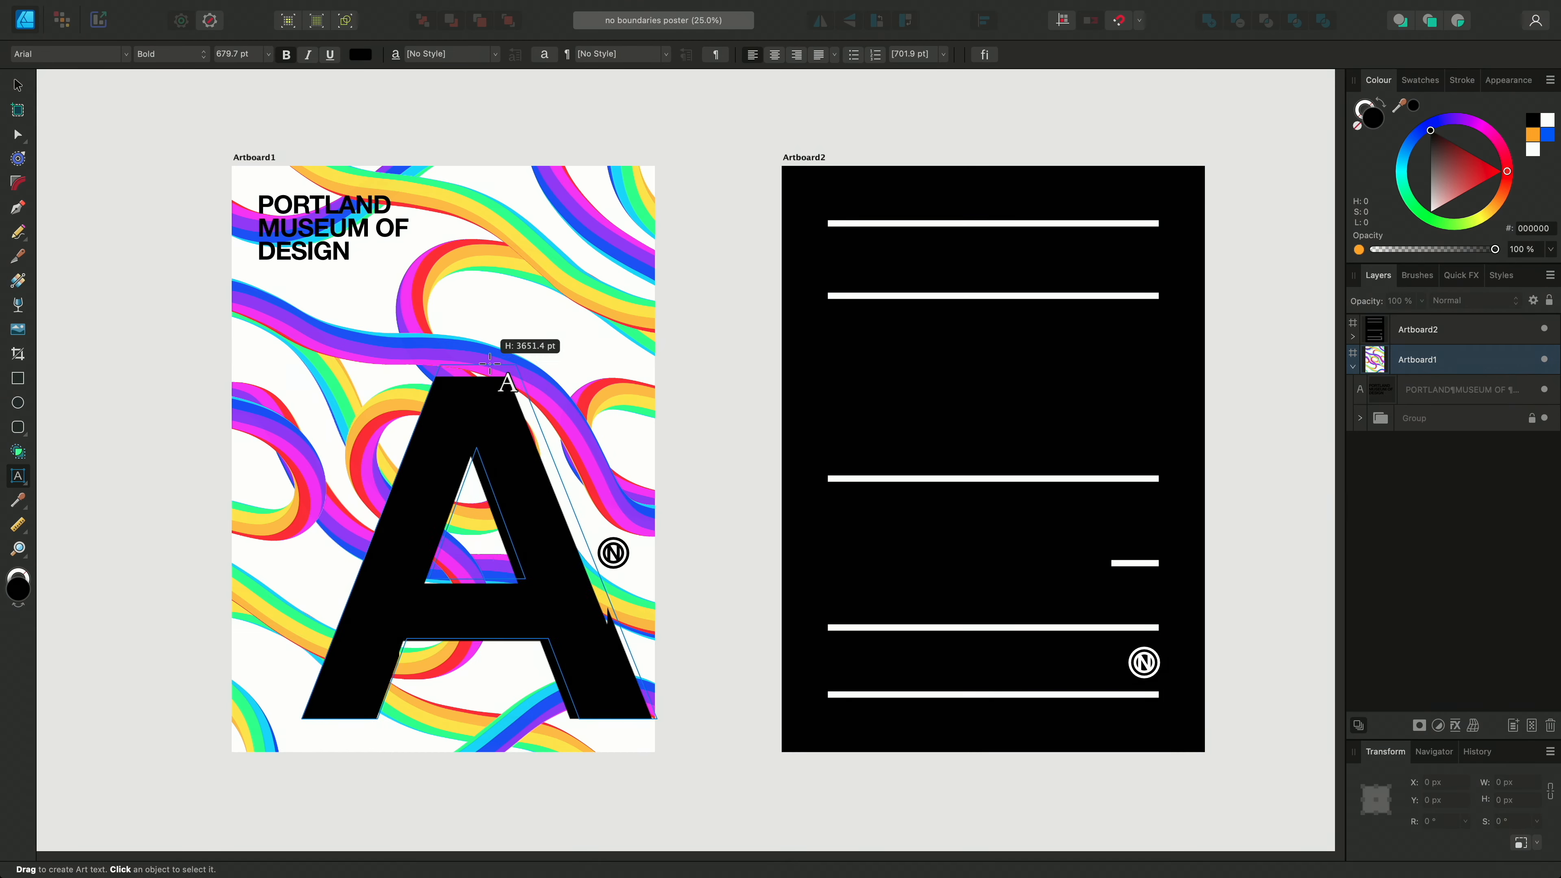
- Place a giant black Helvetica Neue Bold letter A, toggling italic on and back off
drag(488, 360, 487, 369)
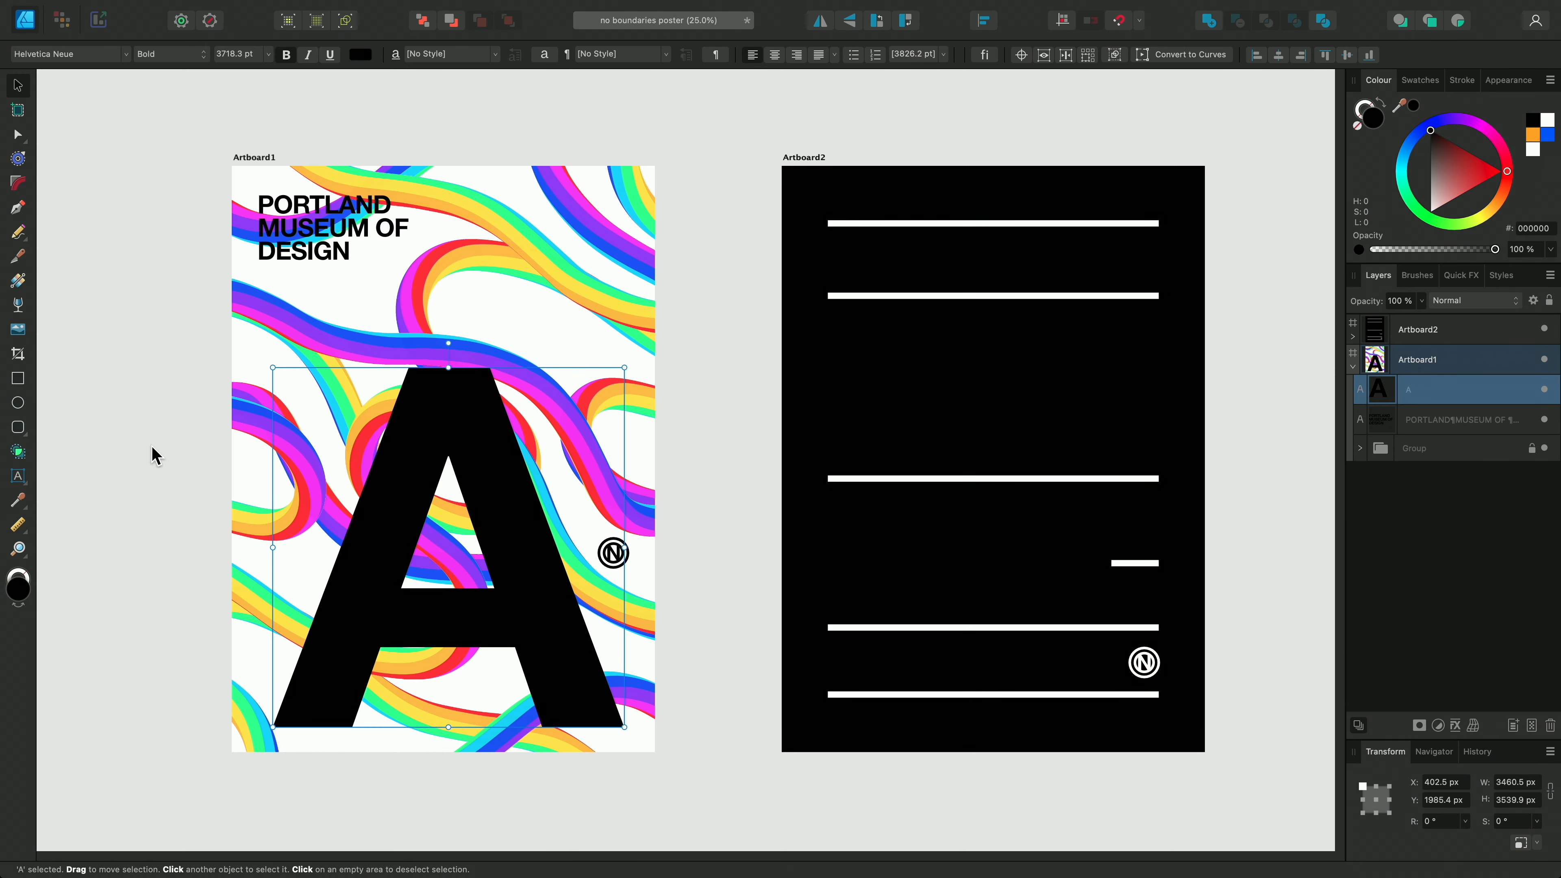
click(169, 54)
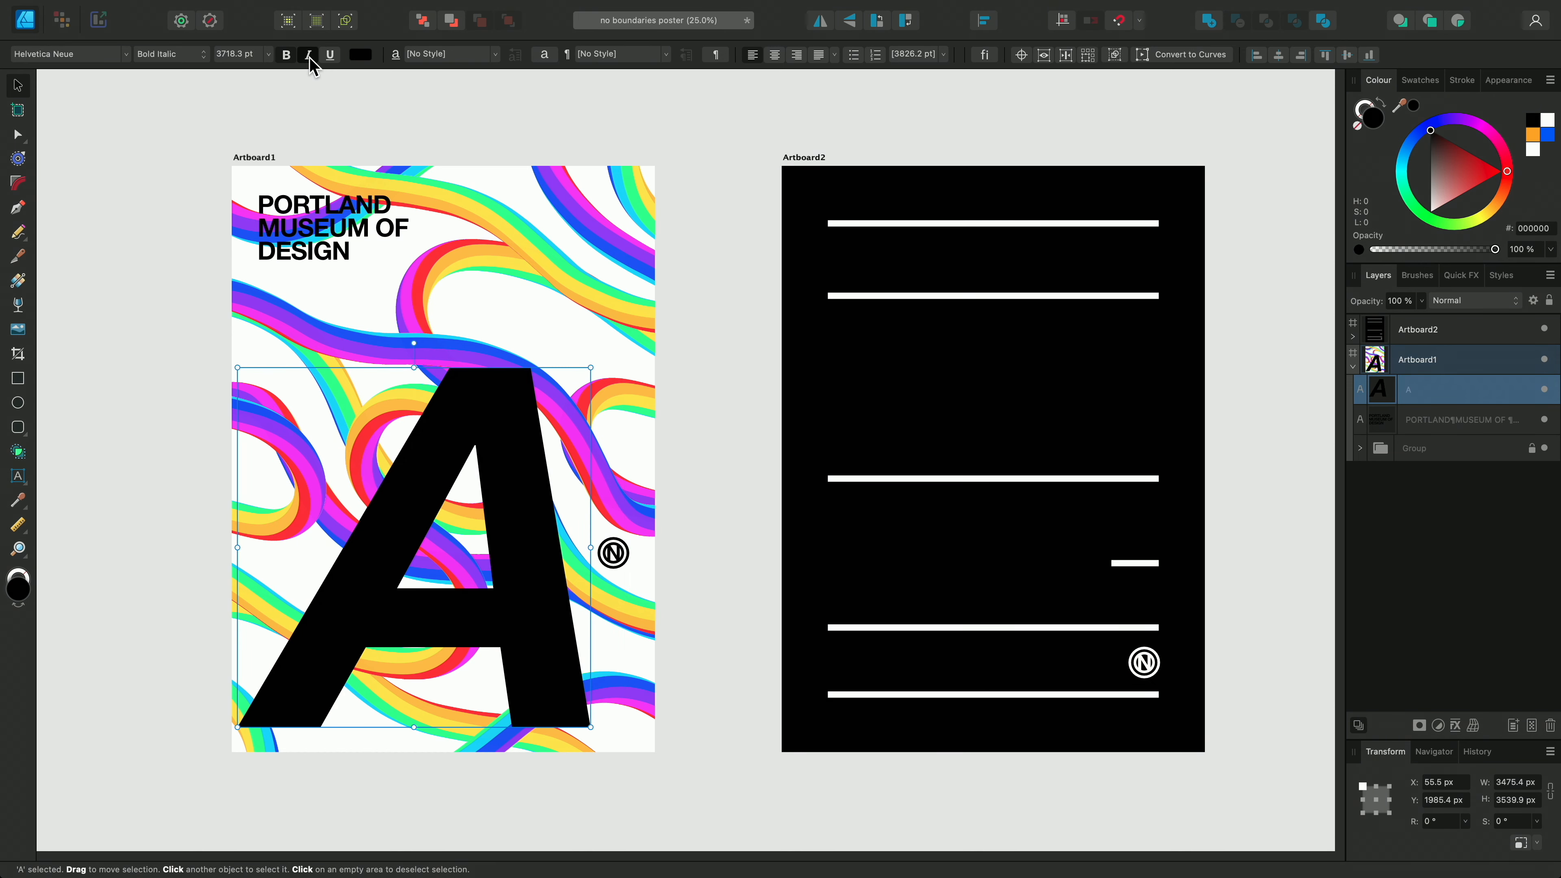
click(307, 54)
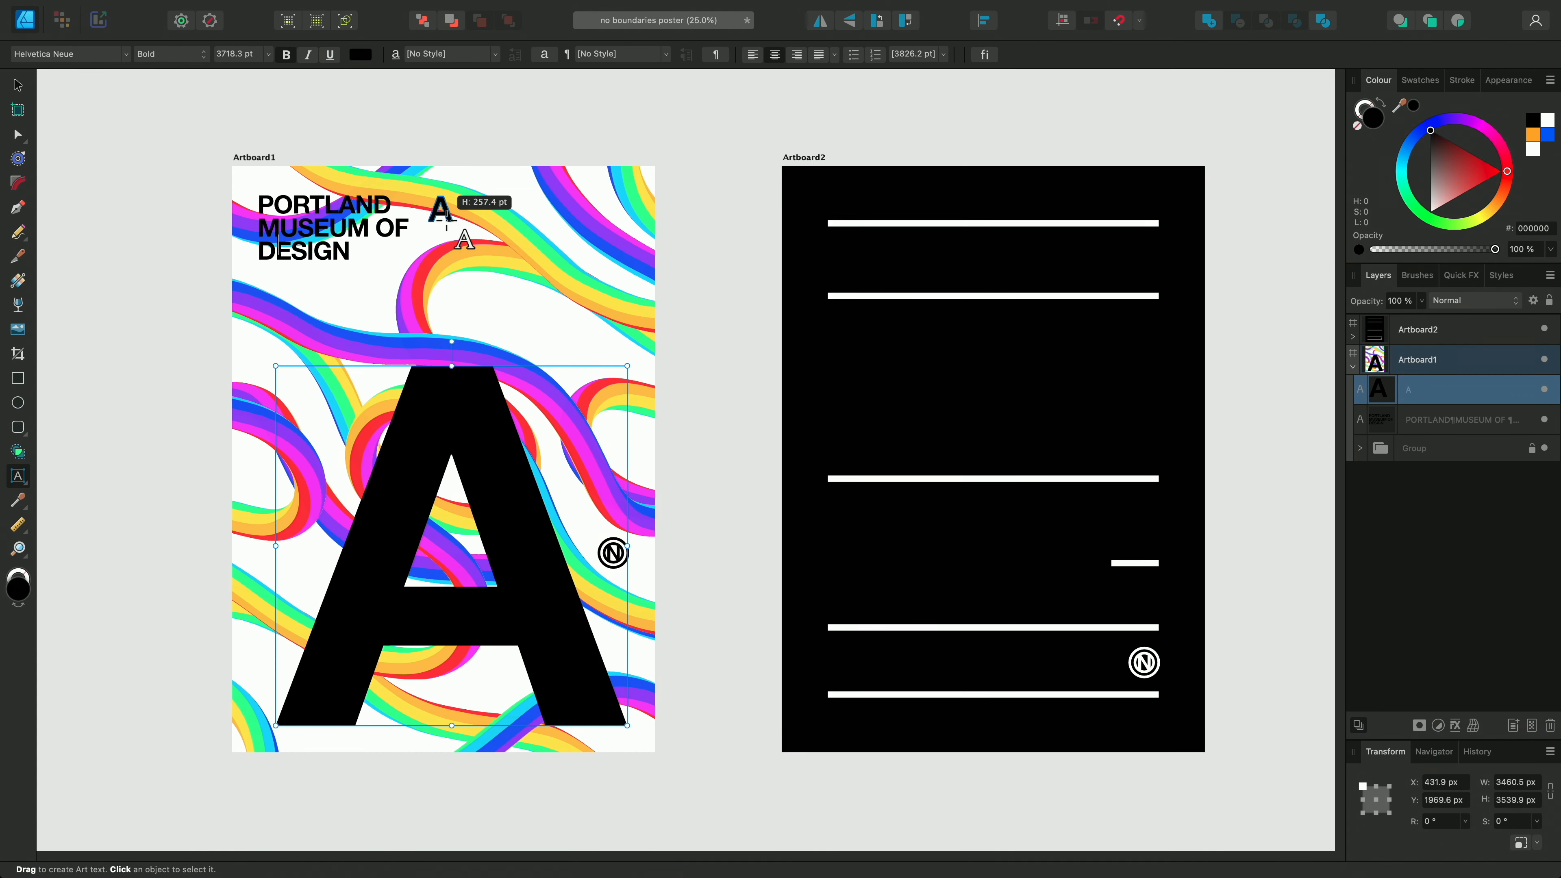
- Add art text 'NO BOUNDARIES', rotate it to vertical and place it along the left edge
text(NO)
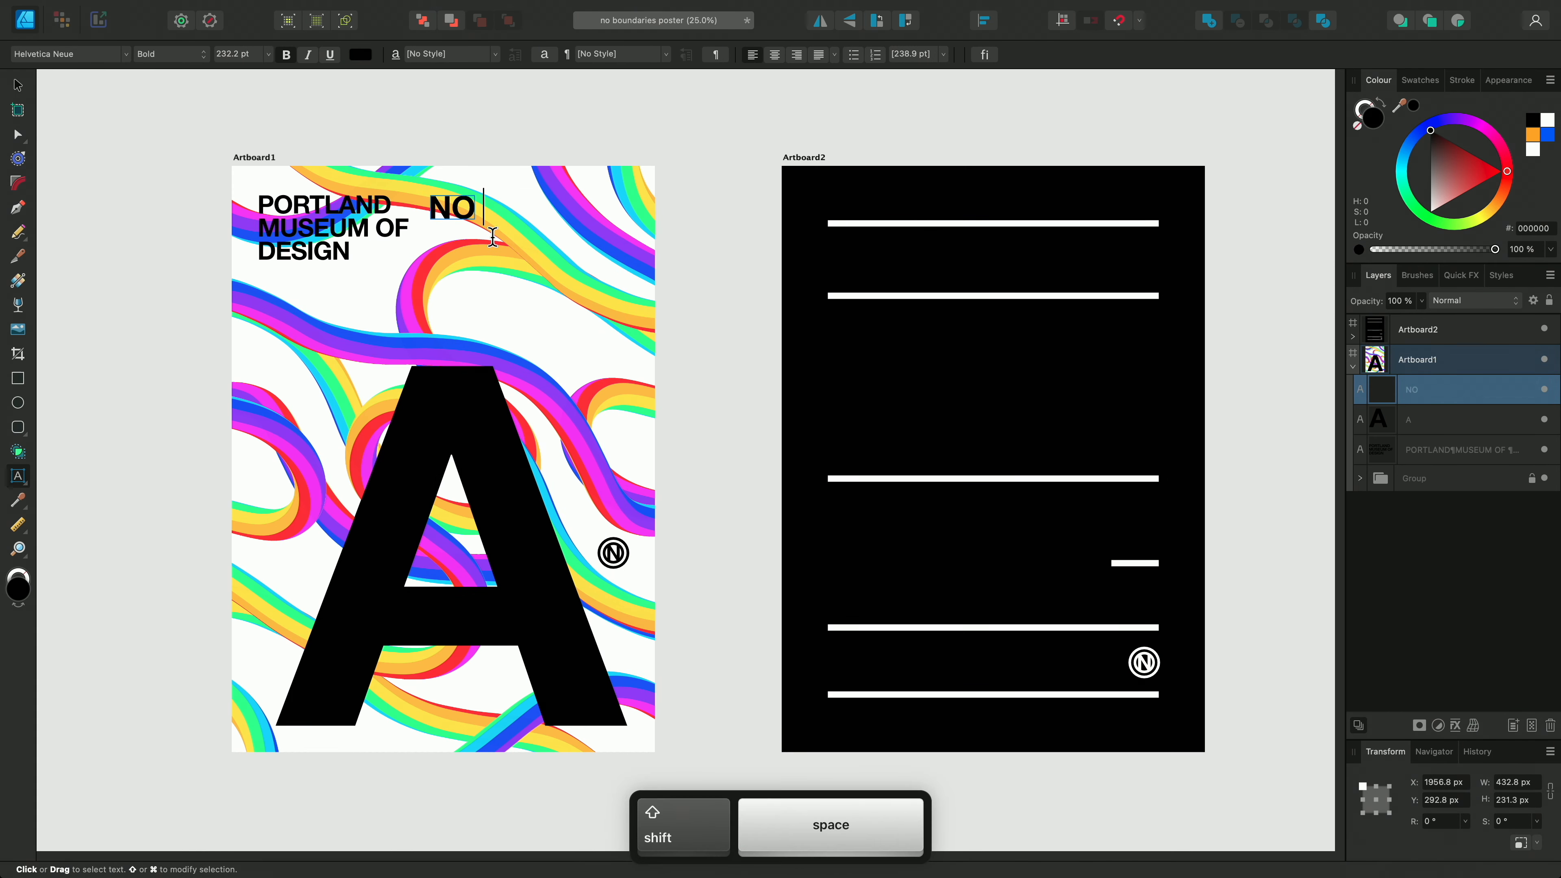
text(BOUNDARIES)
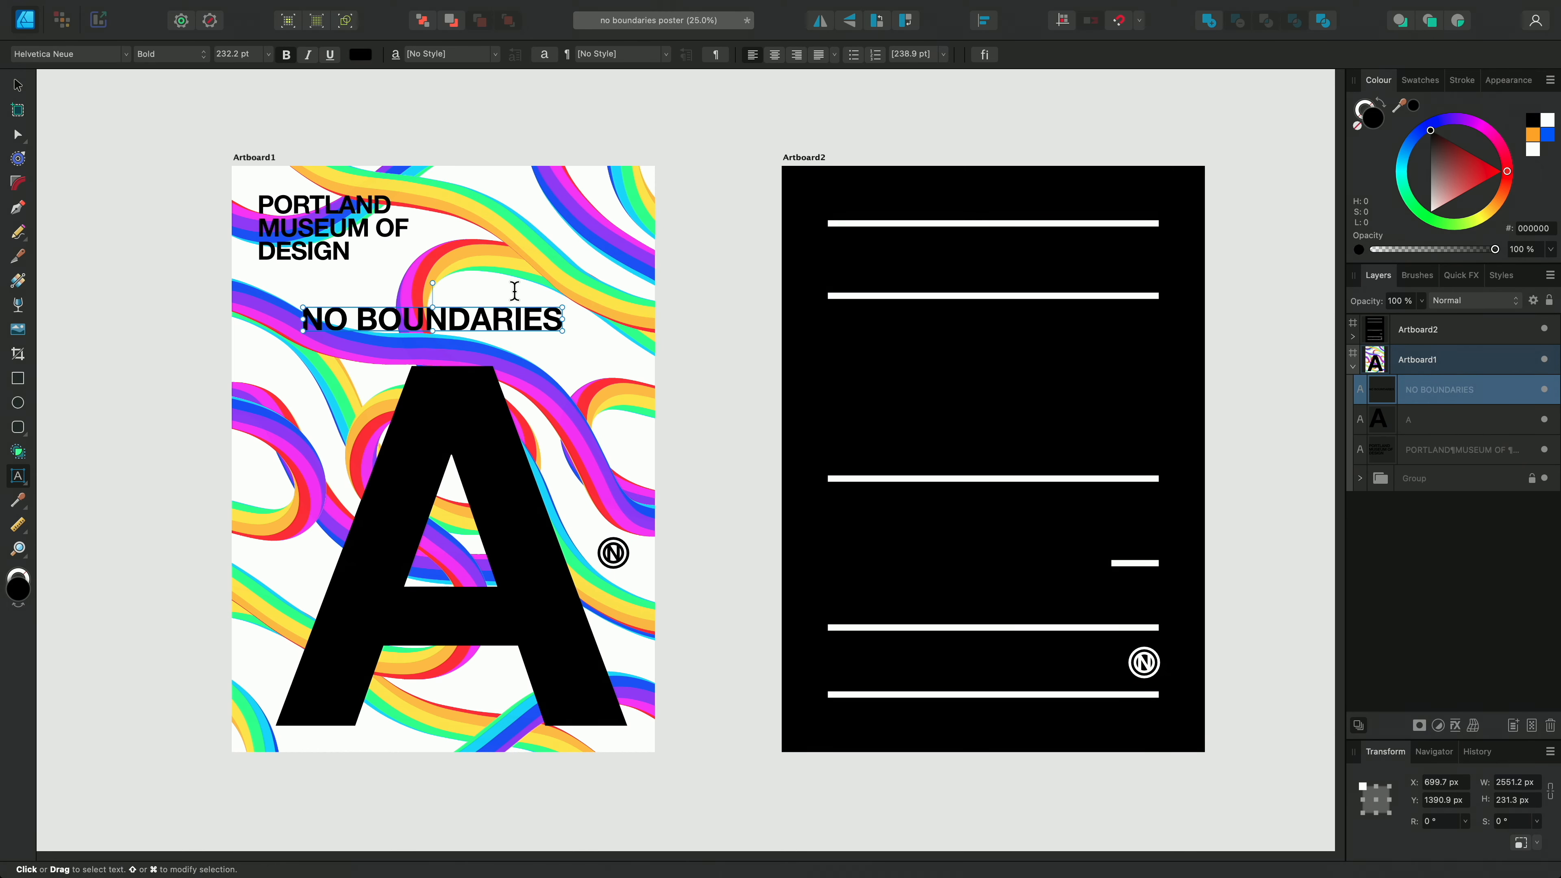
drag(563, 307, 528, 224)
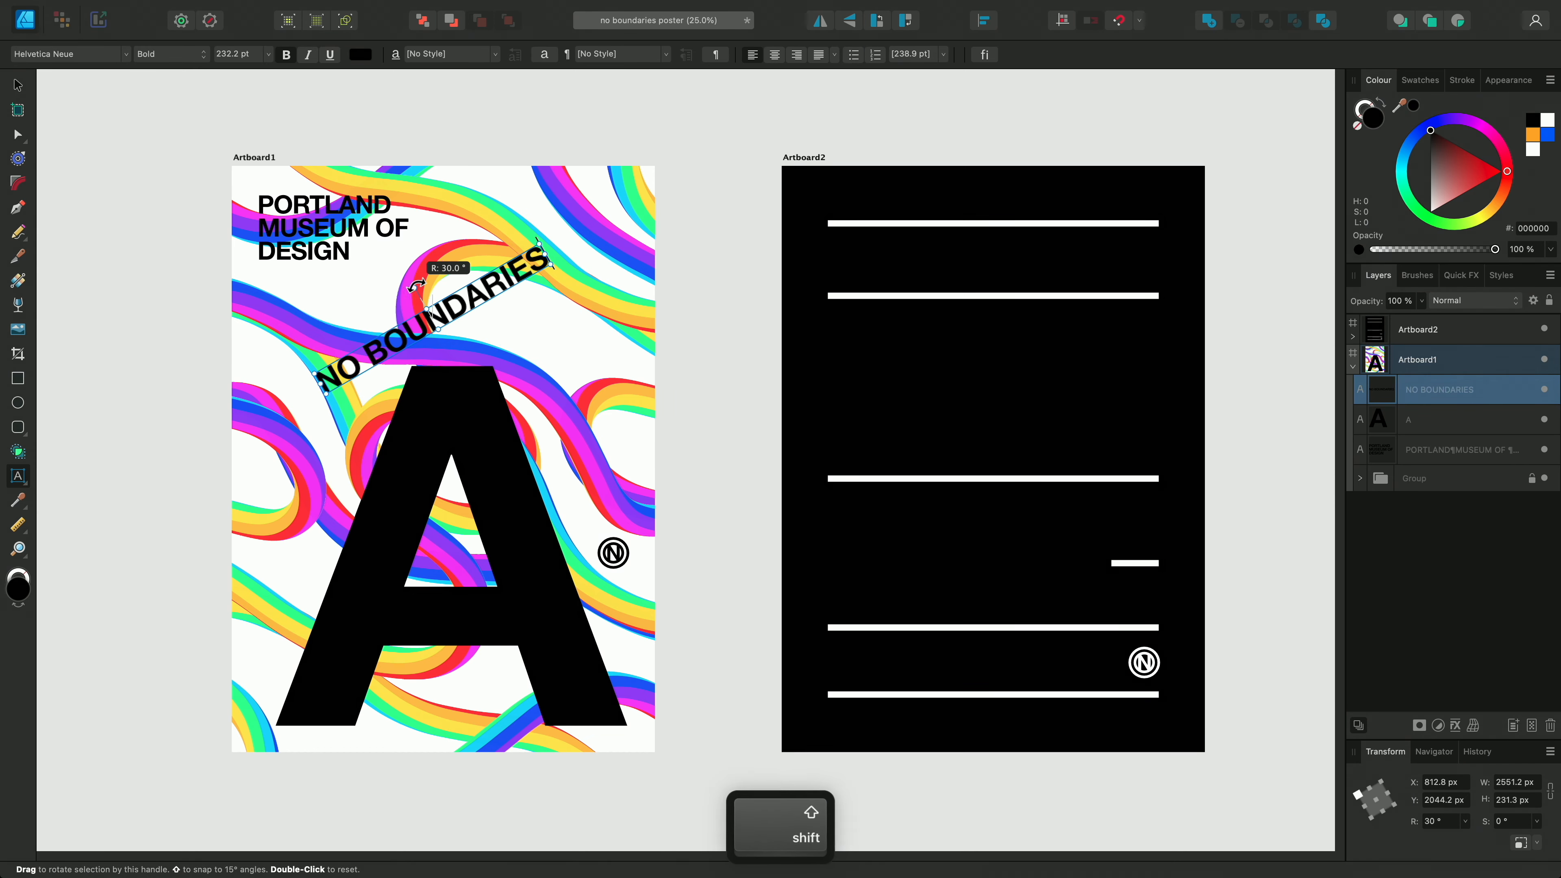
drag(537, 247, 423, 174)
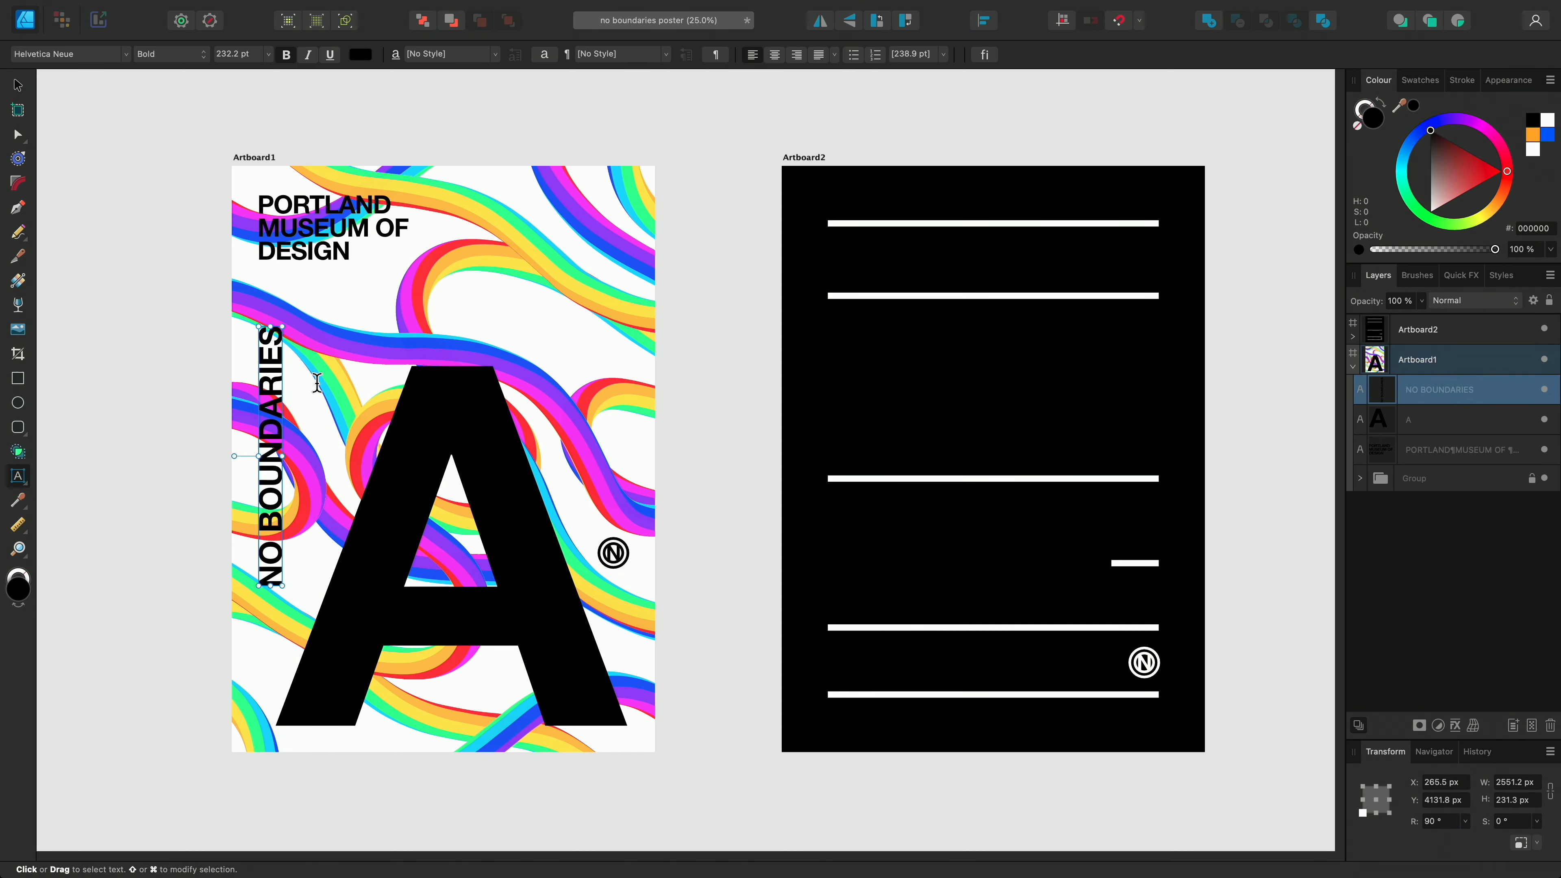
drag(269, 456, 610, 331)
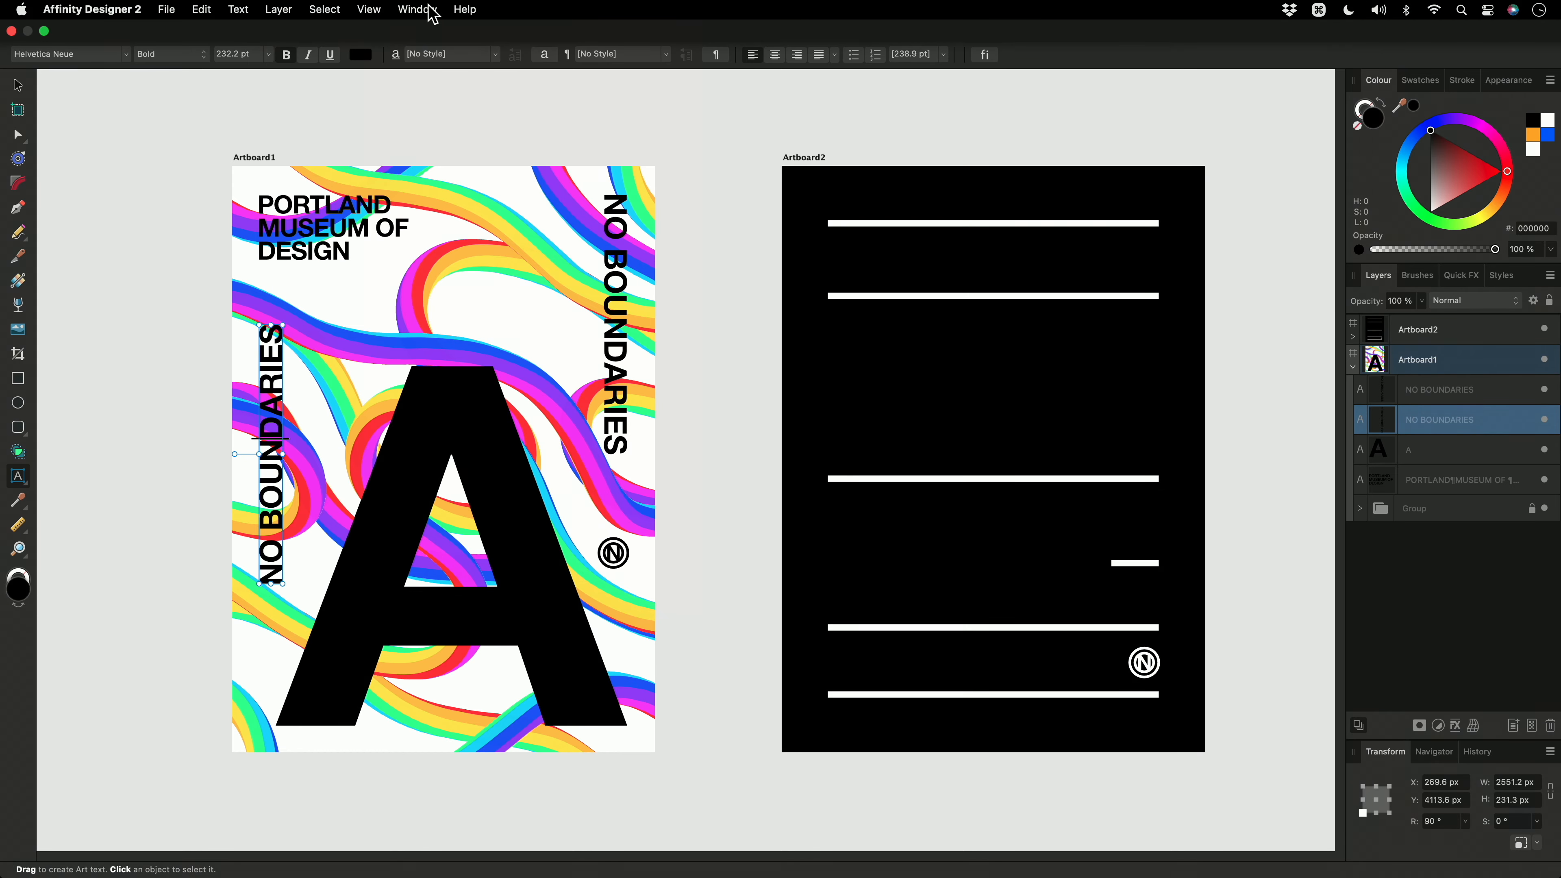
- Set both vertical NO BOUNDARIES labels to 216 pt in the Character panel
click(416, 9)
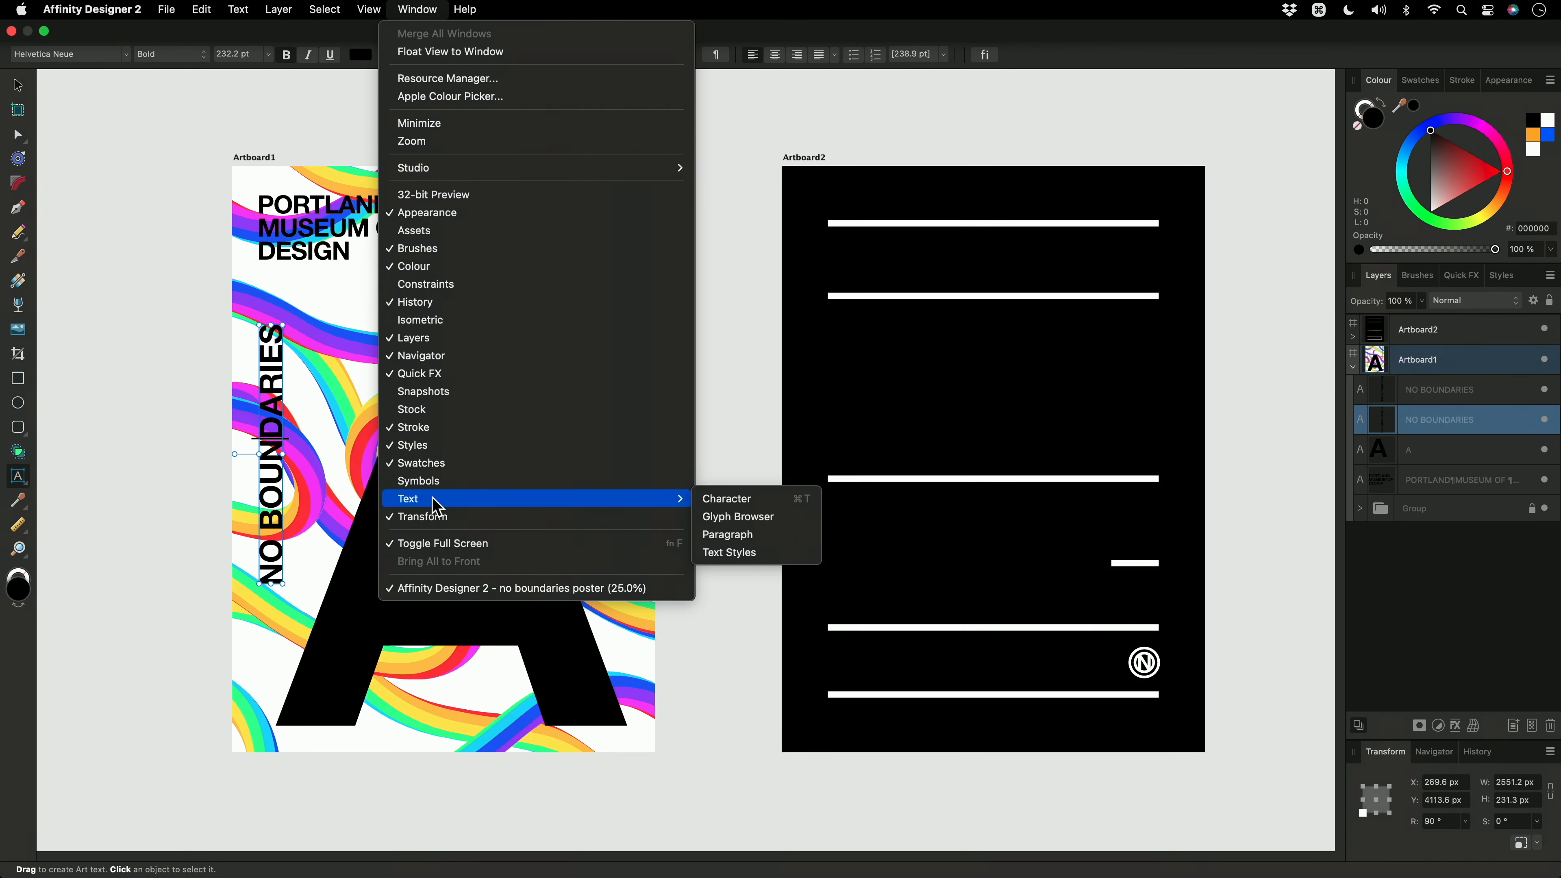
mouse_move(736, 517)
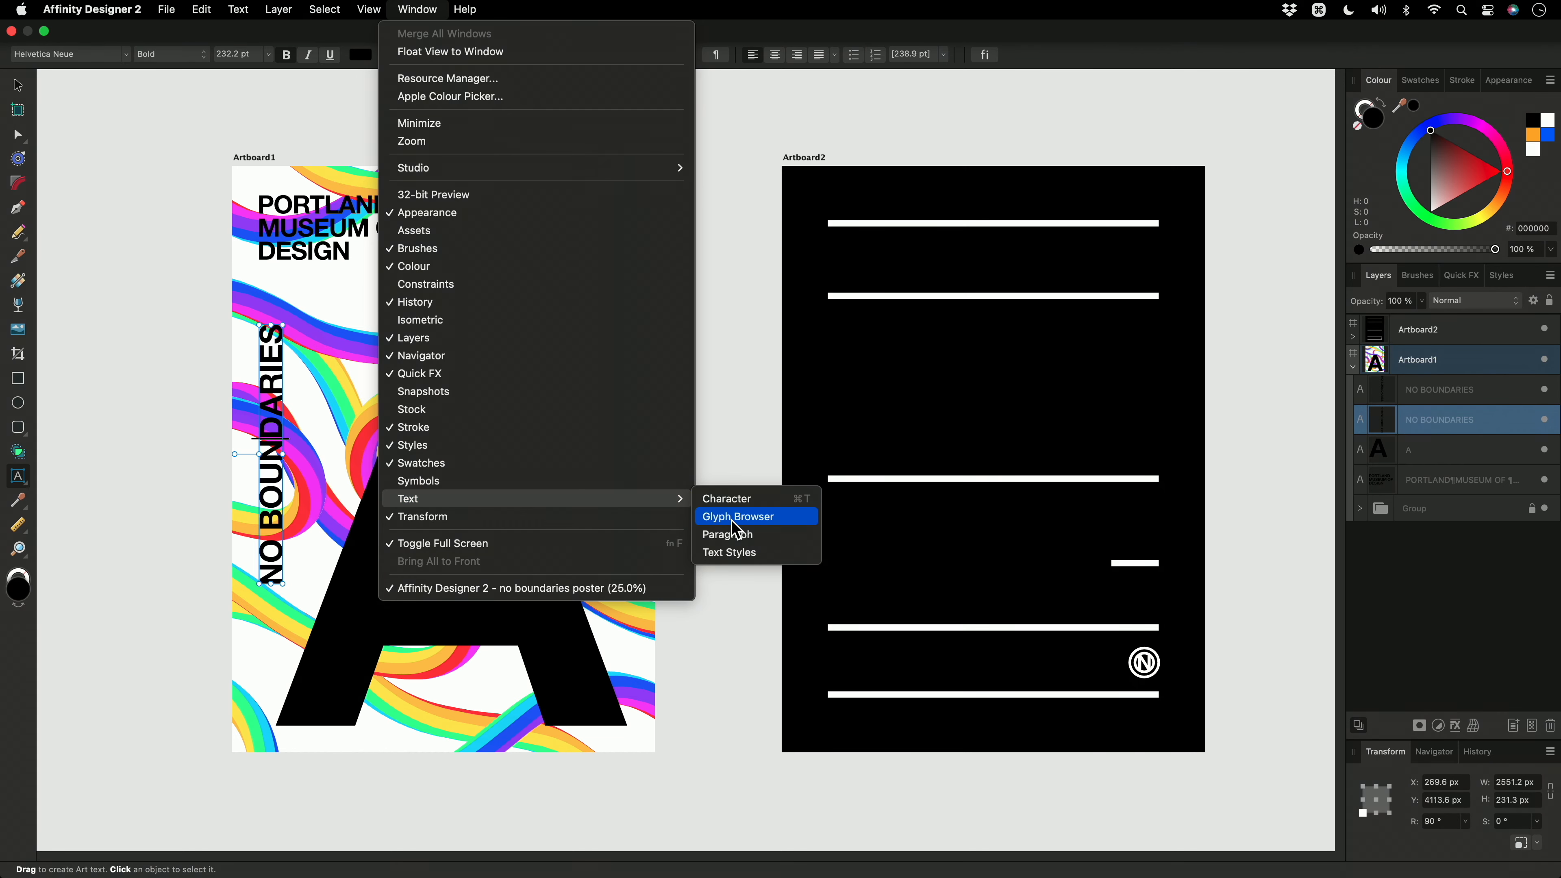
mouse_move(742, 523)
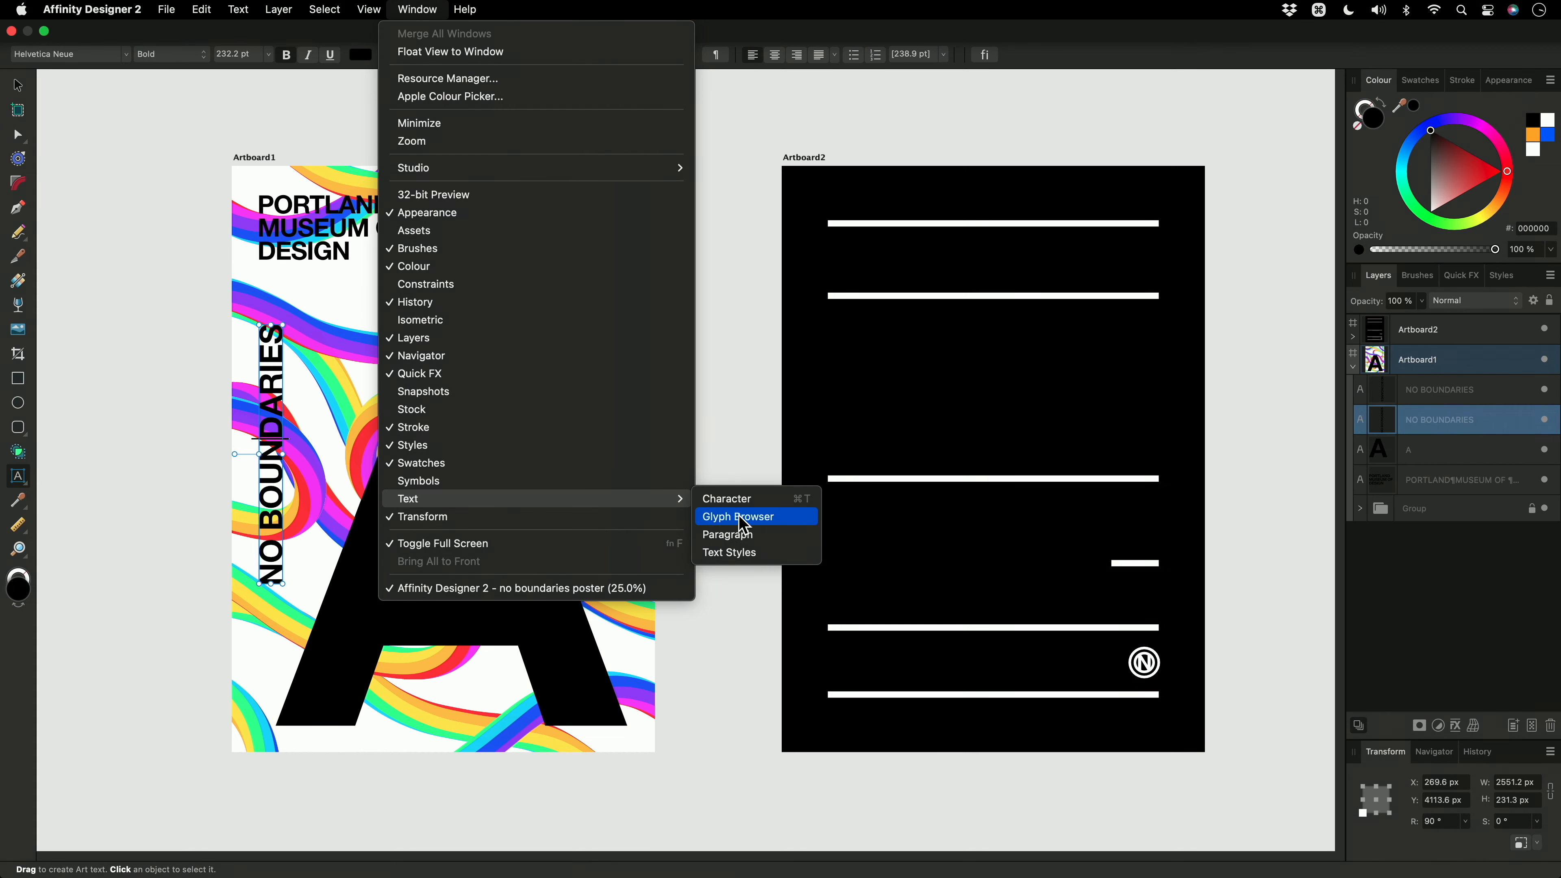
click(728, 498)
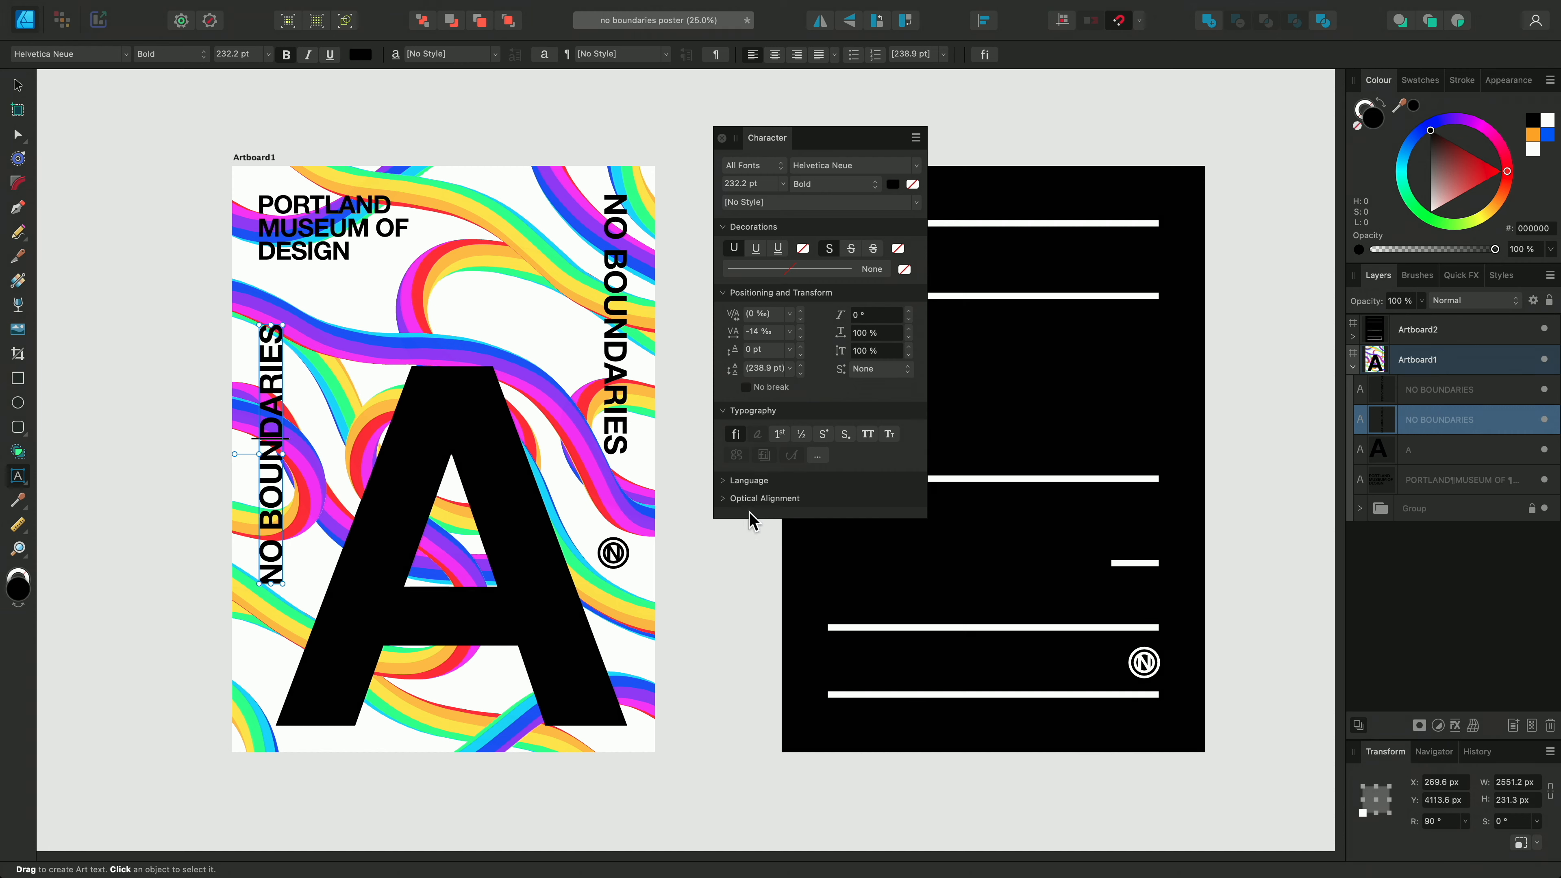
mouse_move(829, 145)
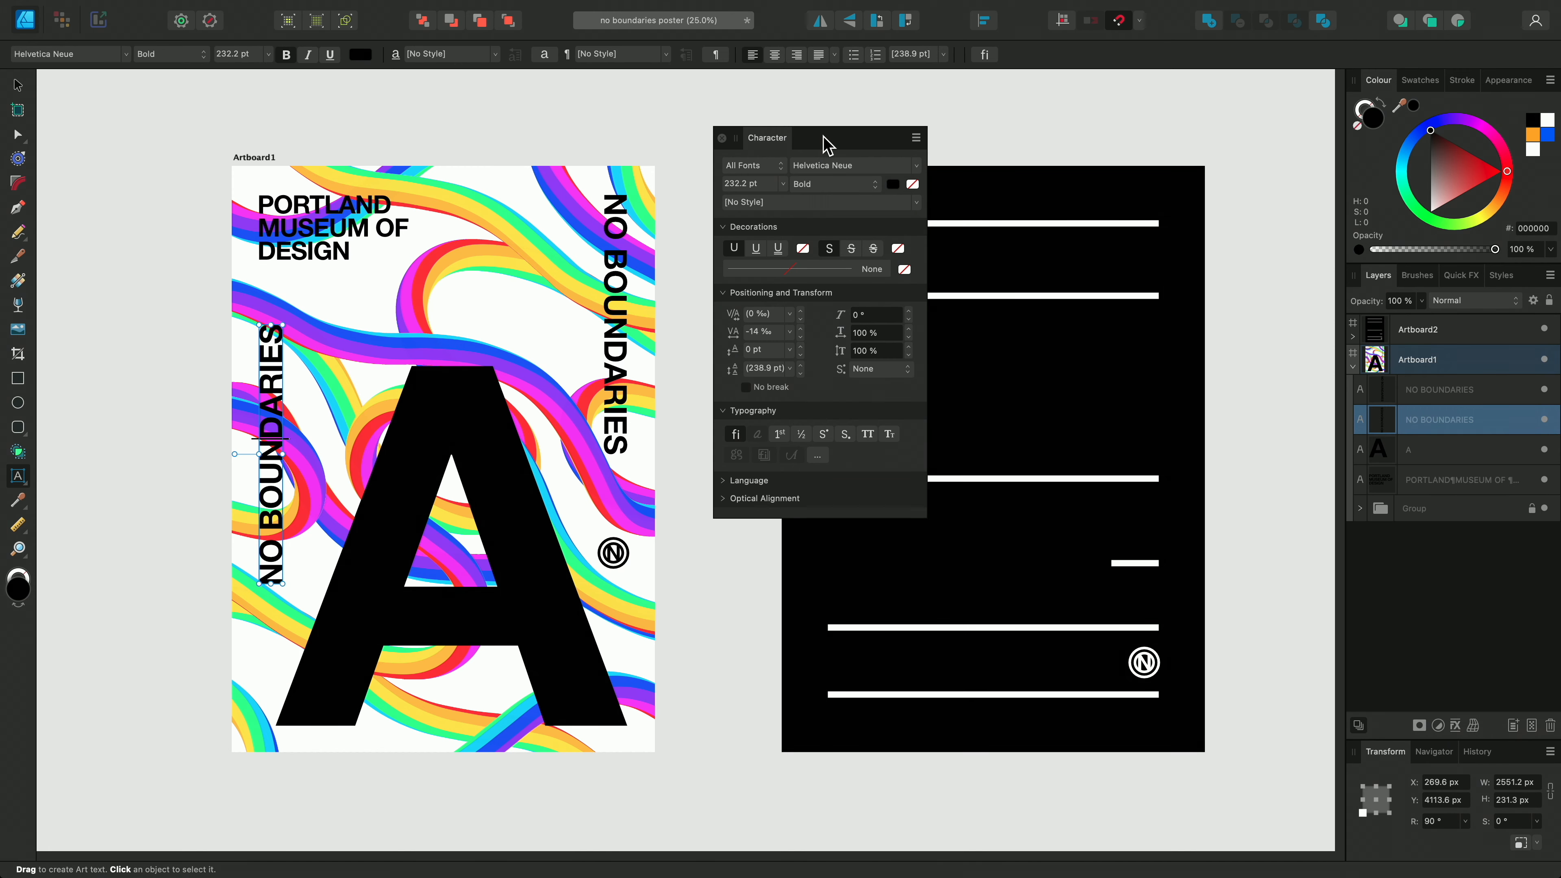
click(271, 448)
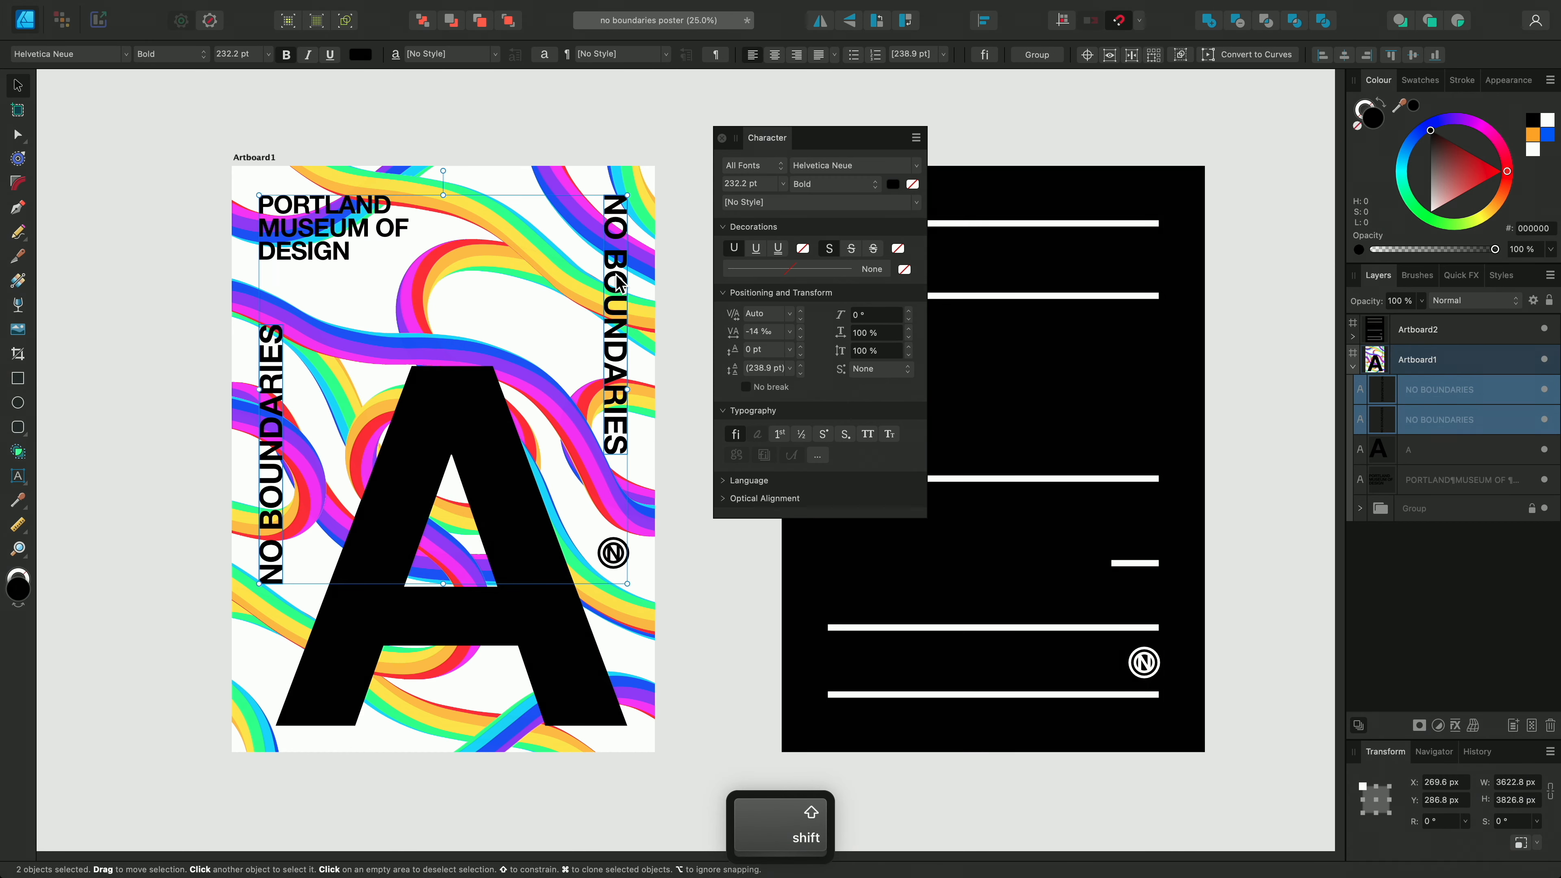
key(cmd+shift+.)
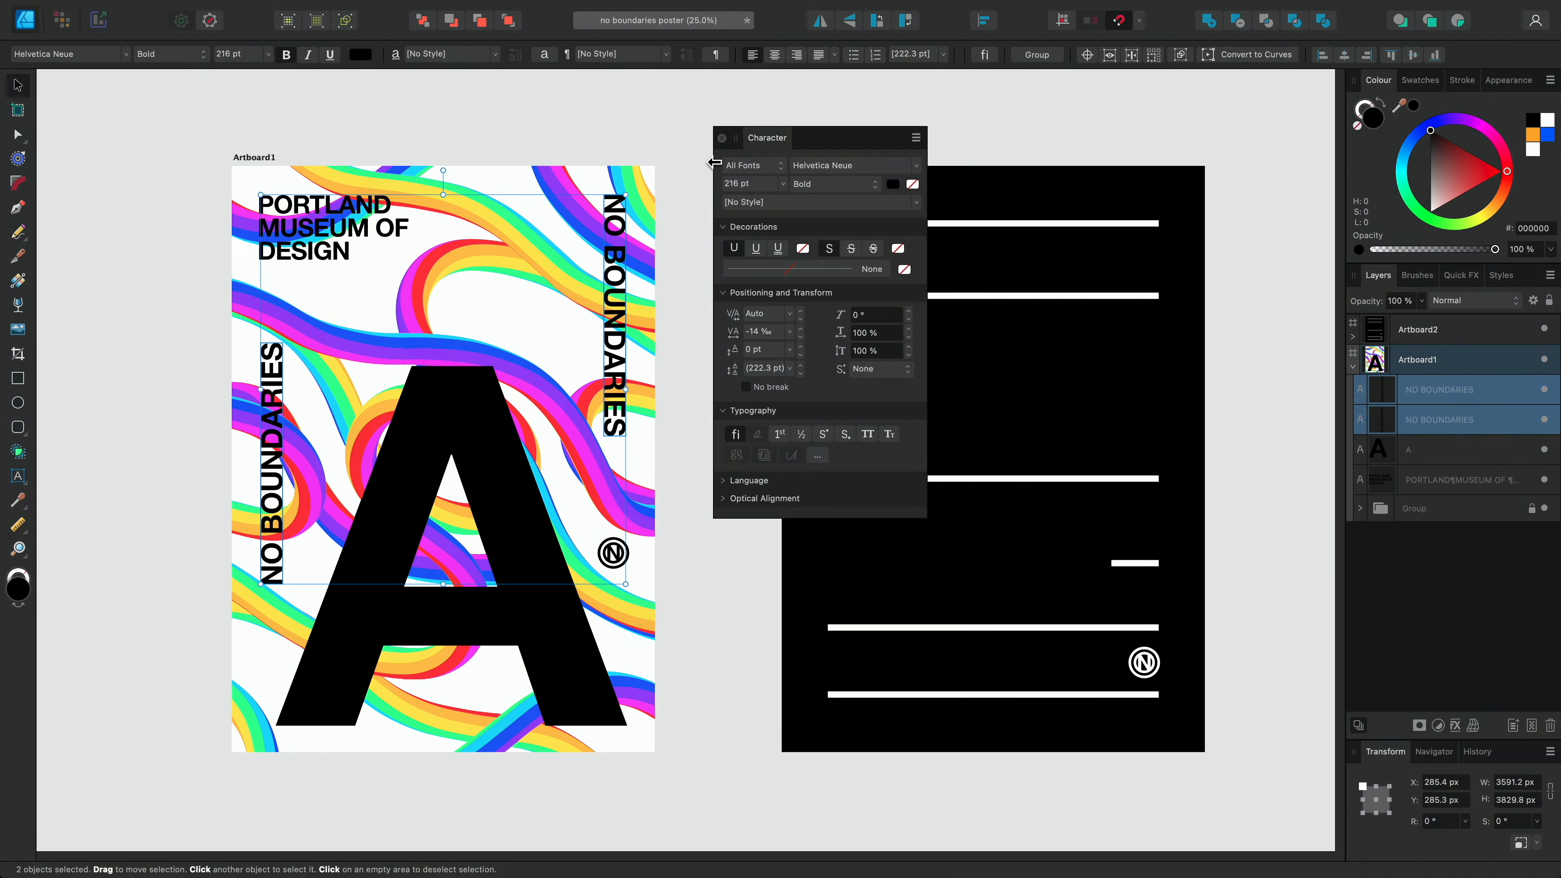
click(722, 138)
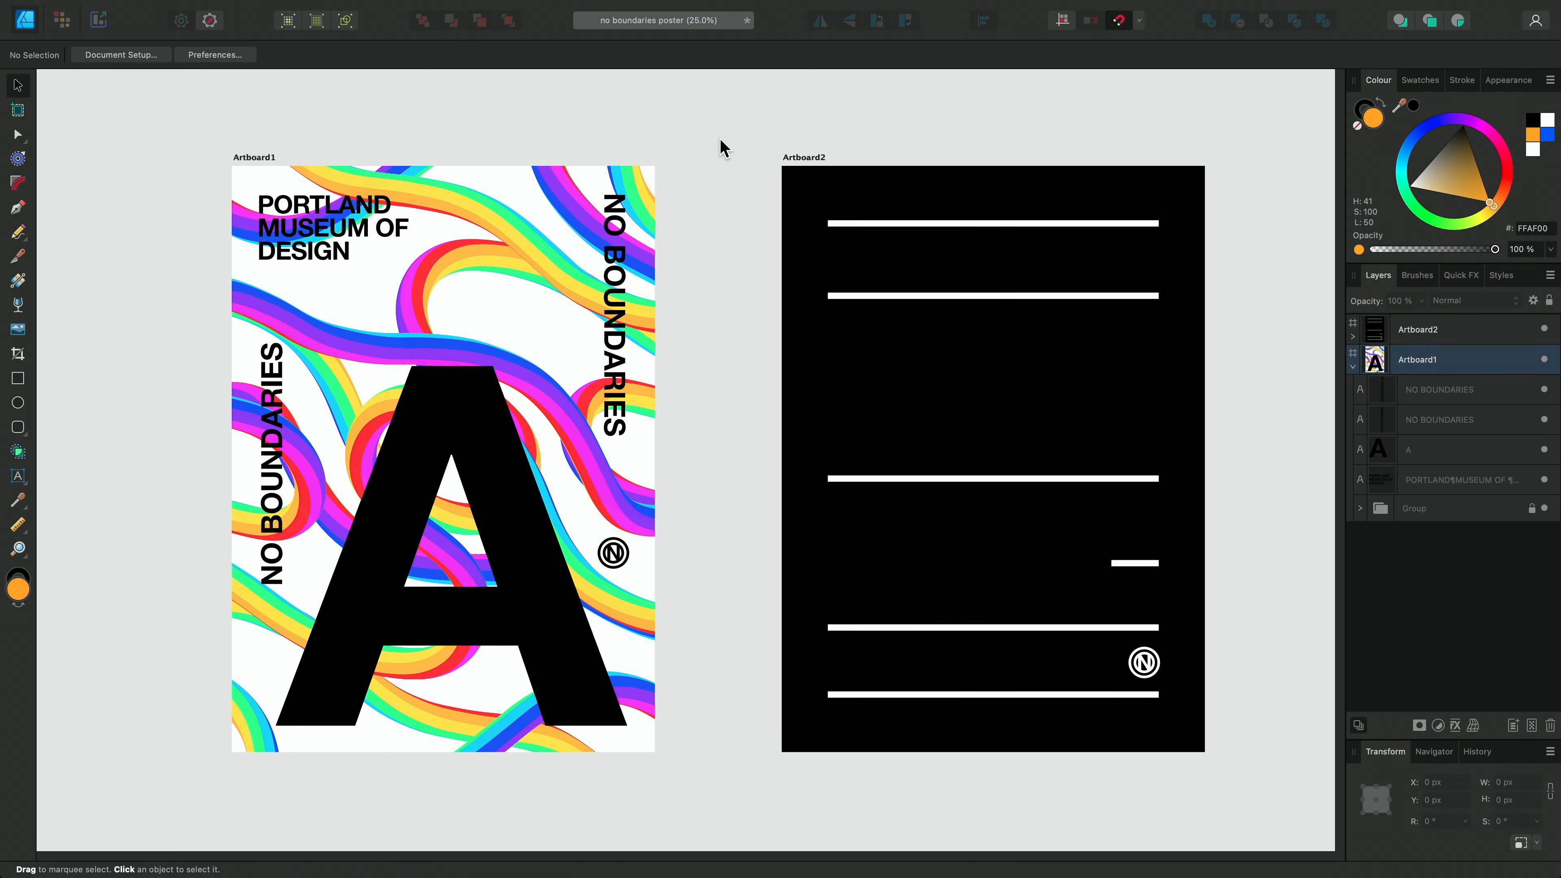
mouse_move(496, 439)
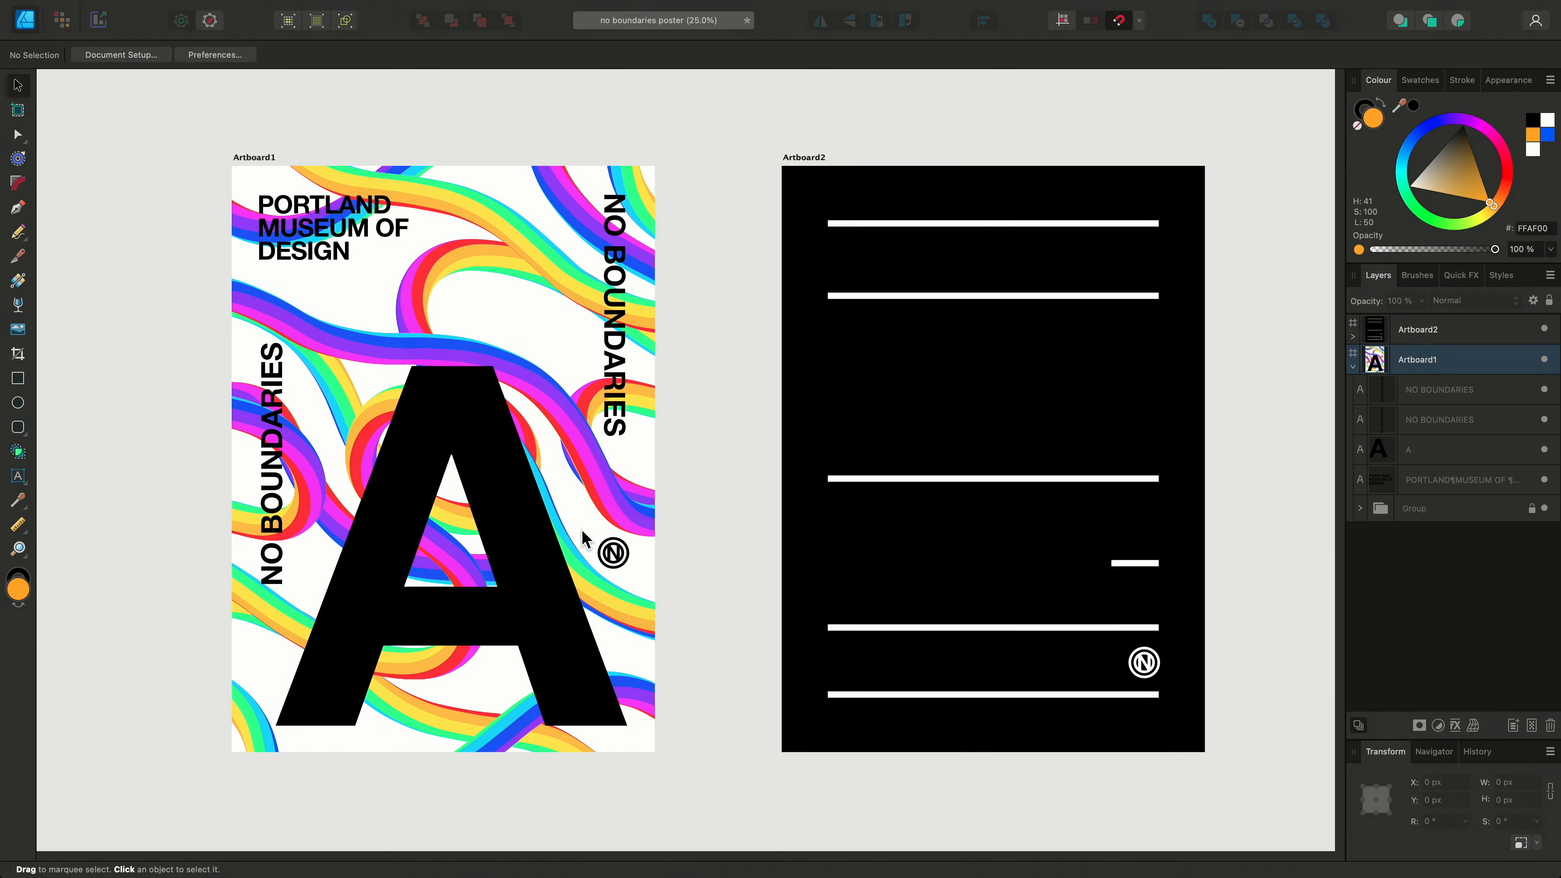
- Select the giant letter A and lower its layer opacity to 80%
click(452, 547)
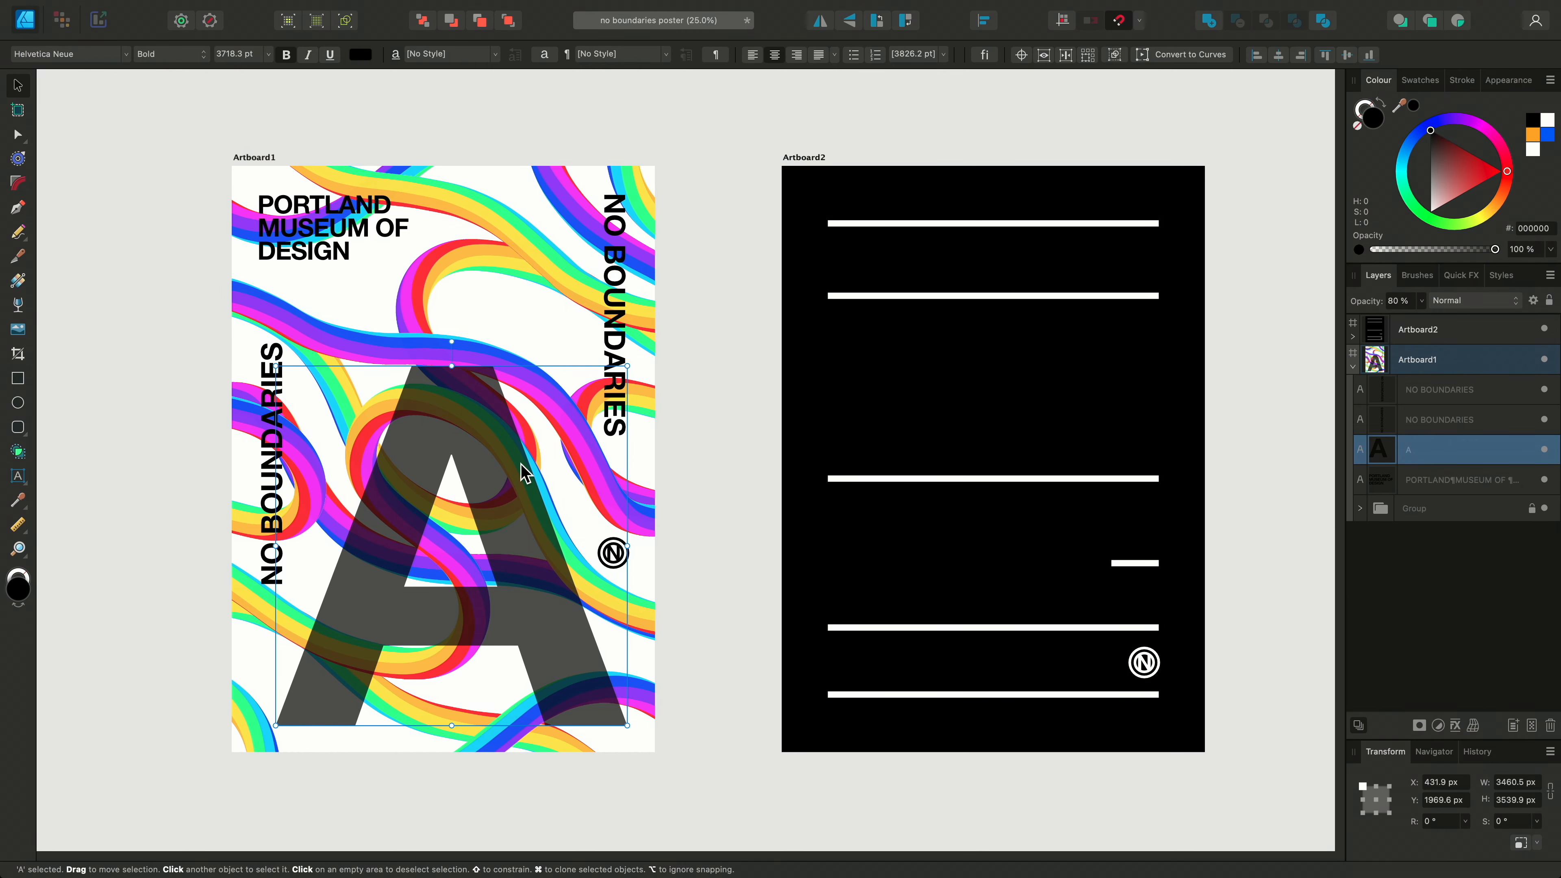
mouse_move(471, 622)
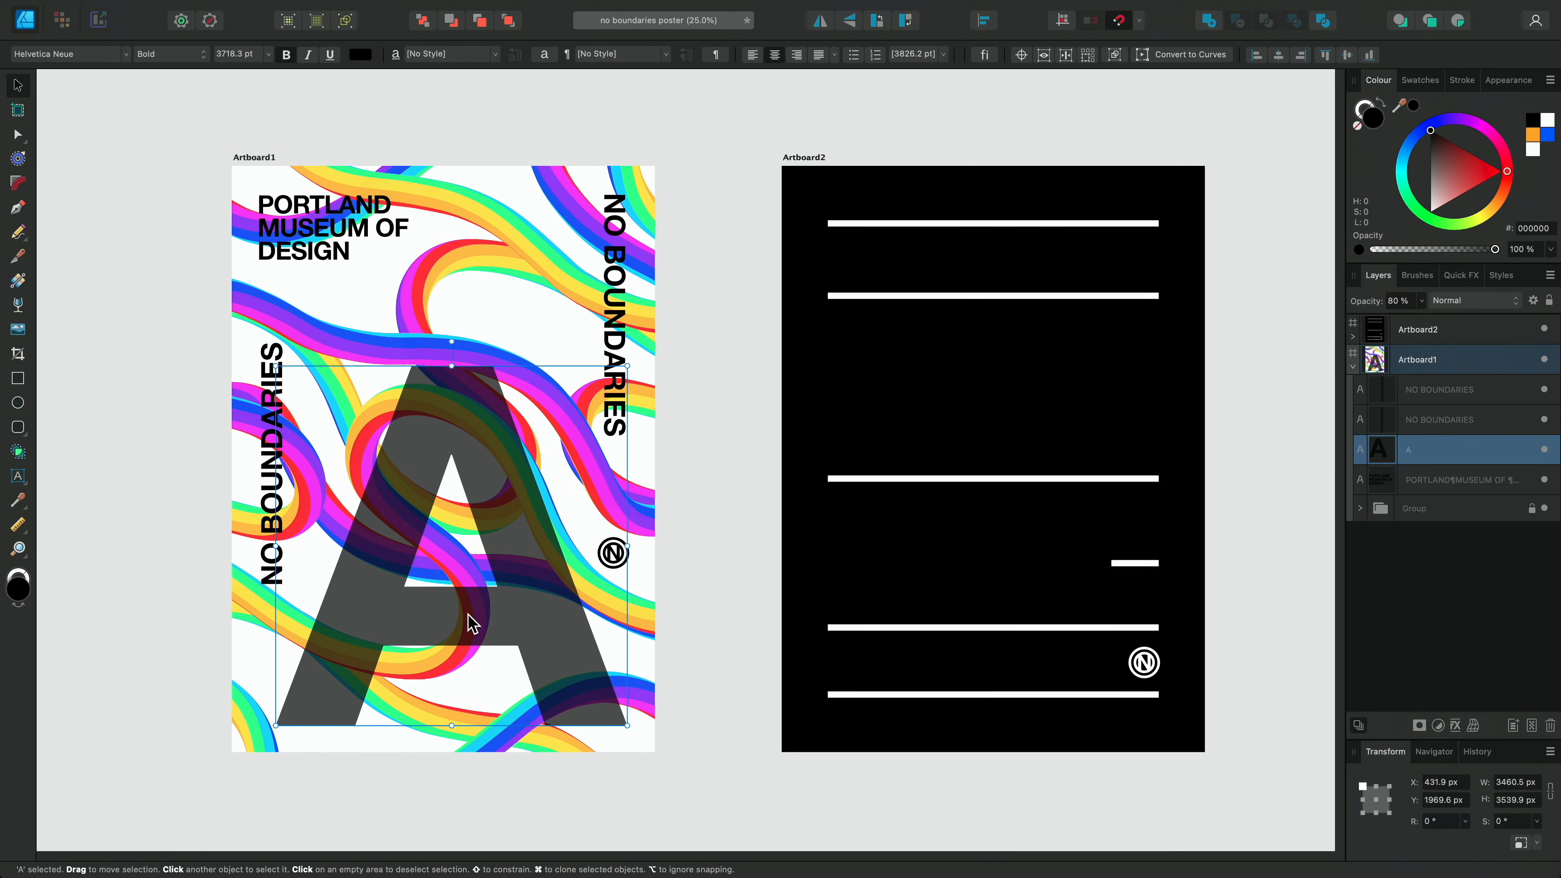
click(17, 207)
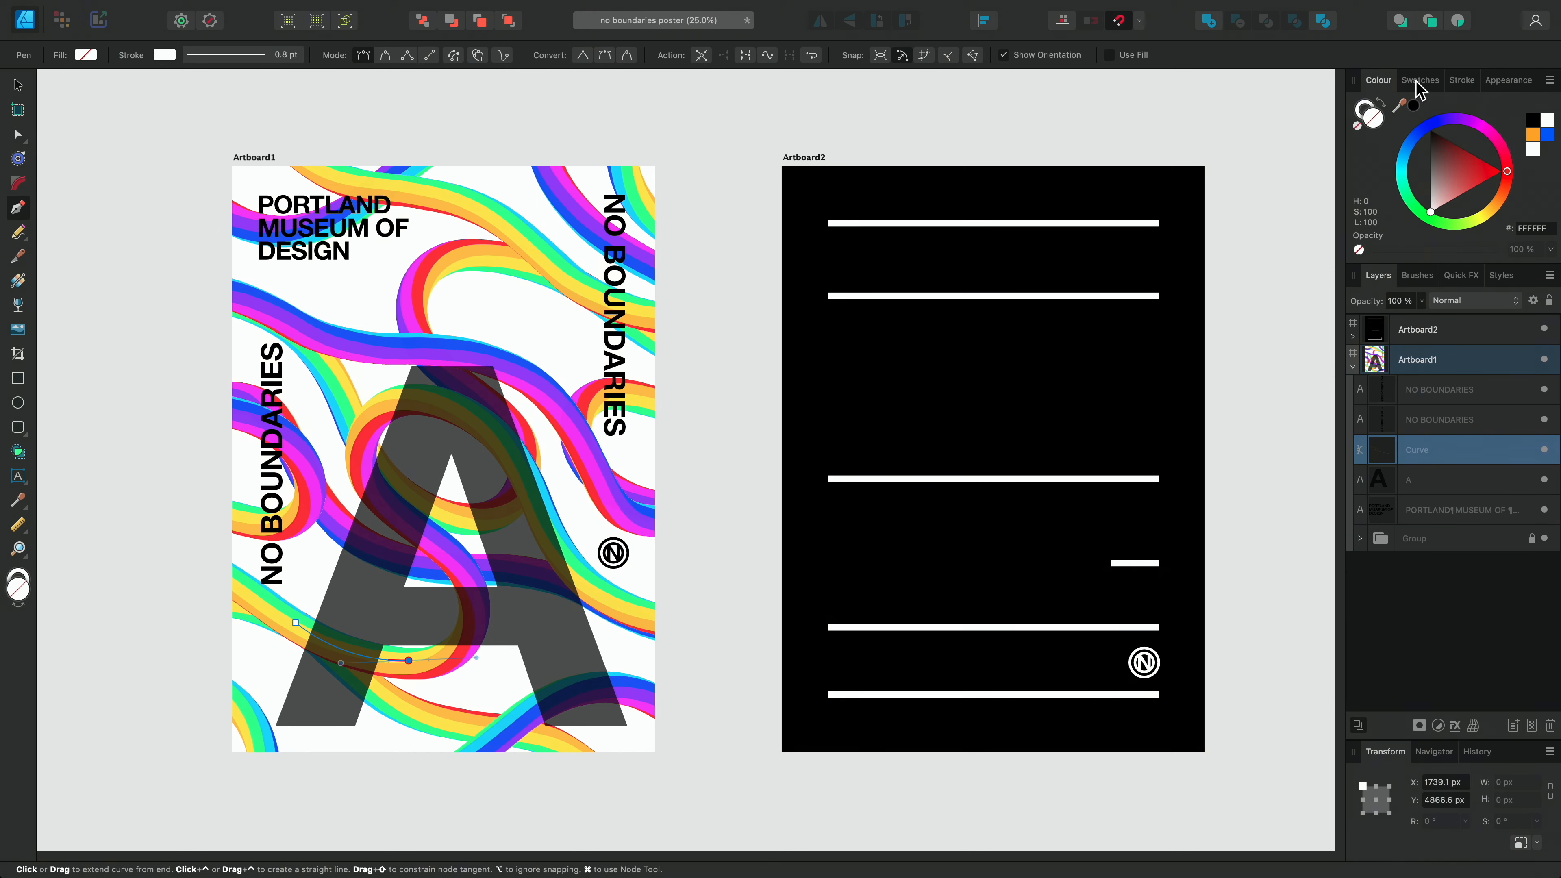
- Give the pen curve a 230 pt Erase-mode stroke and nest it inside the letter A
click(1460, 81)
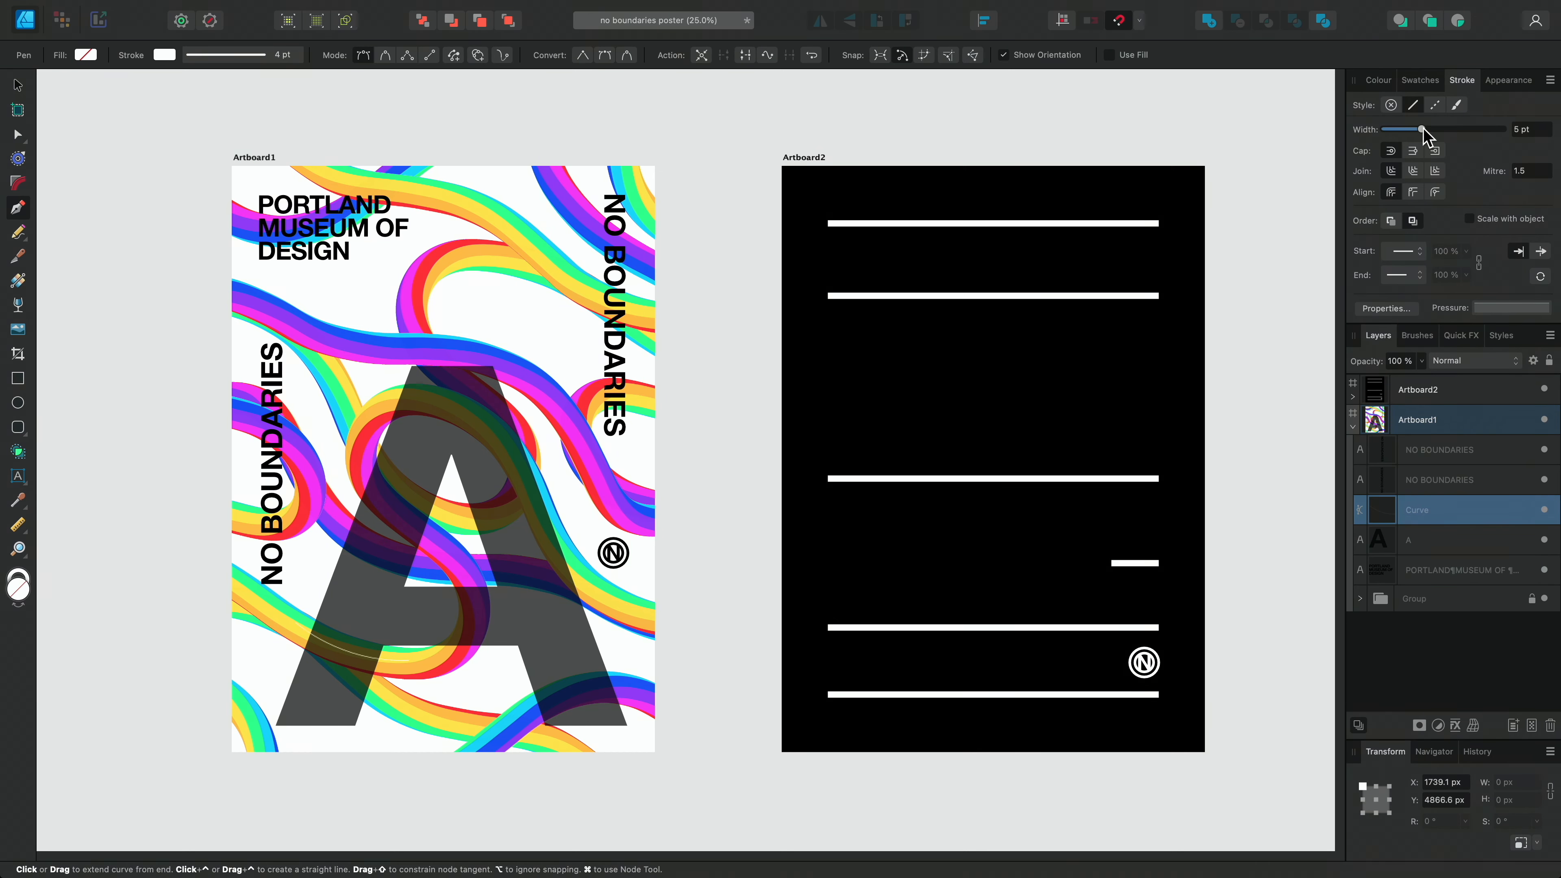
drag(1421, 129, 1505, 129)
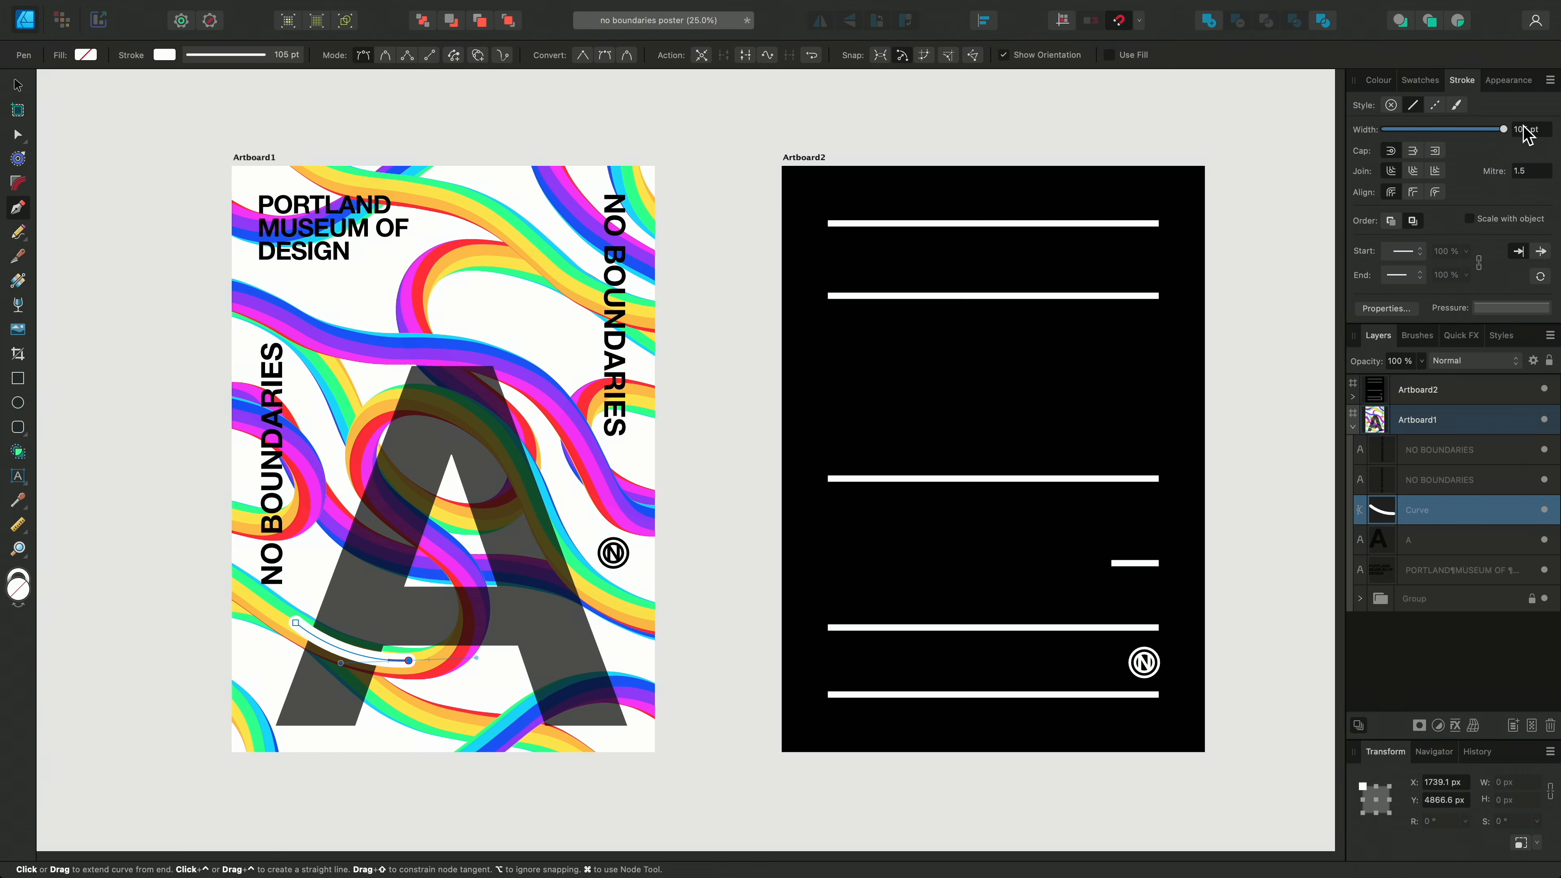
drag(1503, 129, 1514, 129)
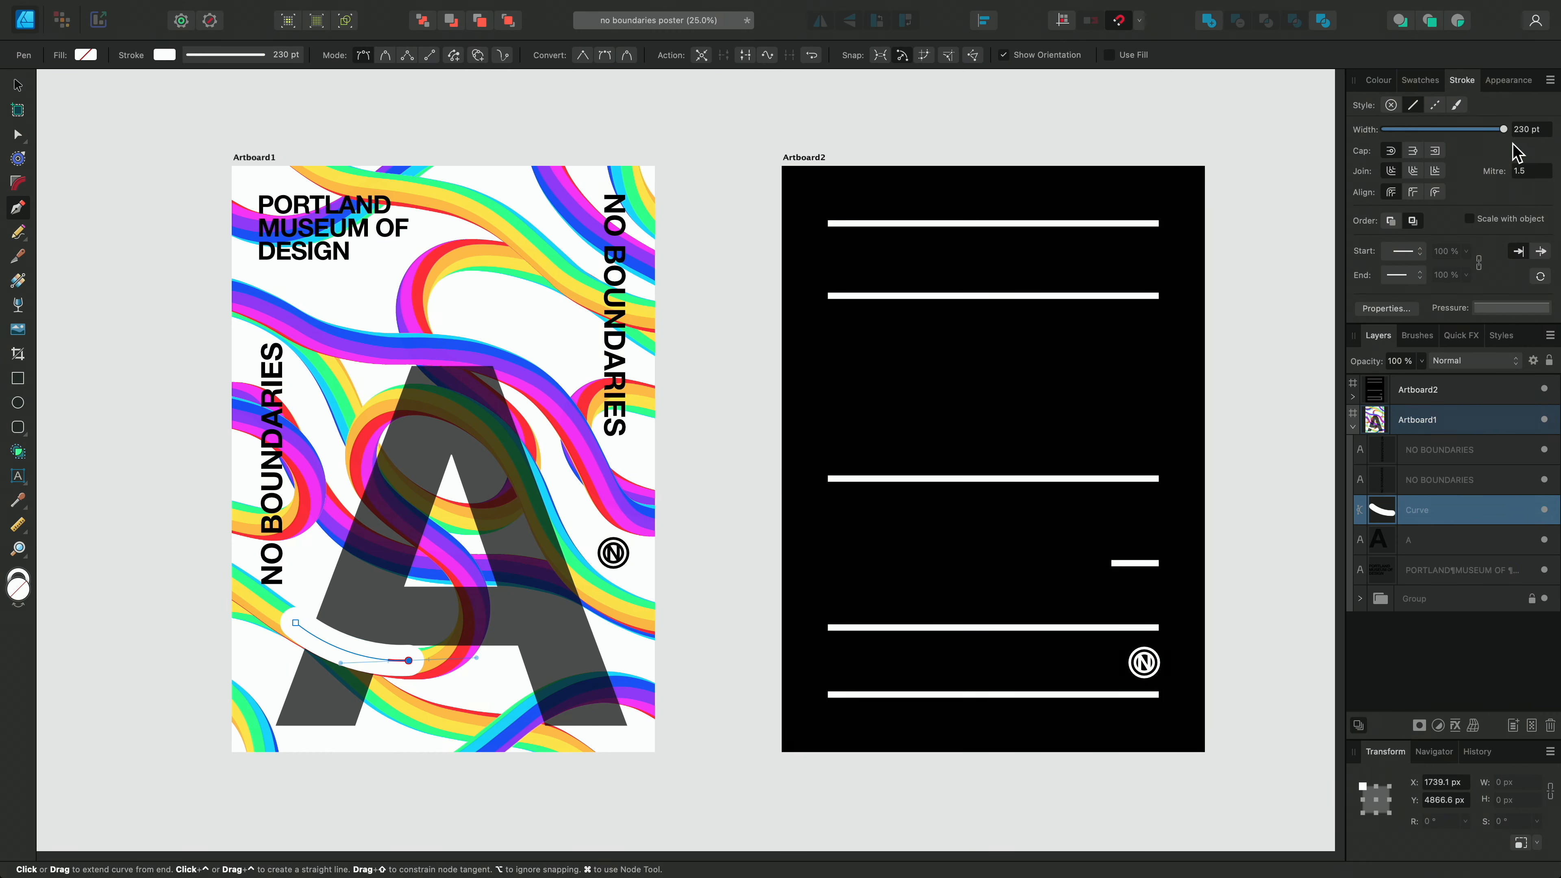
click(1474, 361)
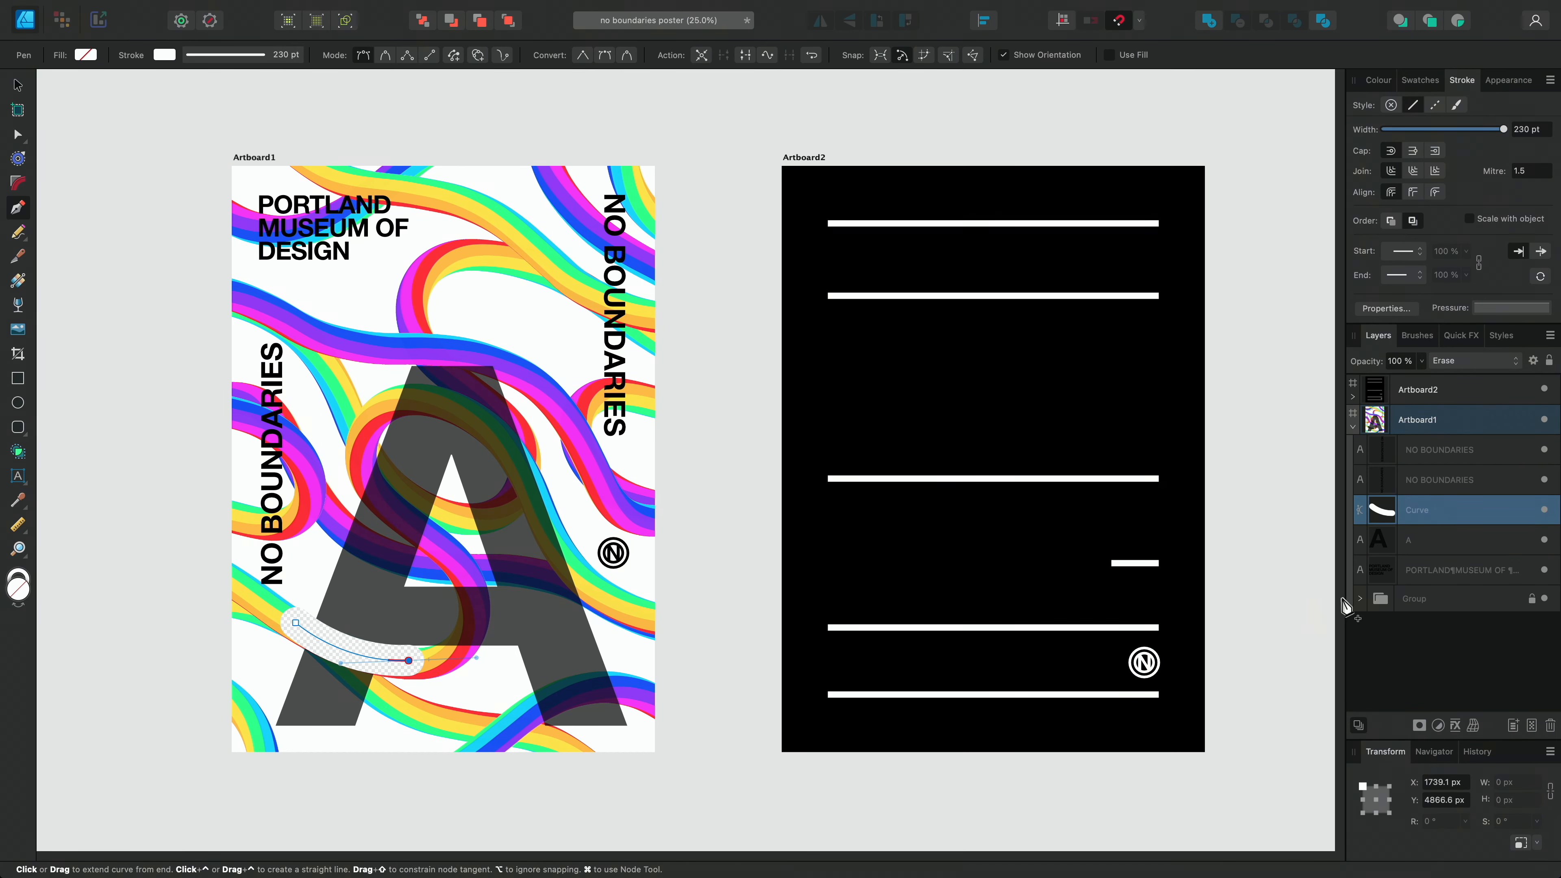
click(1454, 540)
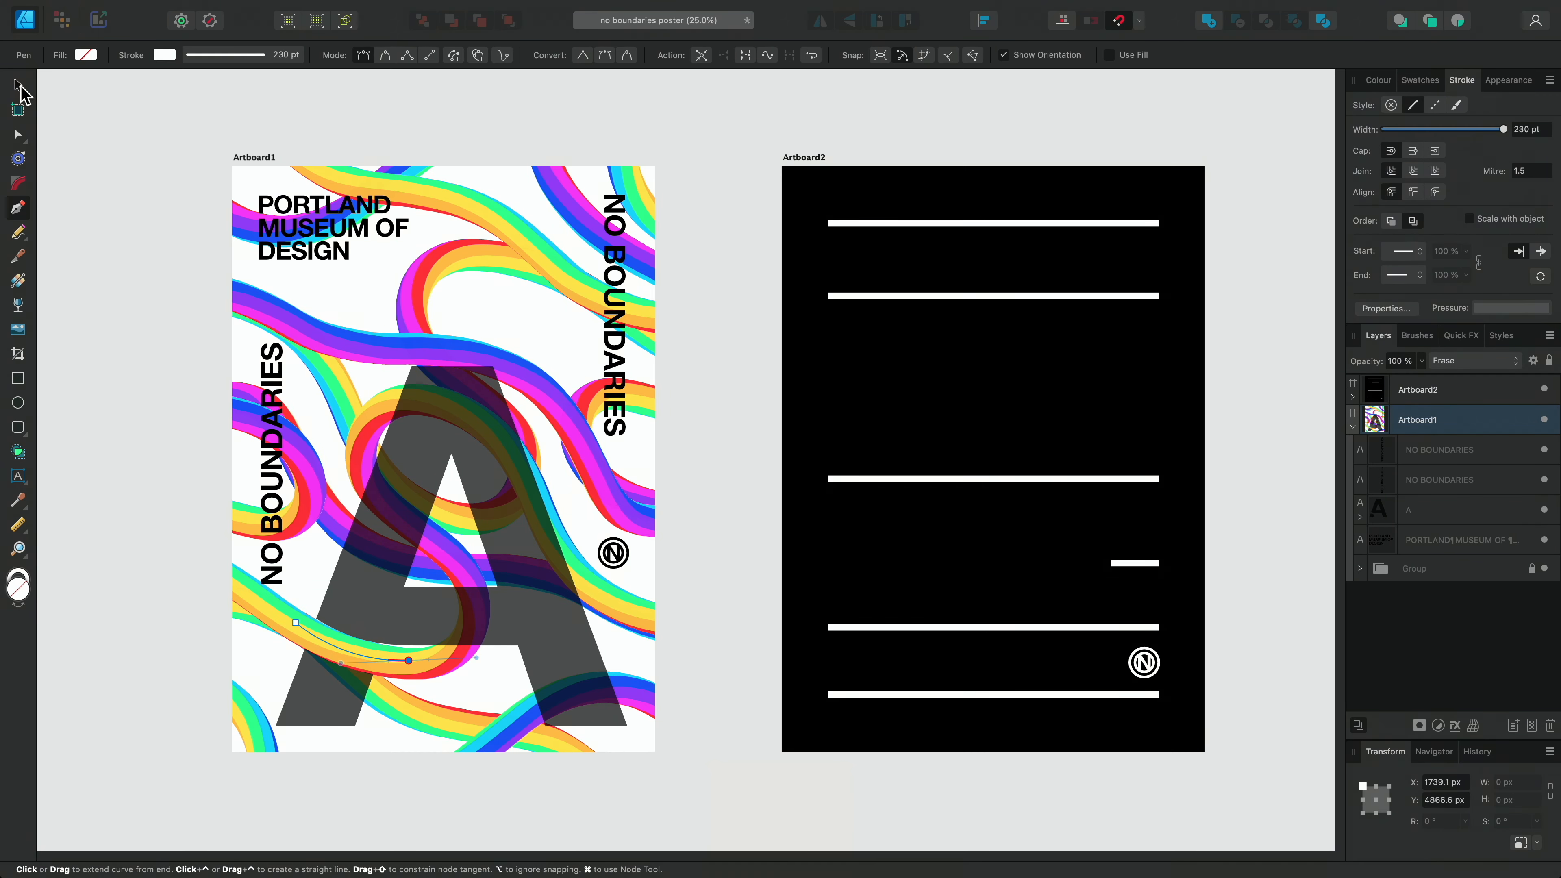
- Return to the Move tool after nesting the erasing curves in the A
click(17, 85)
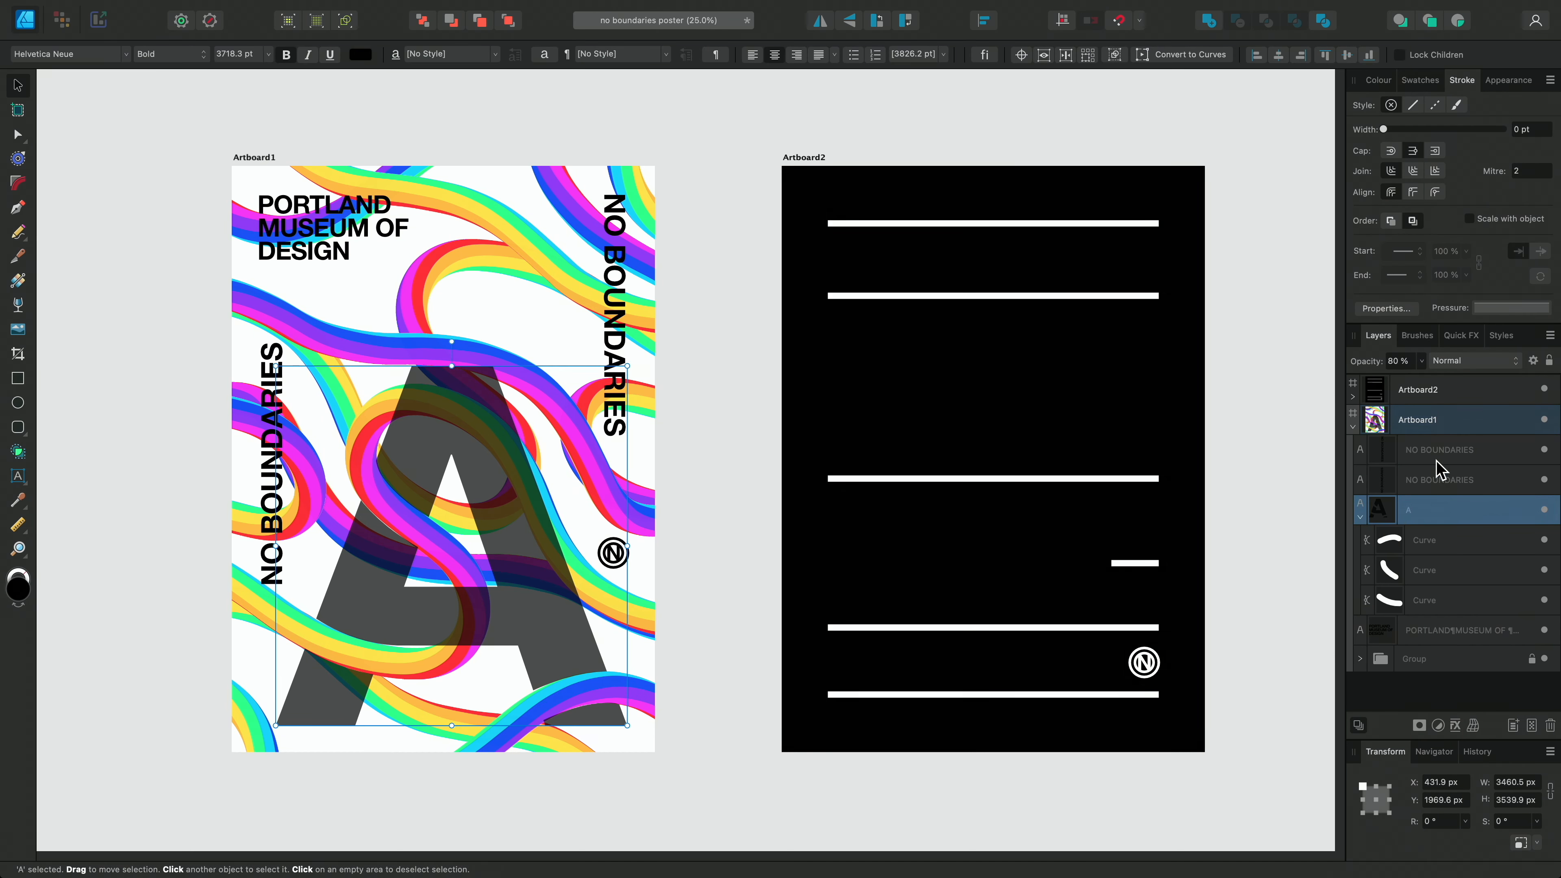
- Raise the letter A's layer opacity back to 100% and confirm
drag(1383, 378, 1448, 378)
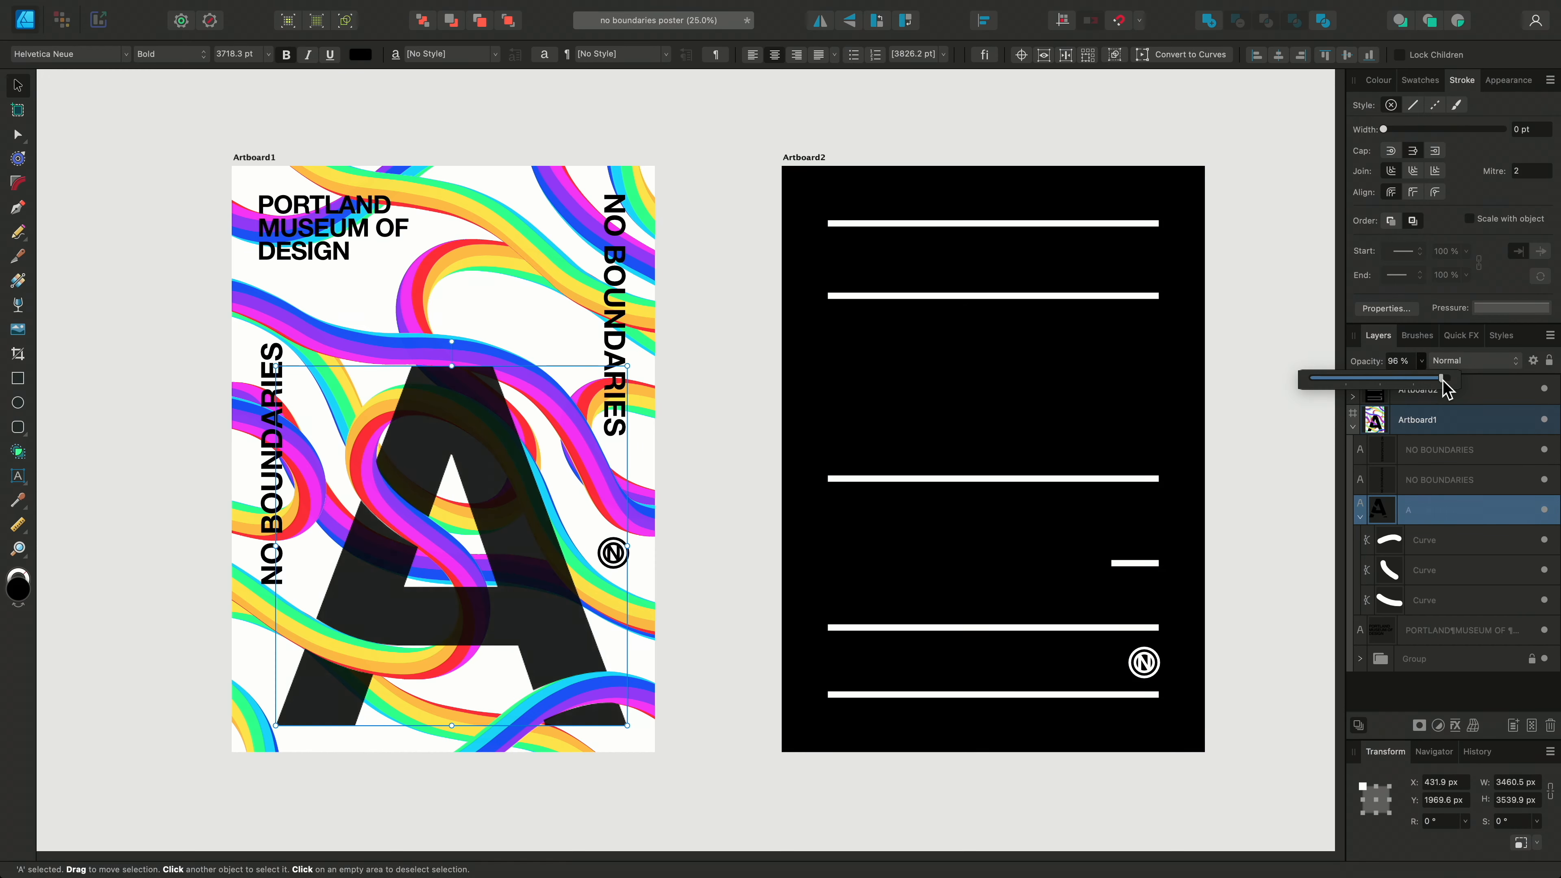
drag(1413, 378, 1449, 378)
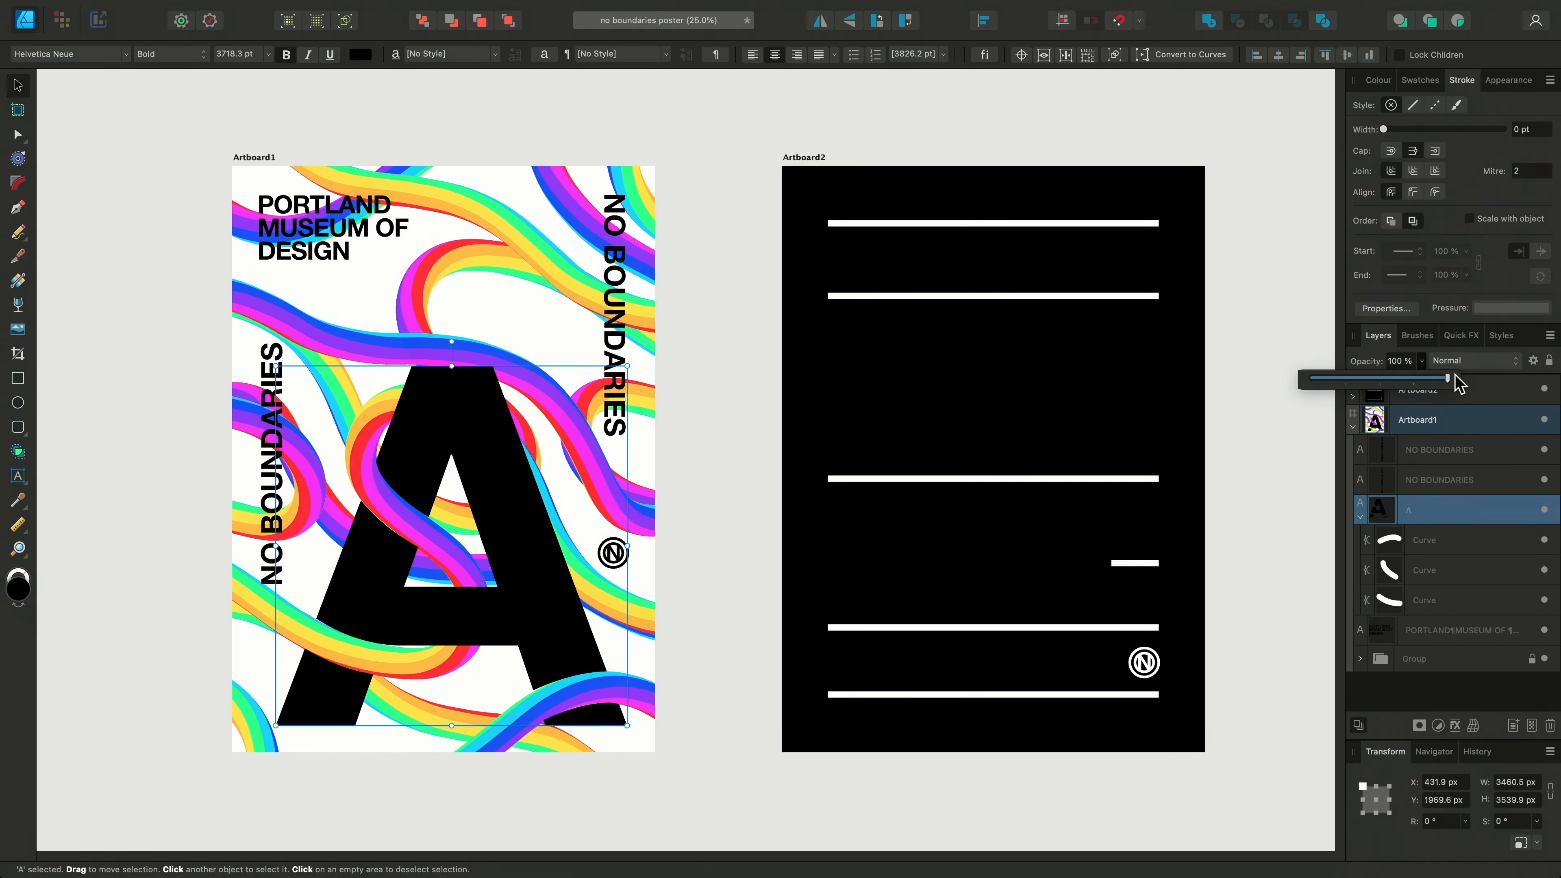
key(return)
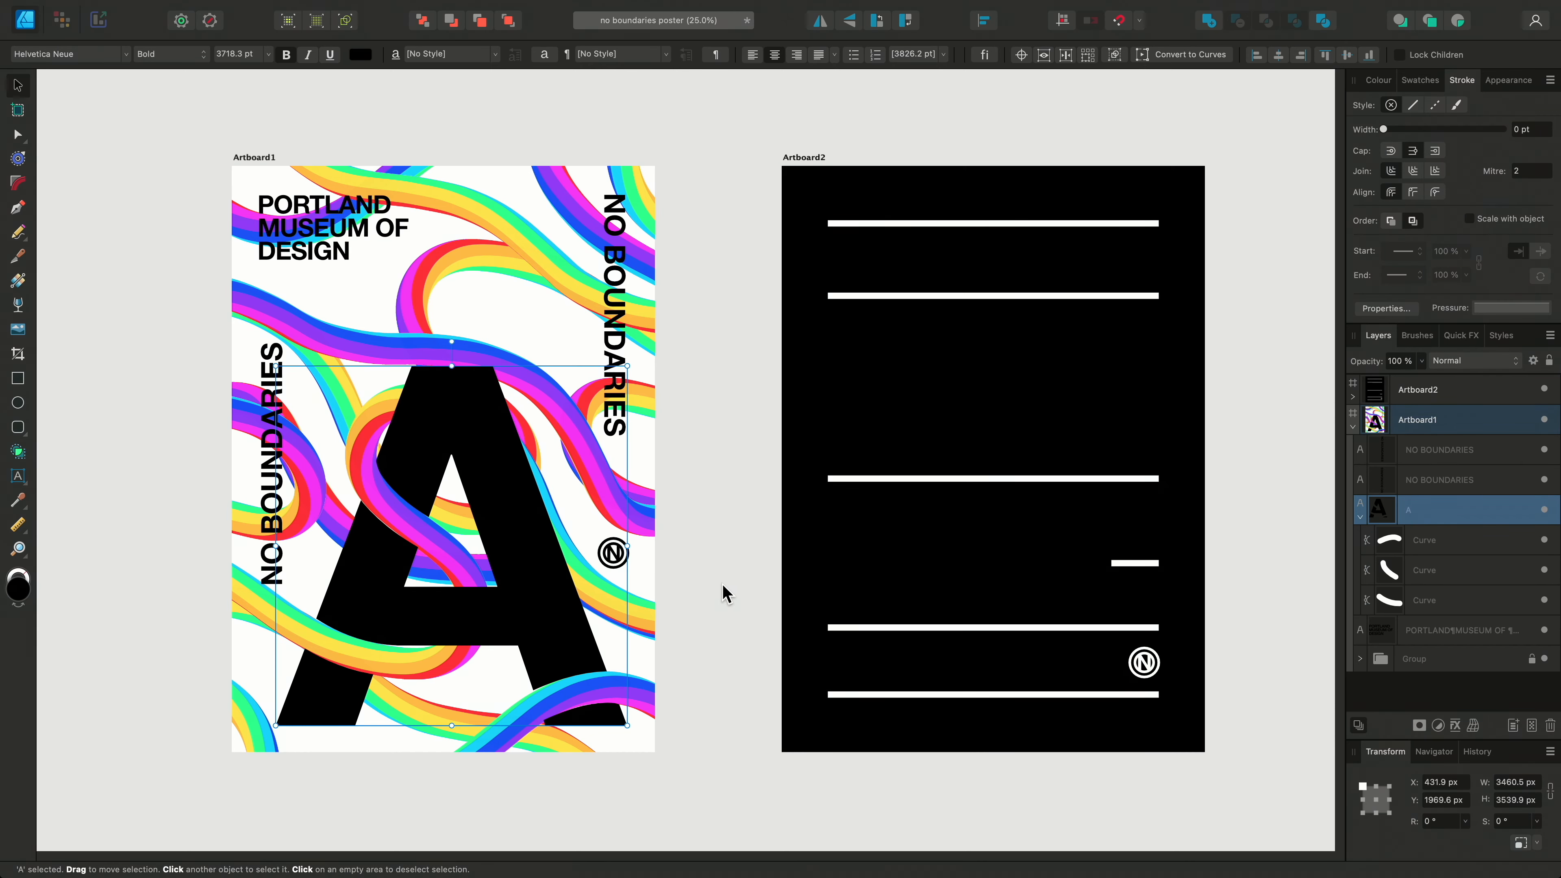
mouse_move(726, 593)
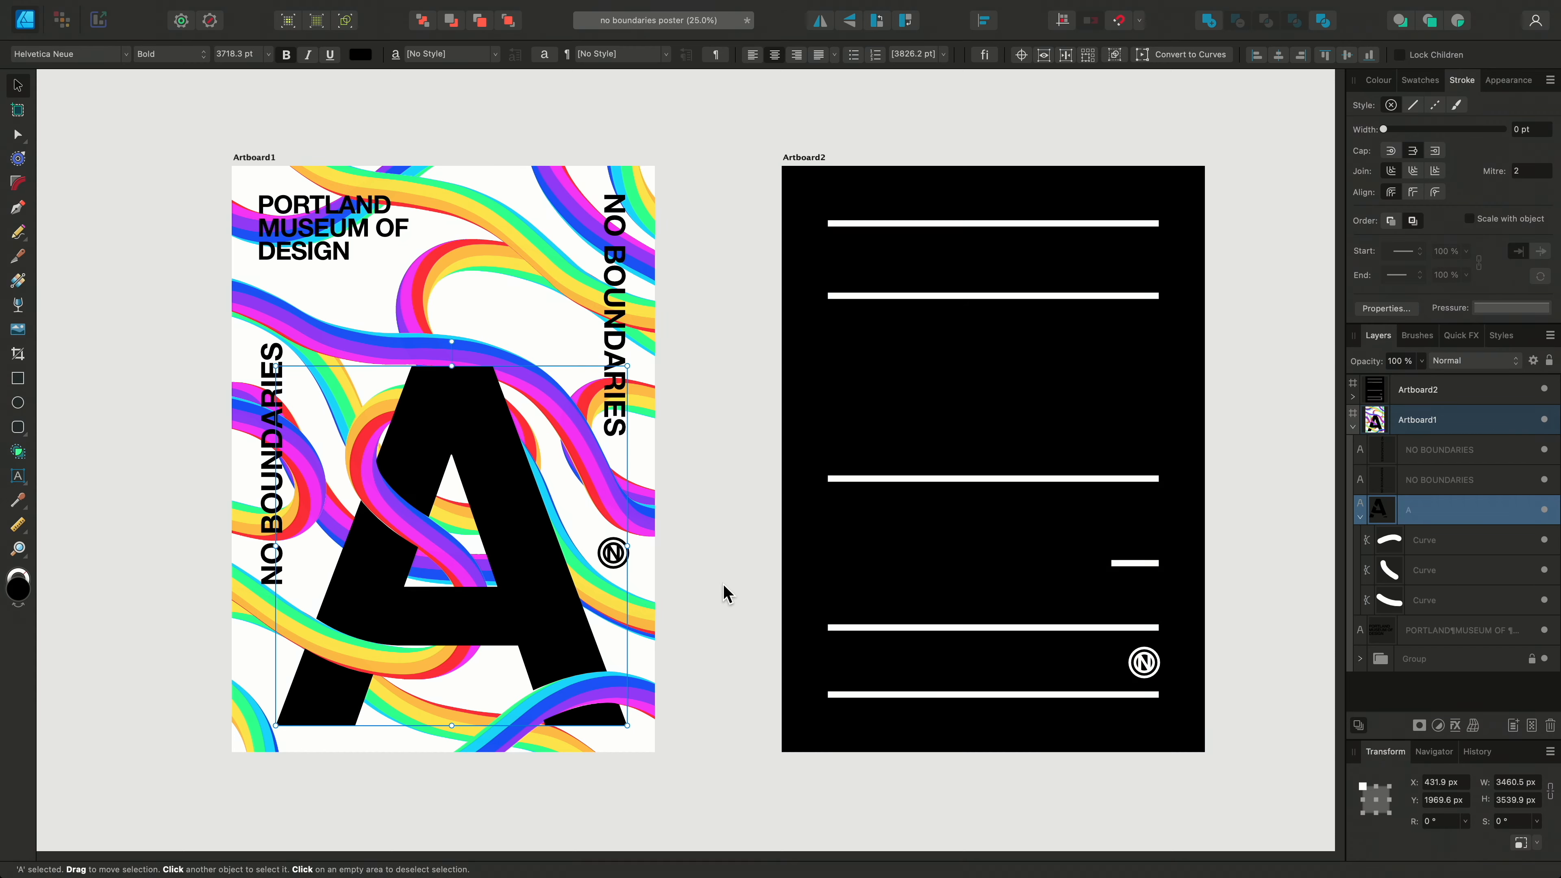
mouse_move(707, 590)
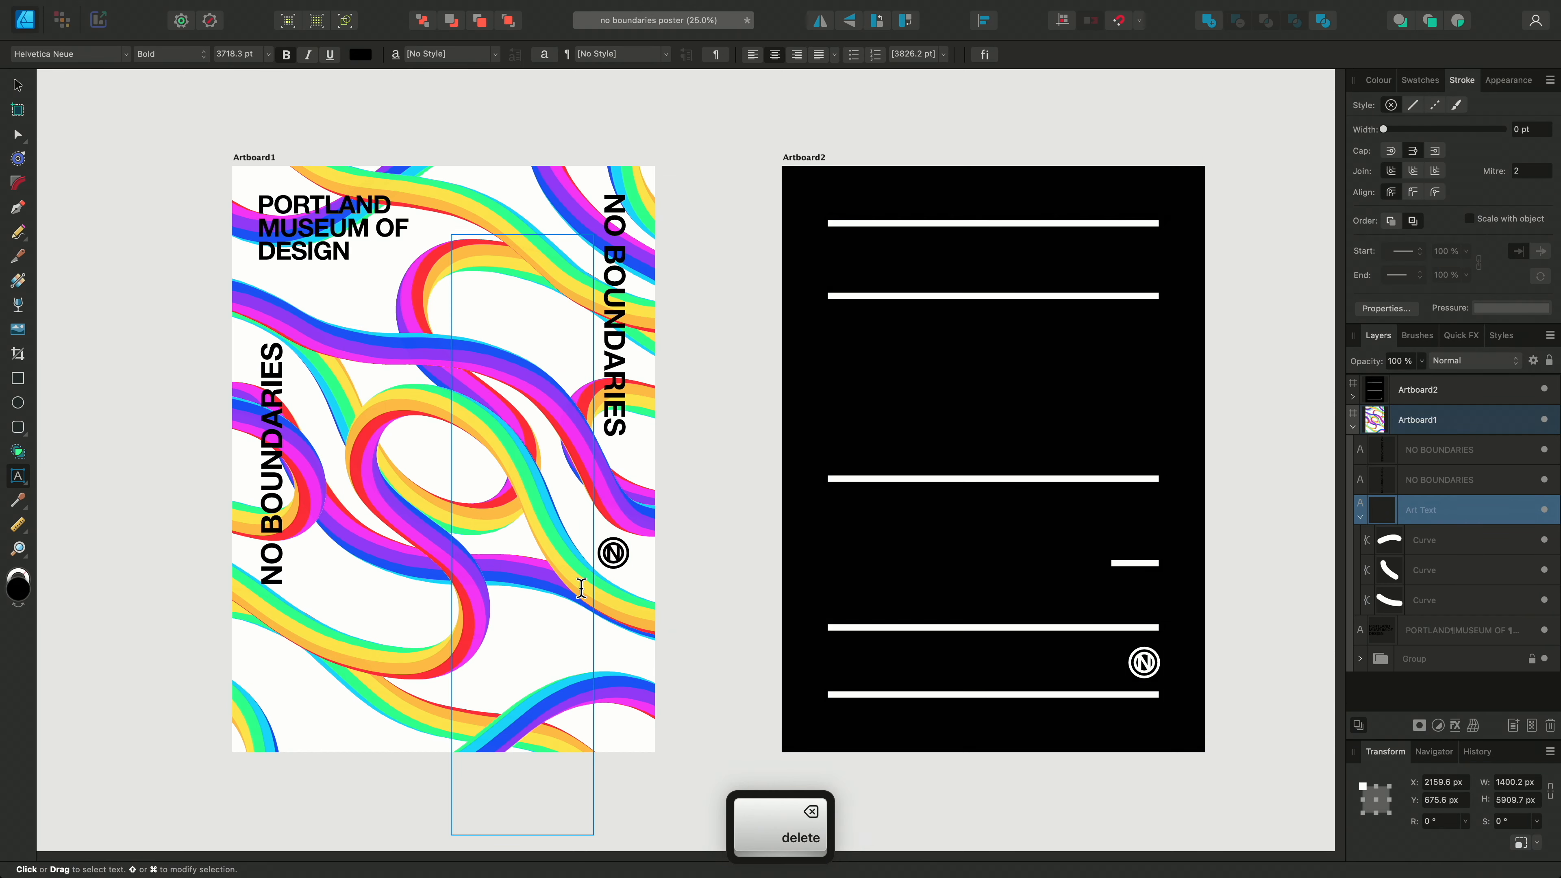
text(B)
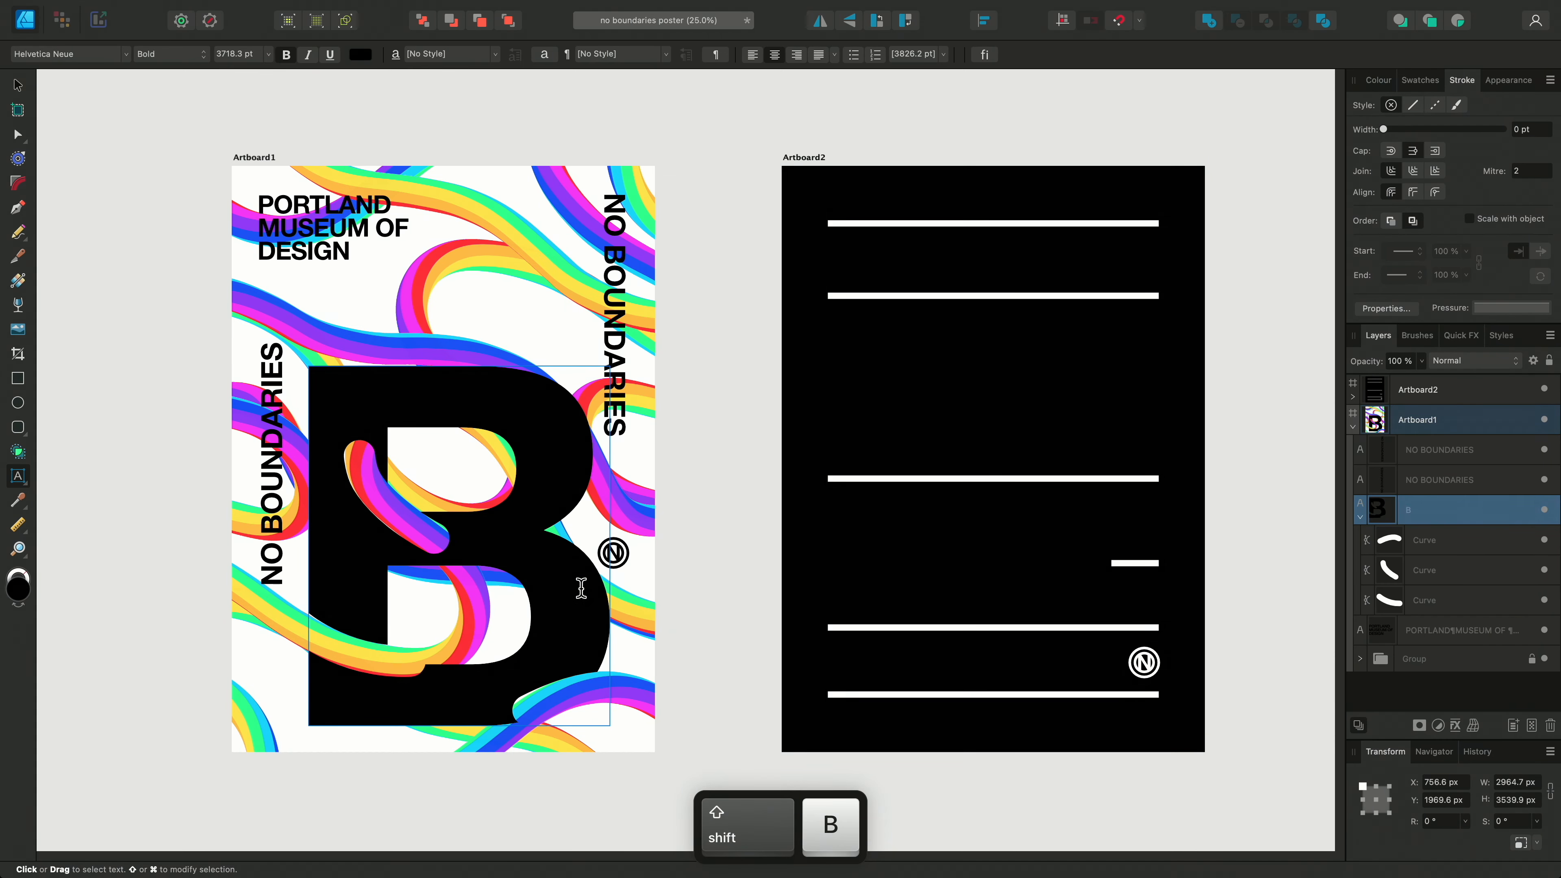
text(A)
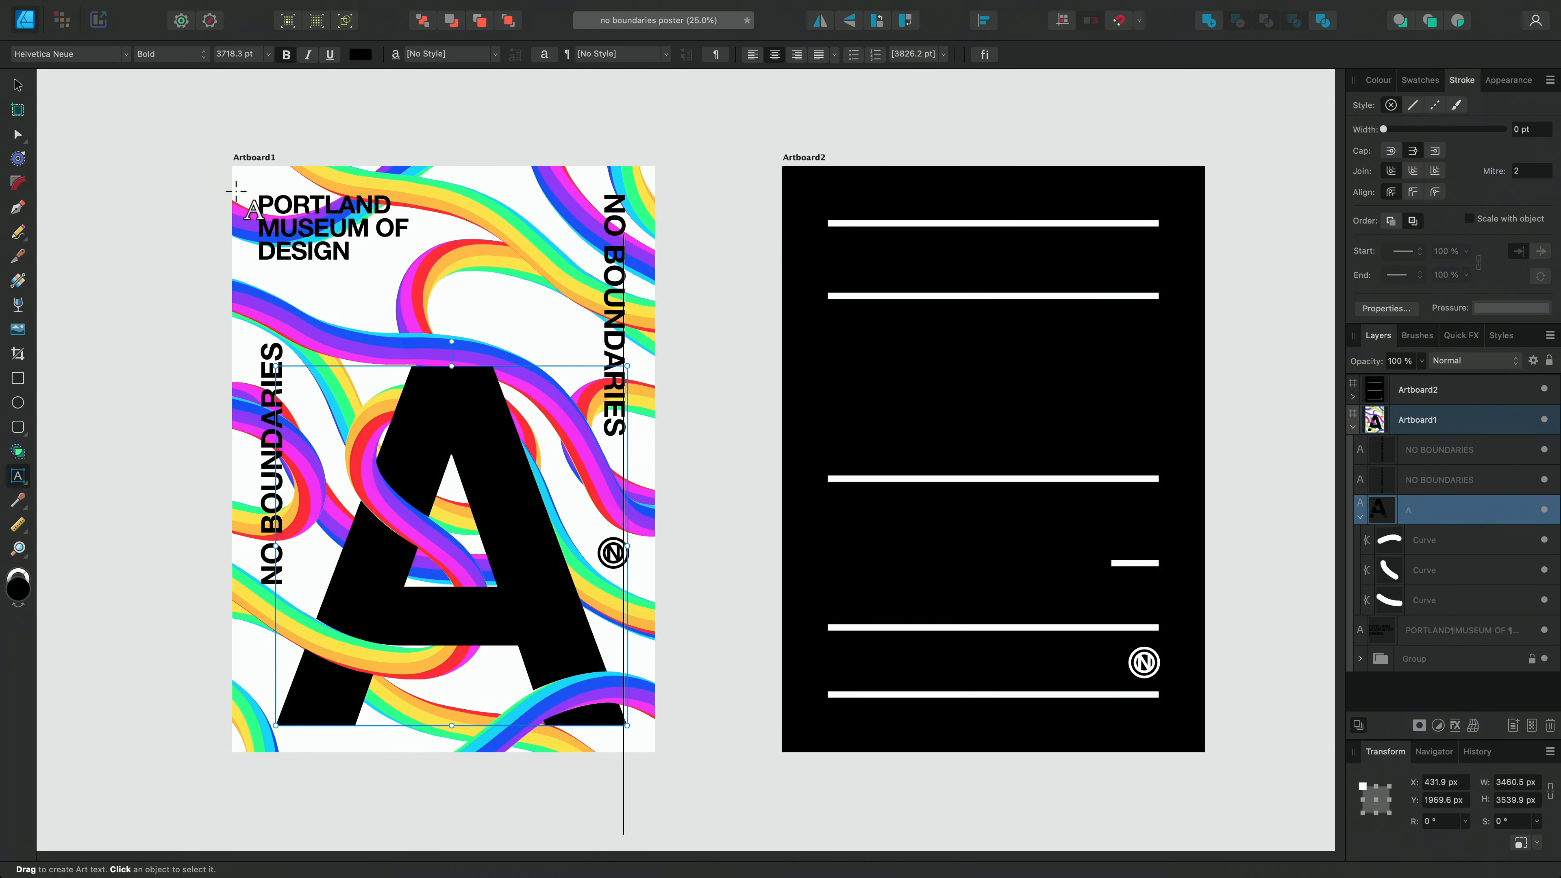
click(710, 487)
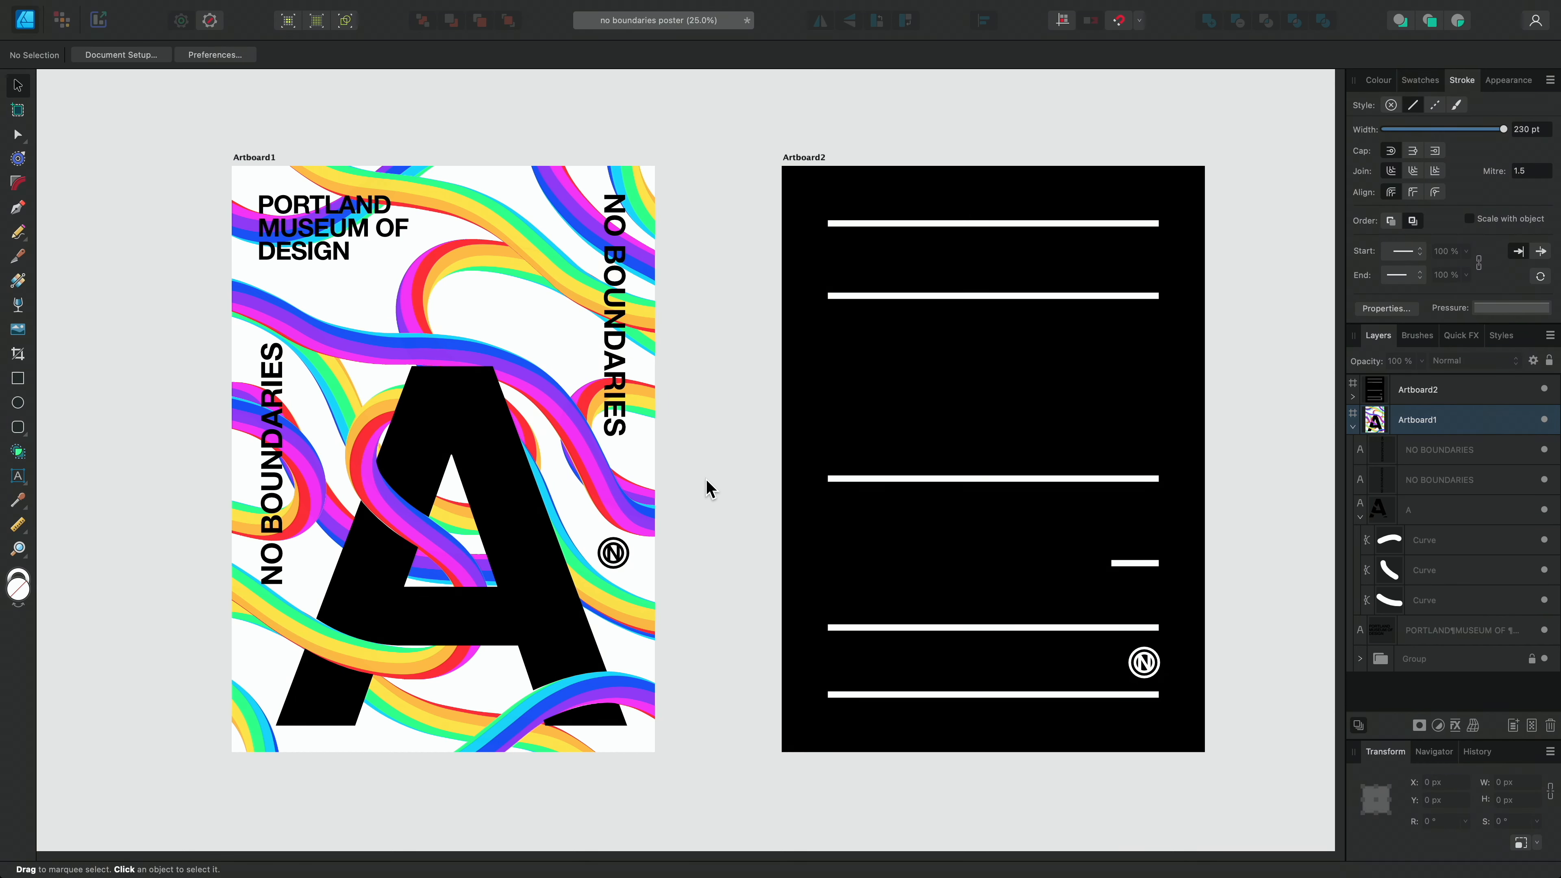
mouse_move(52, 483)
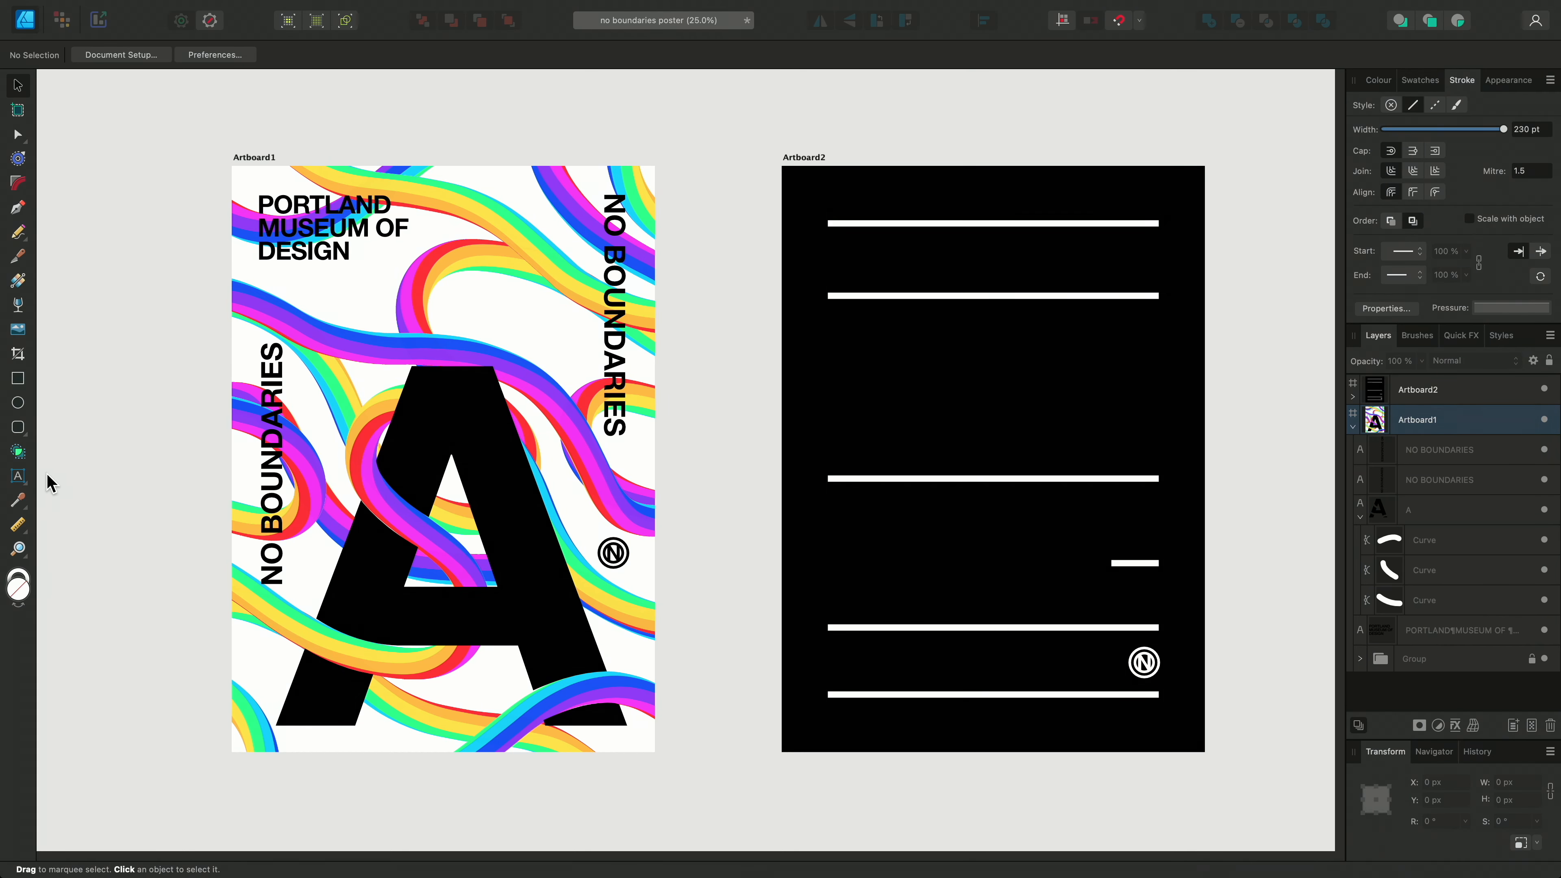
- Draw a Frame Text box across the lined area of the black artboard
click(17, 475)
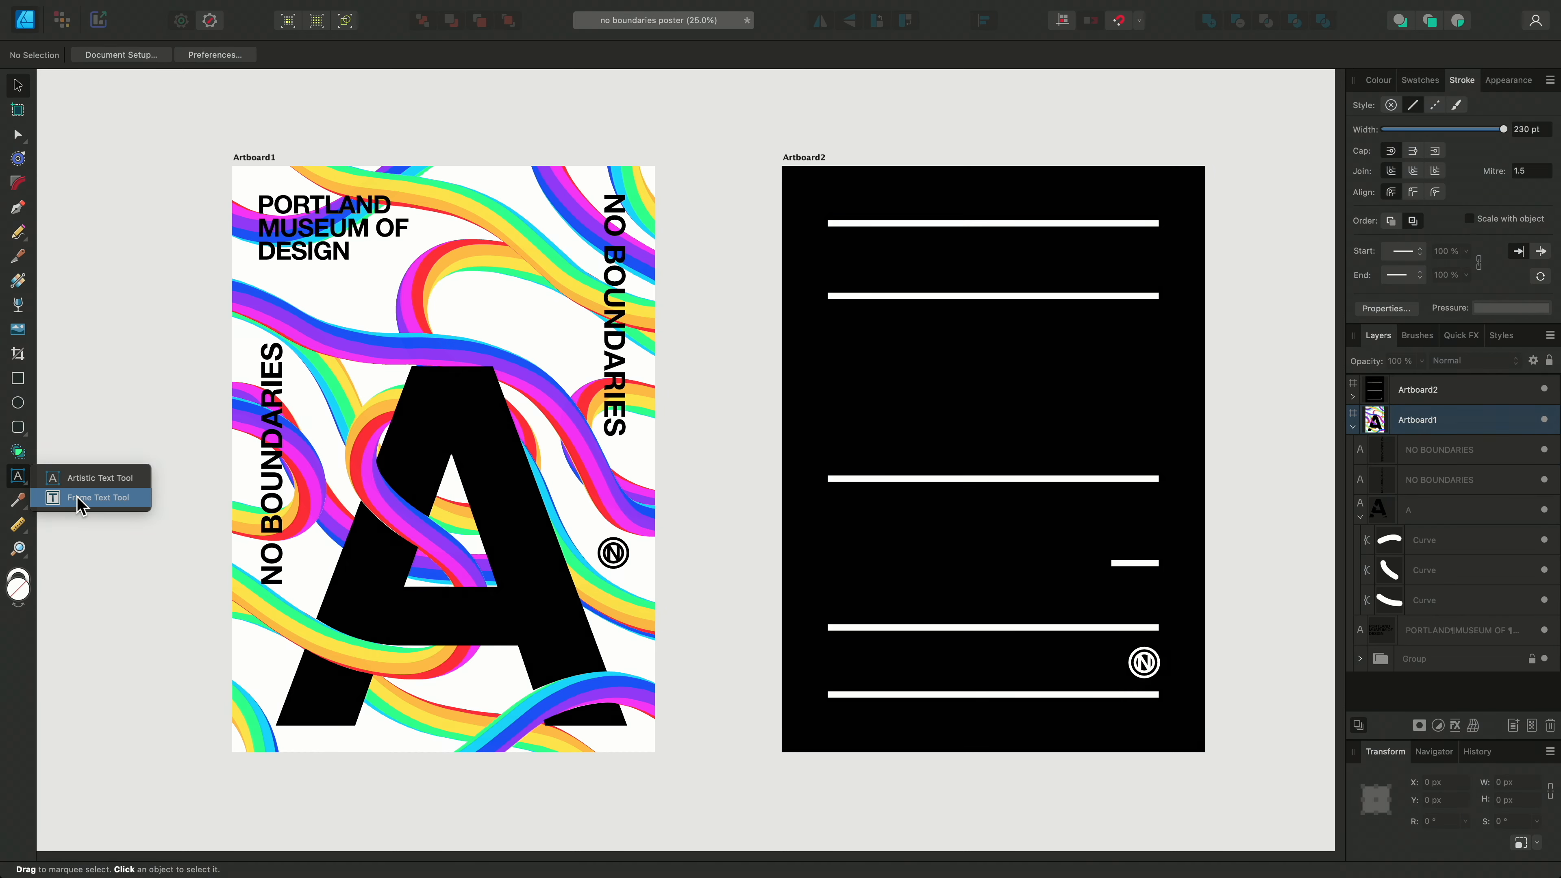
click(97, 497)
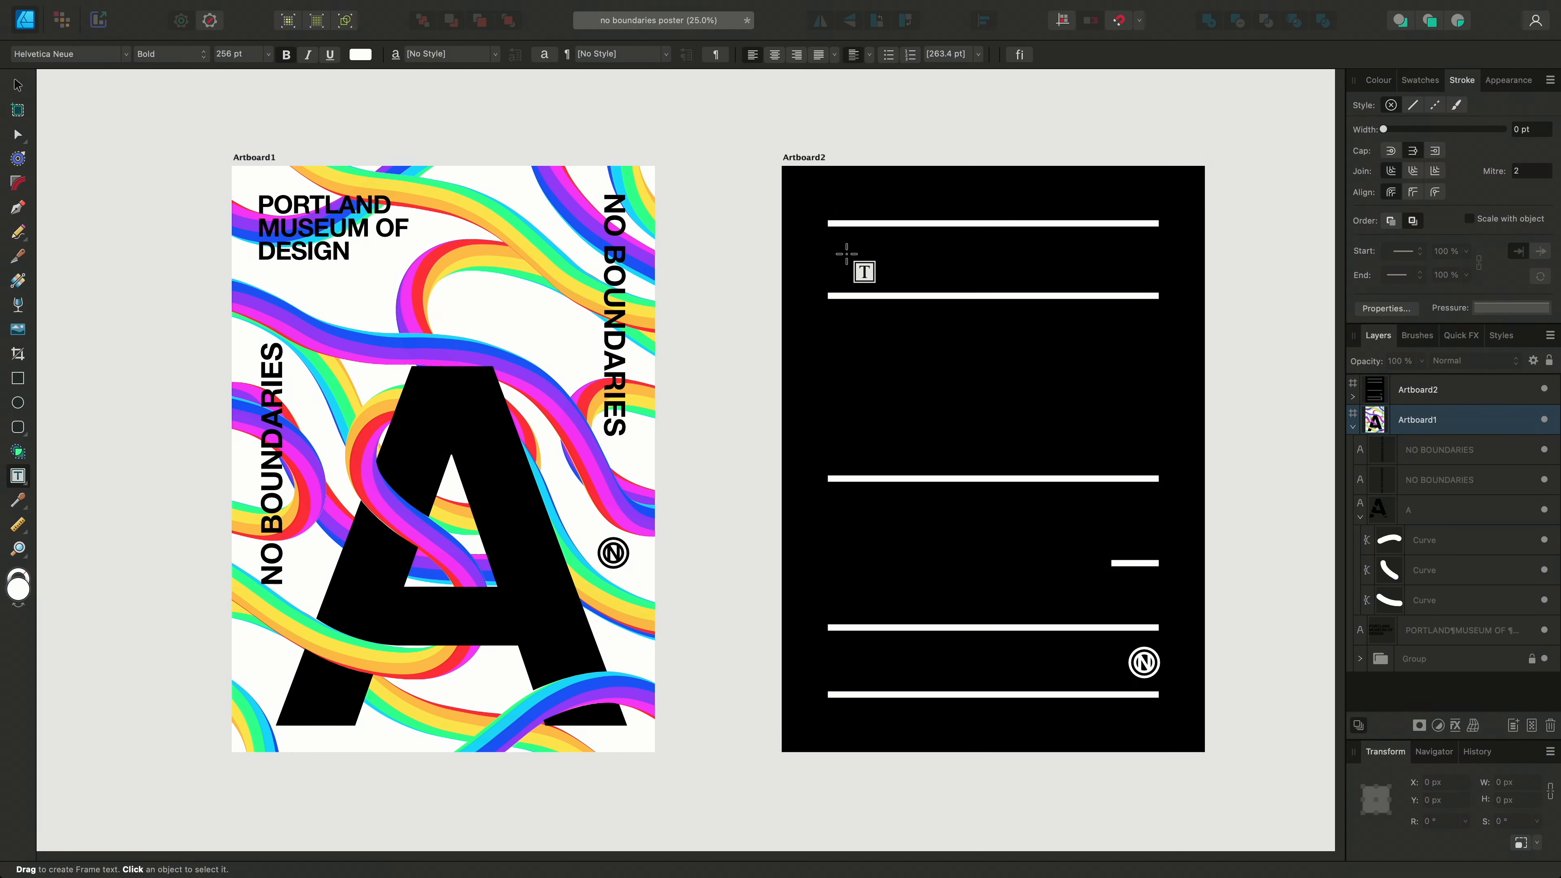
mouse_move(826, 244)
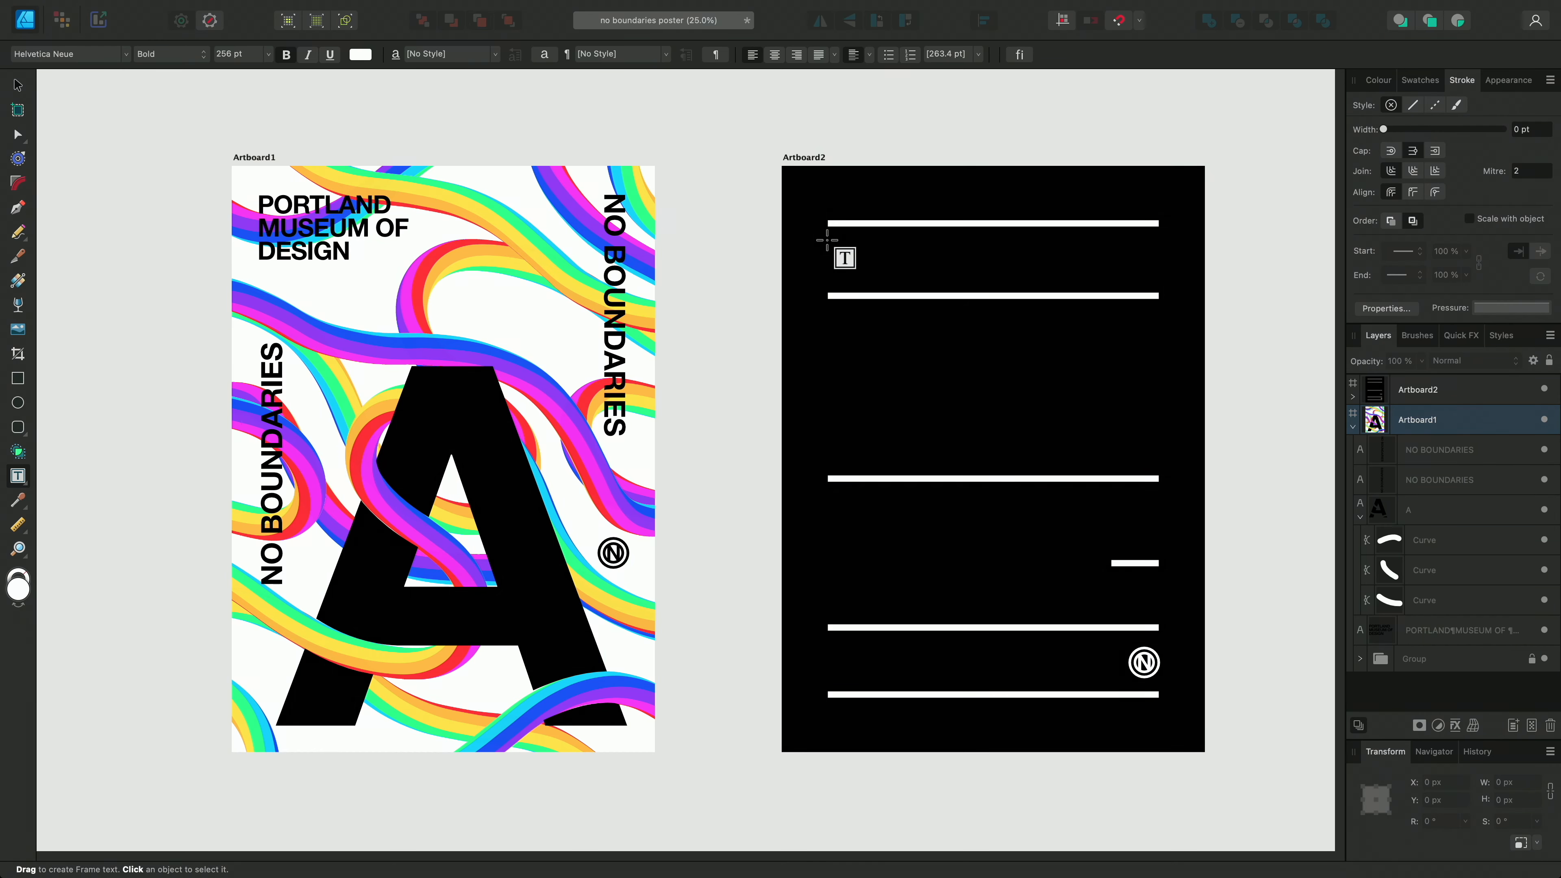
drag(828, 239, 1158, 611)
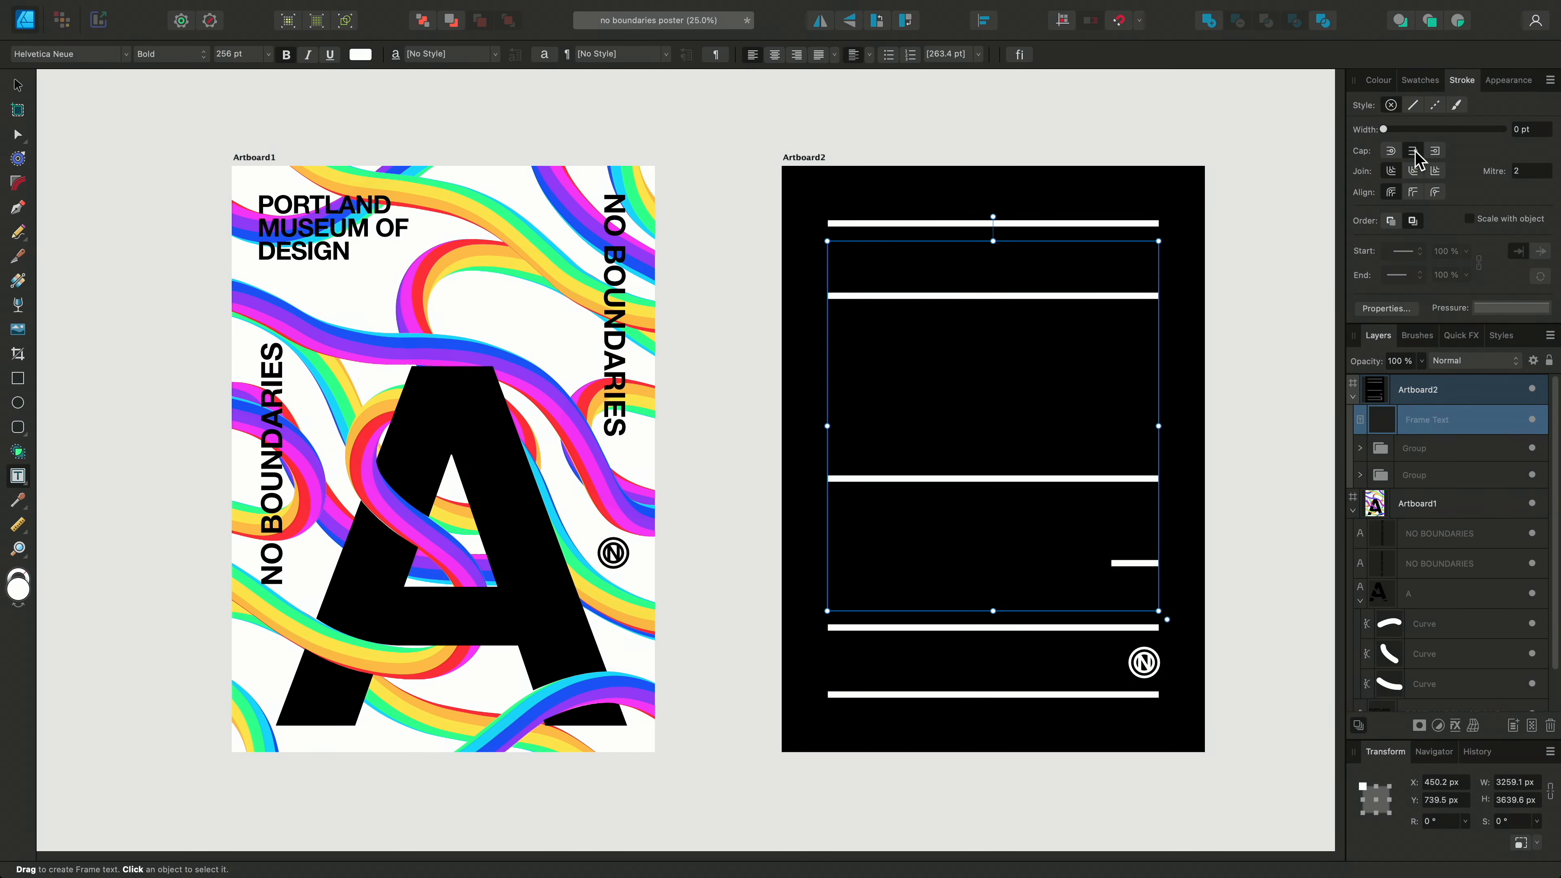
- Enter the headline 'NO BOUNDARIES' in the black poster's text frame
click(1378, 80)
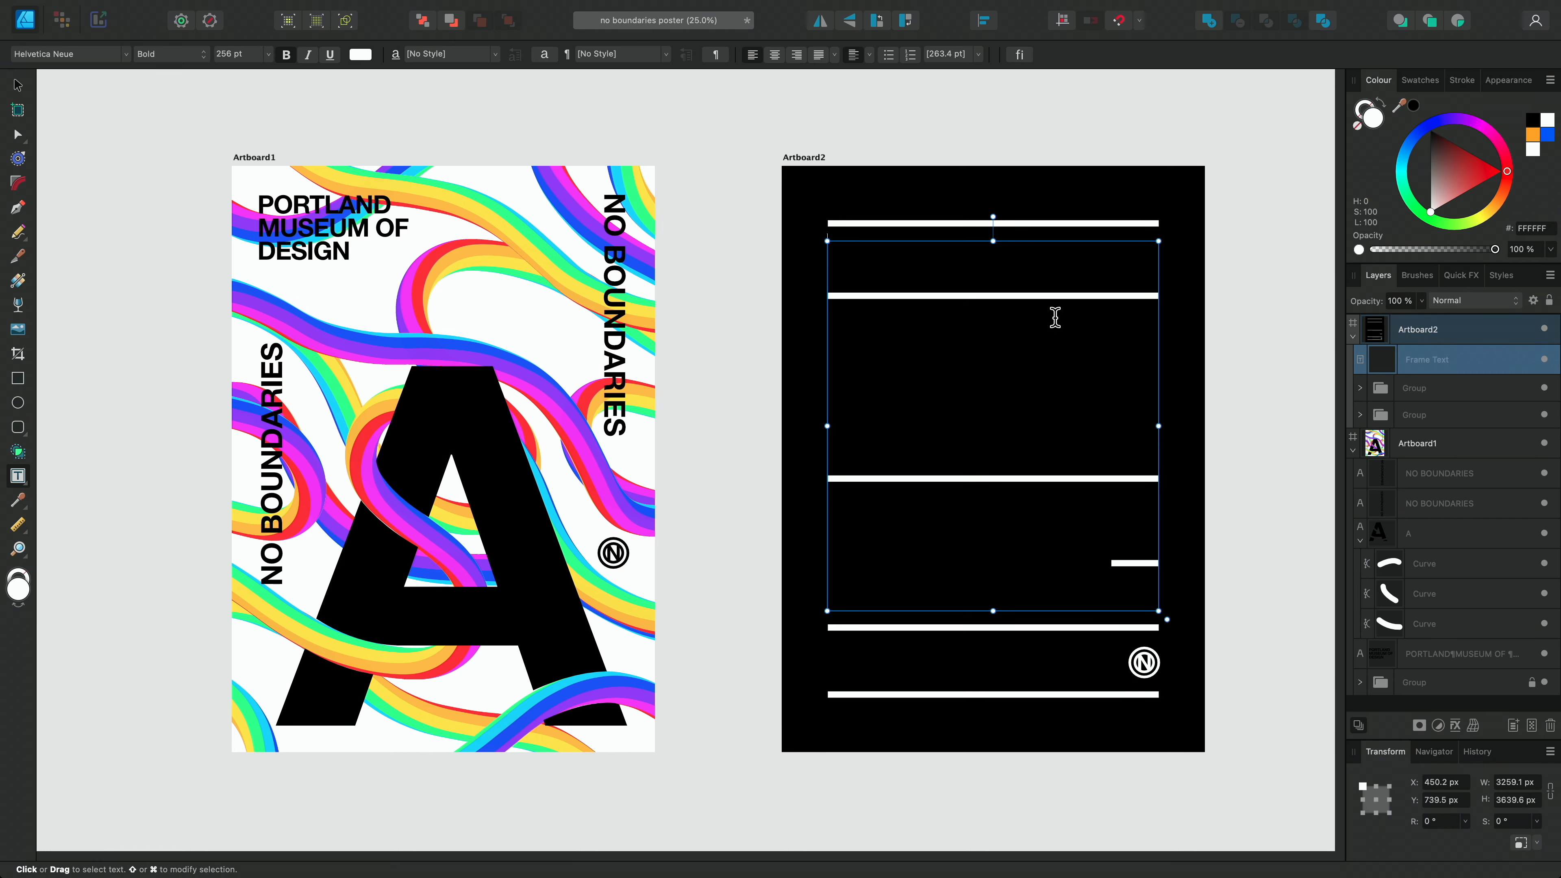
text(NO BOUNDA)
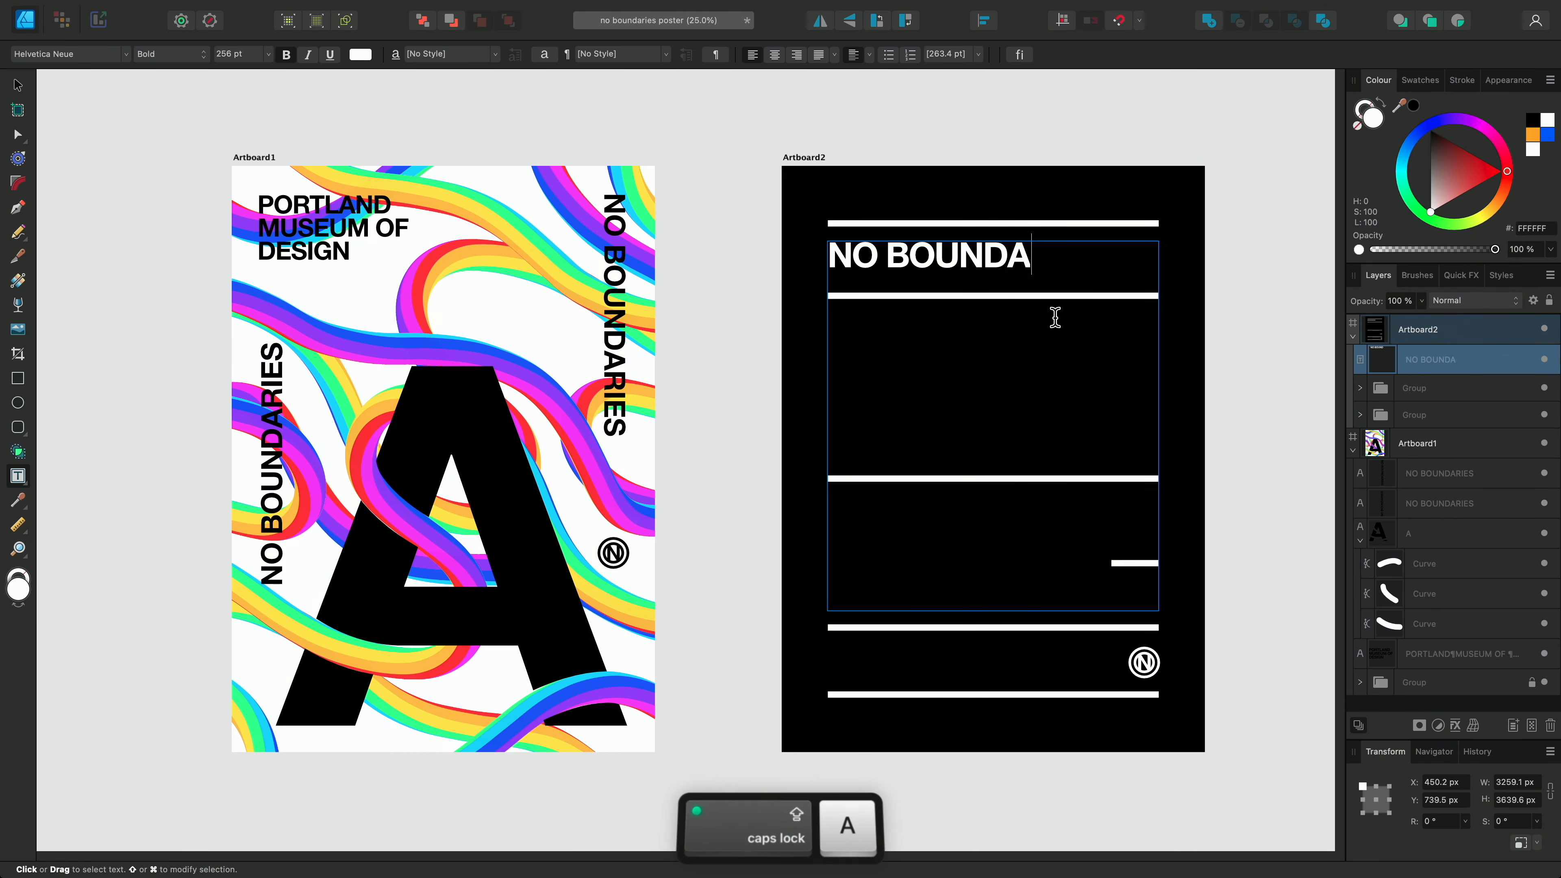
text(RIES)
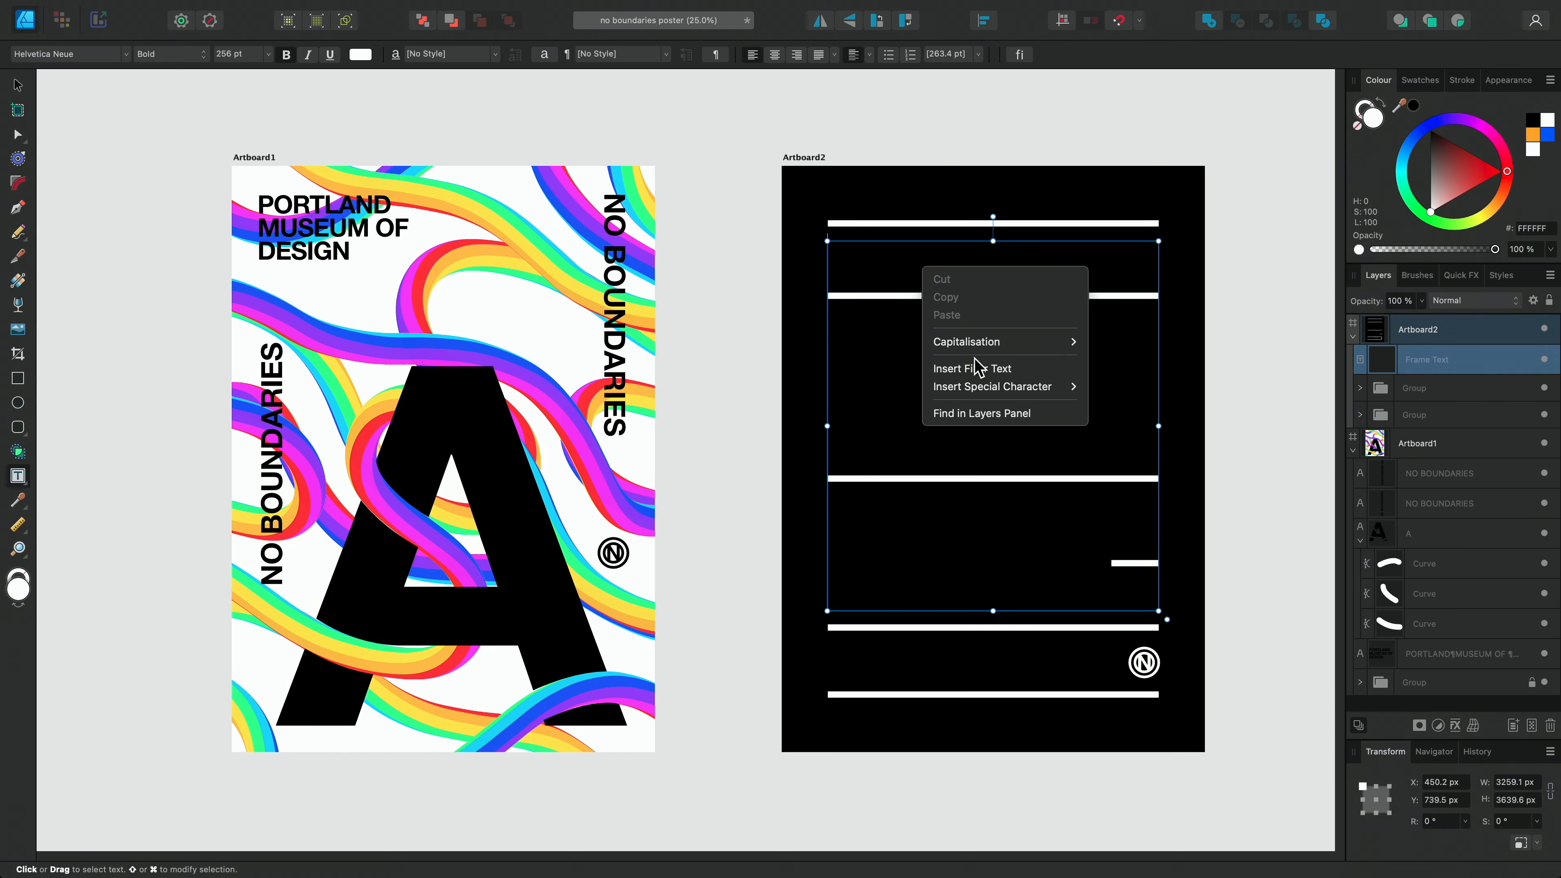
click(972, 367)
text(NO BOUNDARIES)
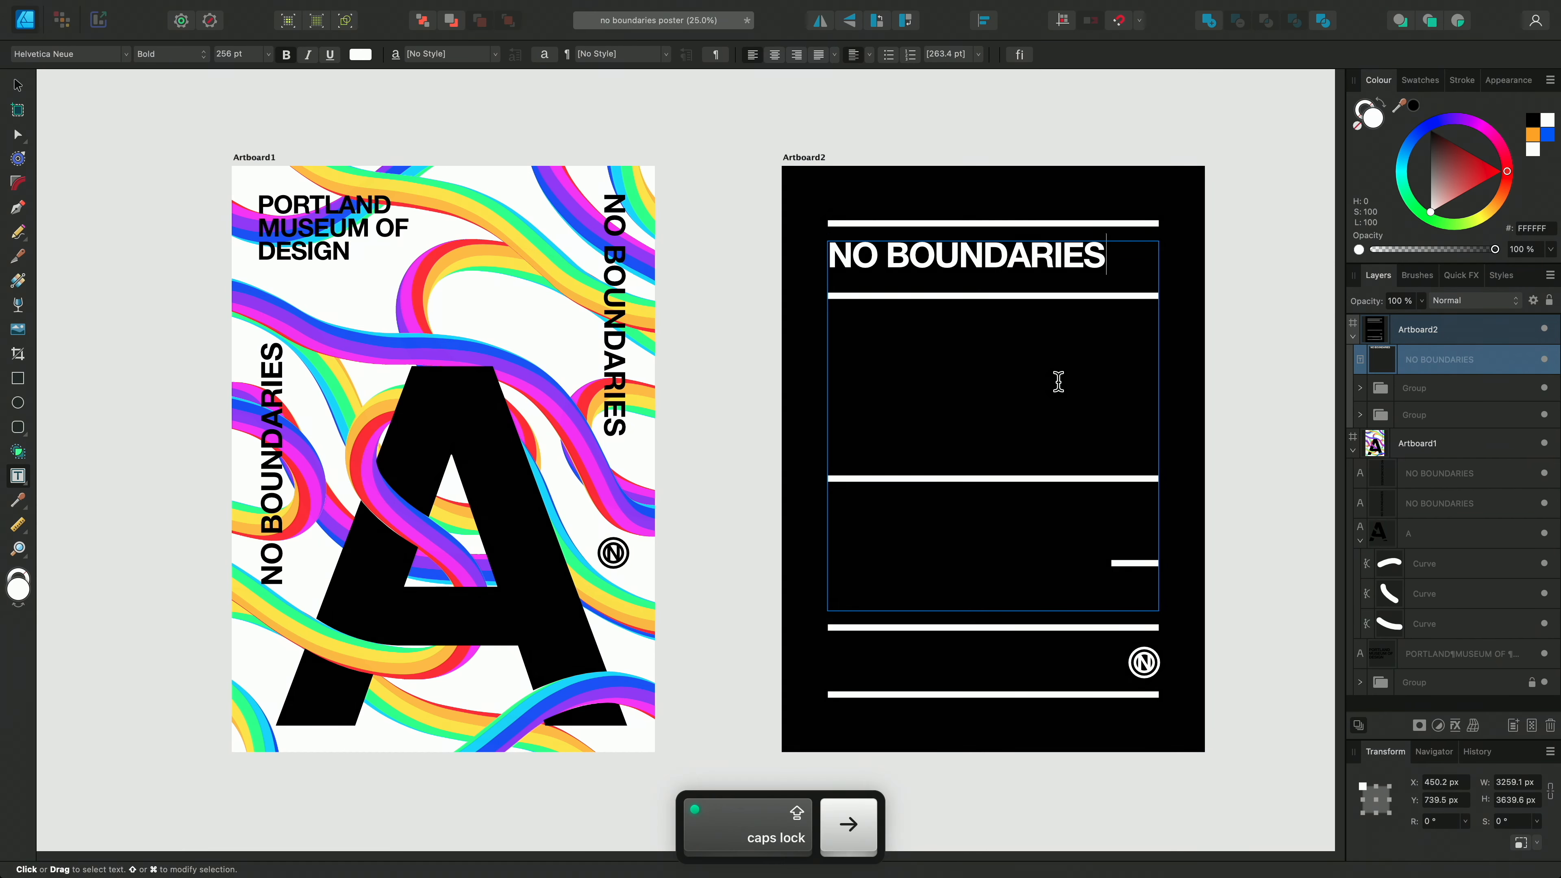
- Add 'AN EXHIBITION EXPLORING THE TYPOGRAPHY OF THE 21ST CENTURY' and the museum name
text(AN EXHIBITION)
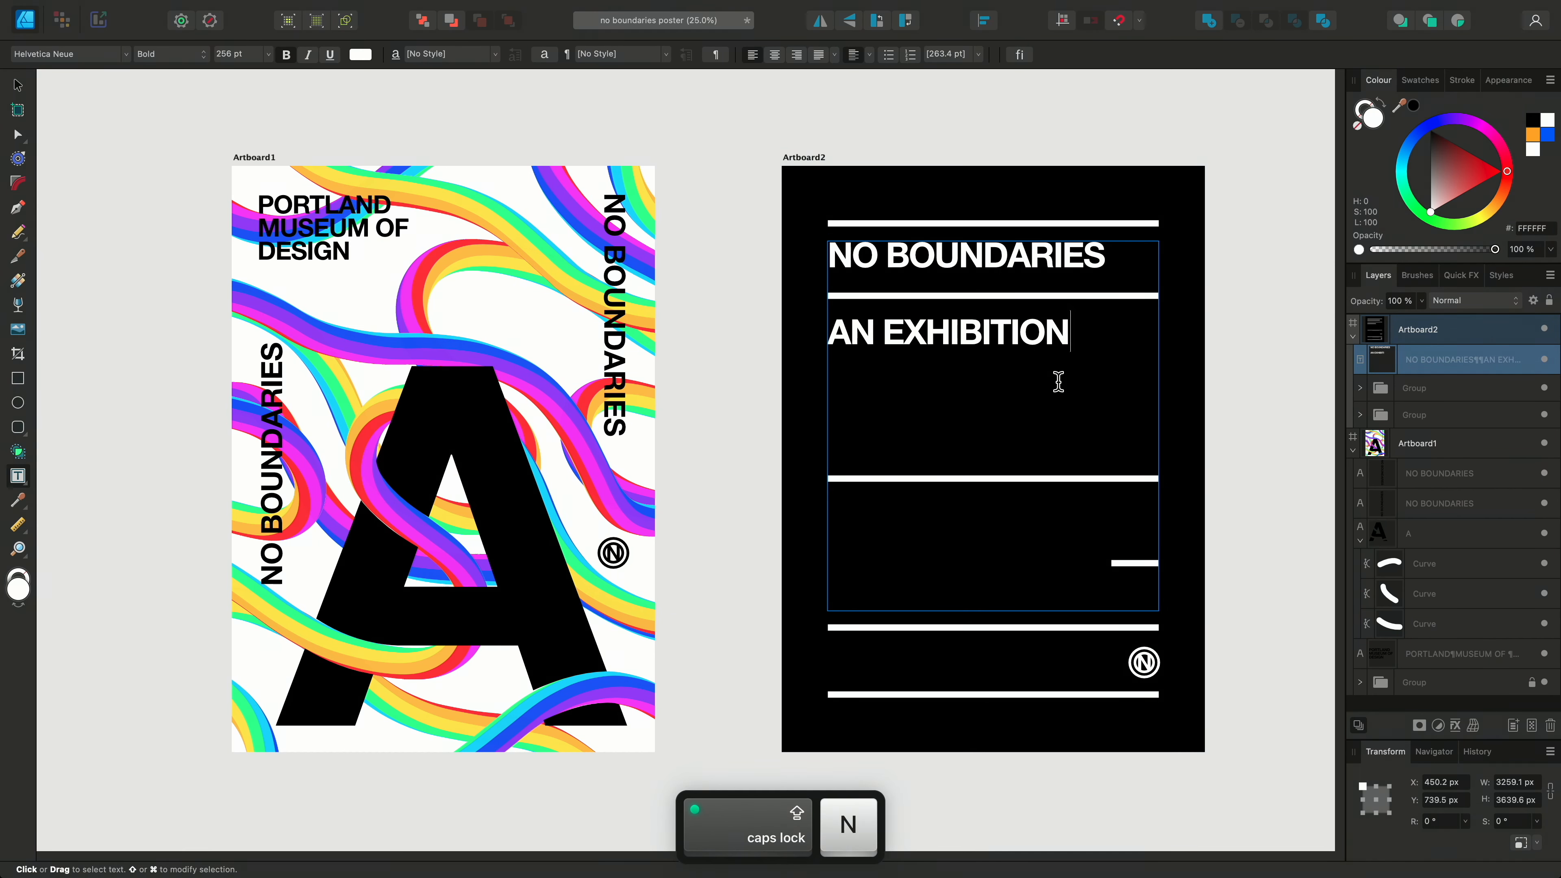
text(EXPLORING THE TYPOGRAPHY OF THE 21ST CENTURY)
text(PORTLAND MUSEUM OF DES)
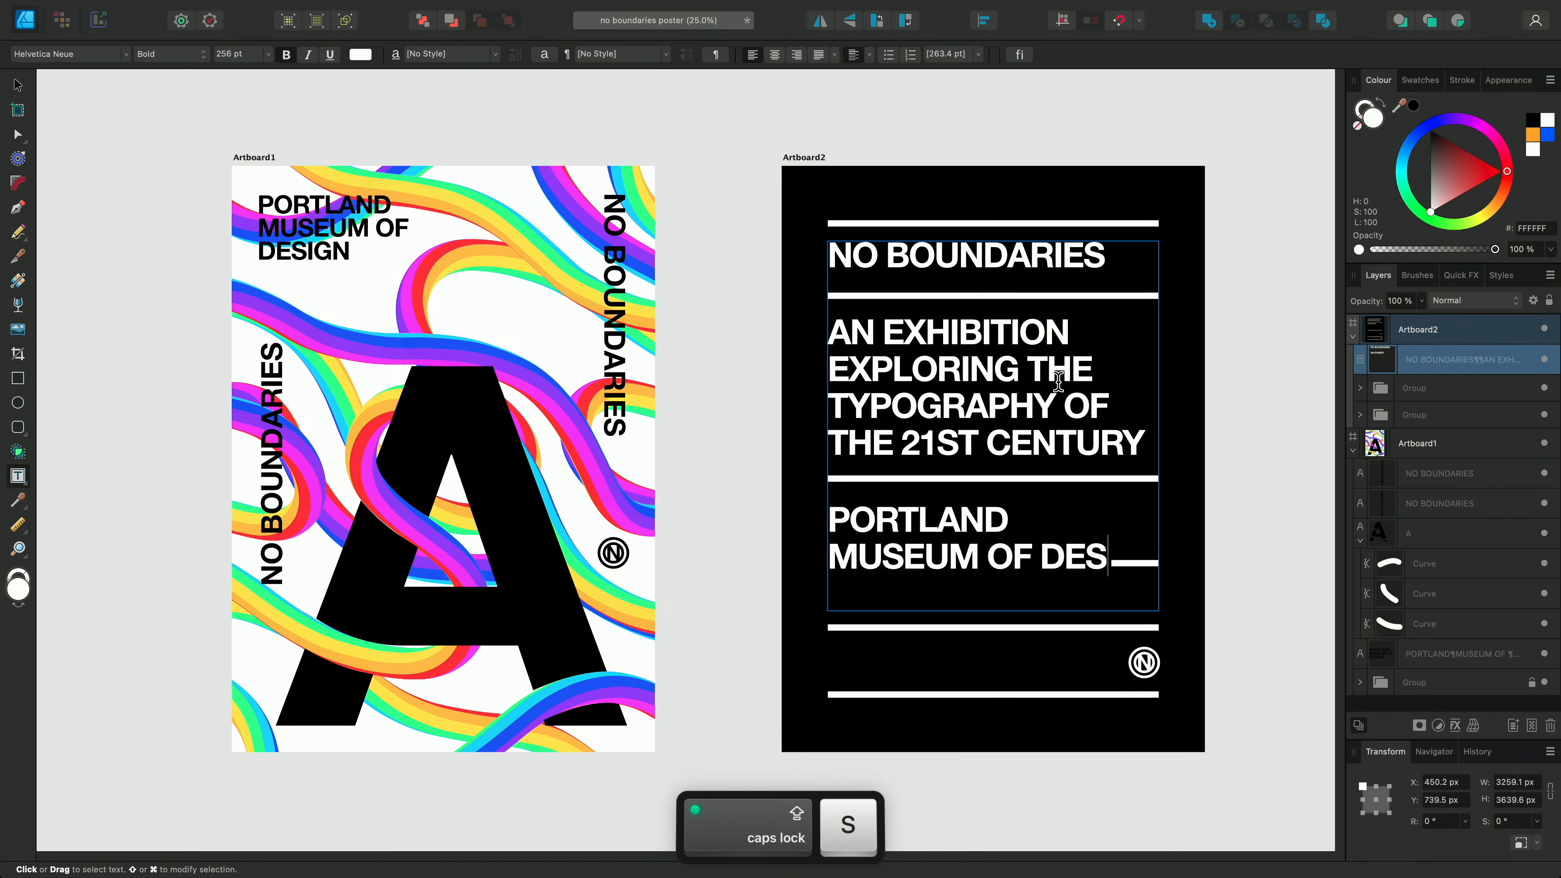
text(IGN)
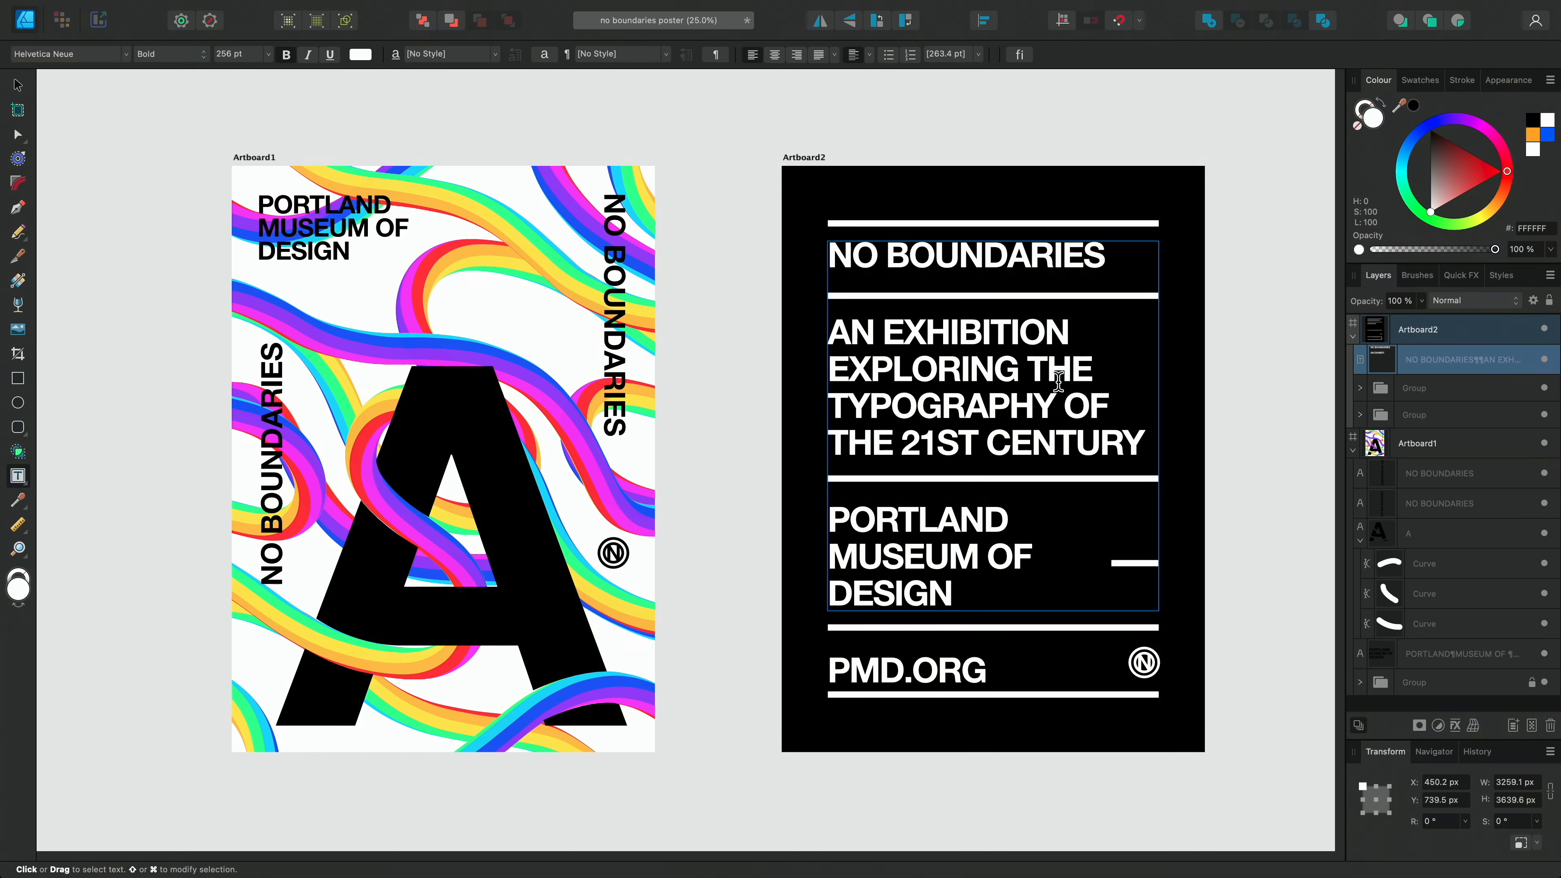
- In the Character panel, set the frame text's tracking to -22‰ and baseline shift to 0 pt
click(985, 670)
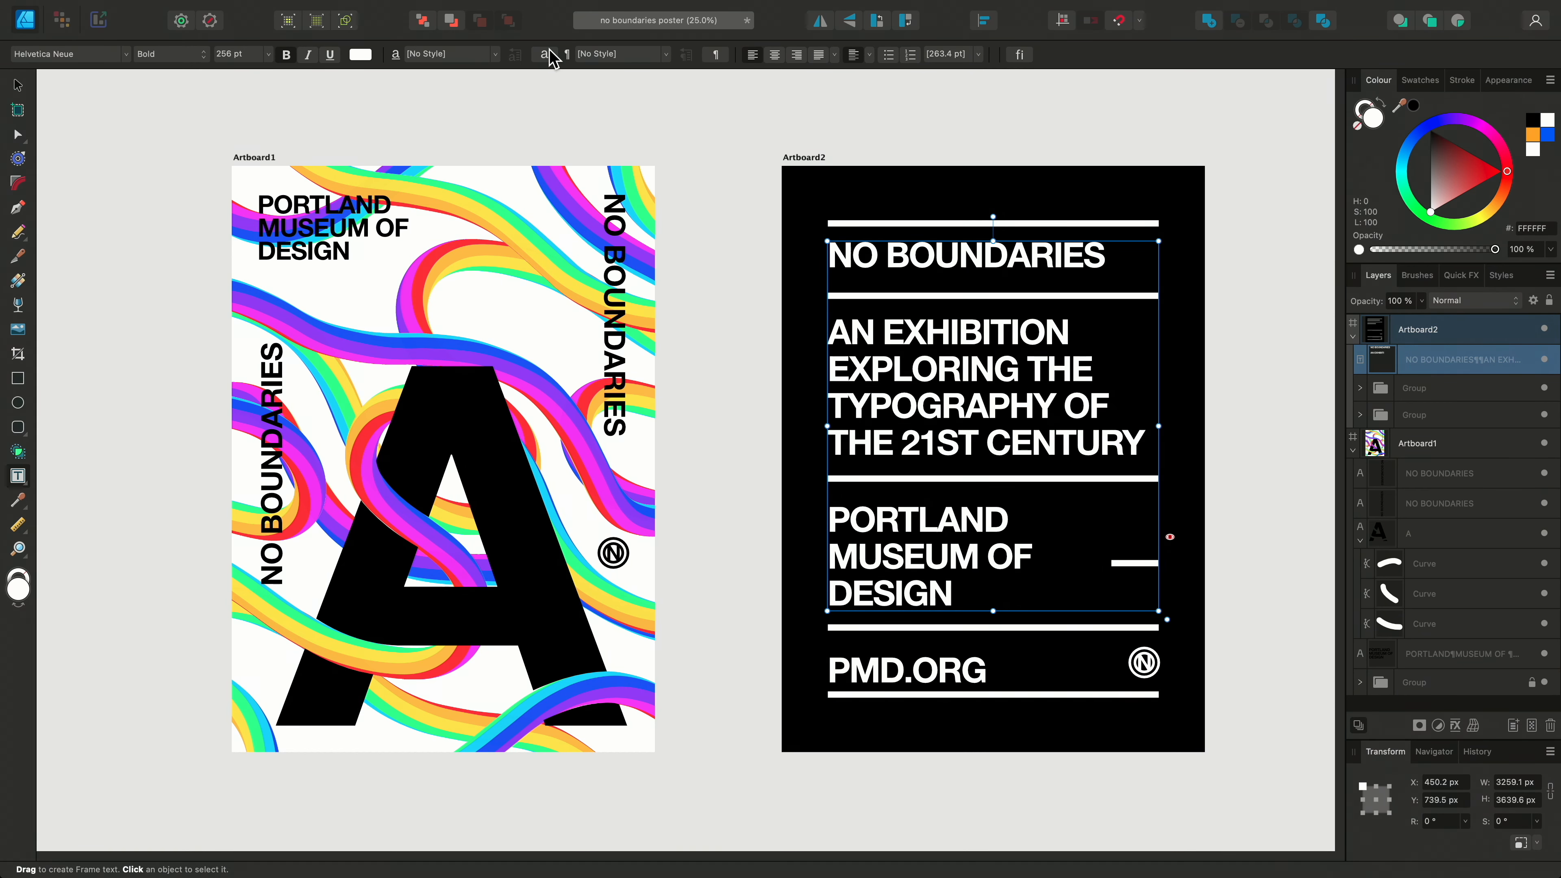
click(545, 54)
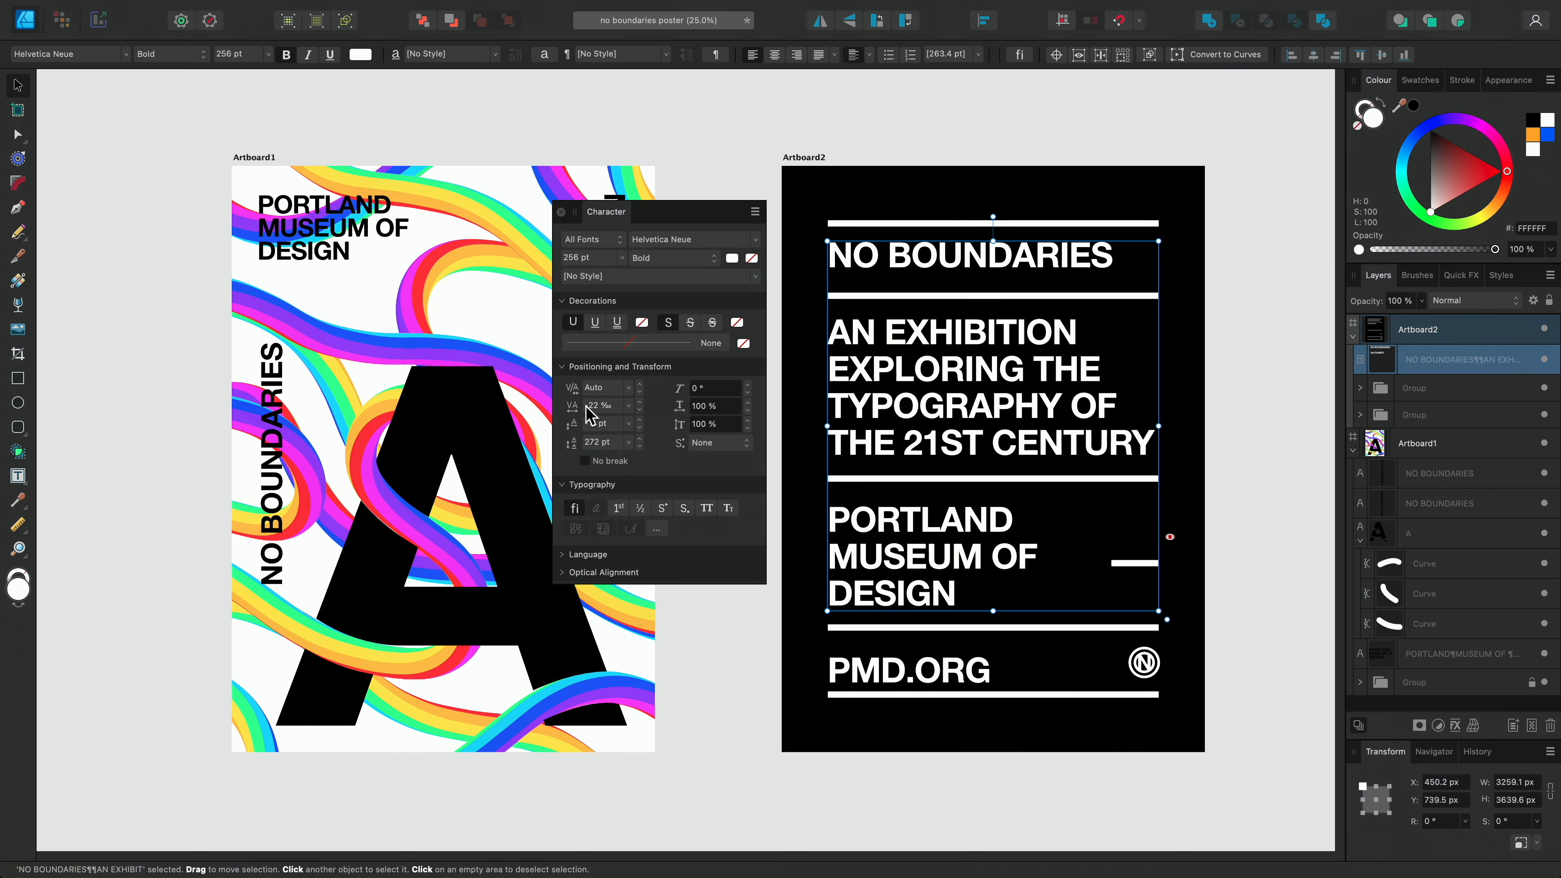
click(629, 405)
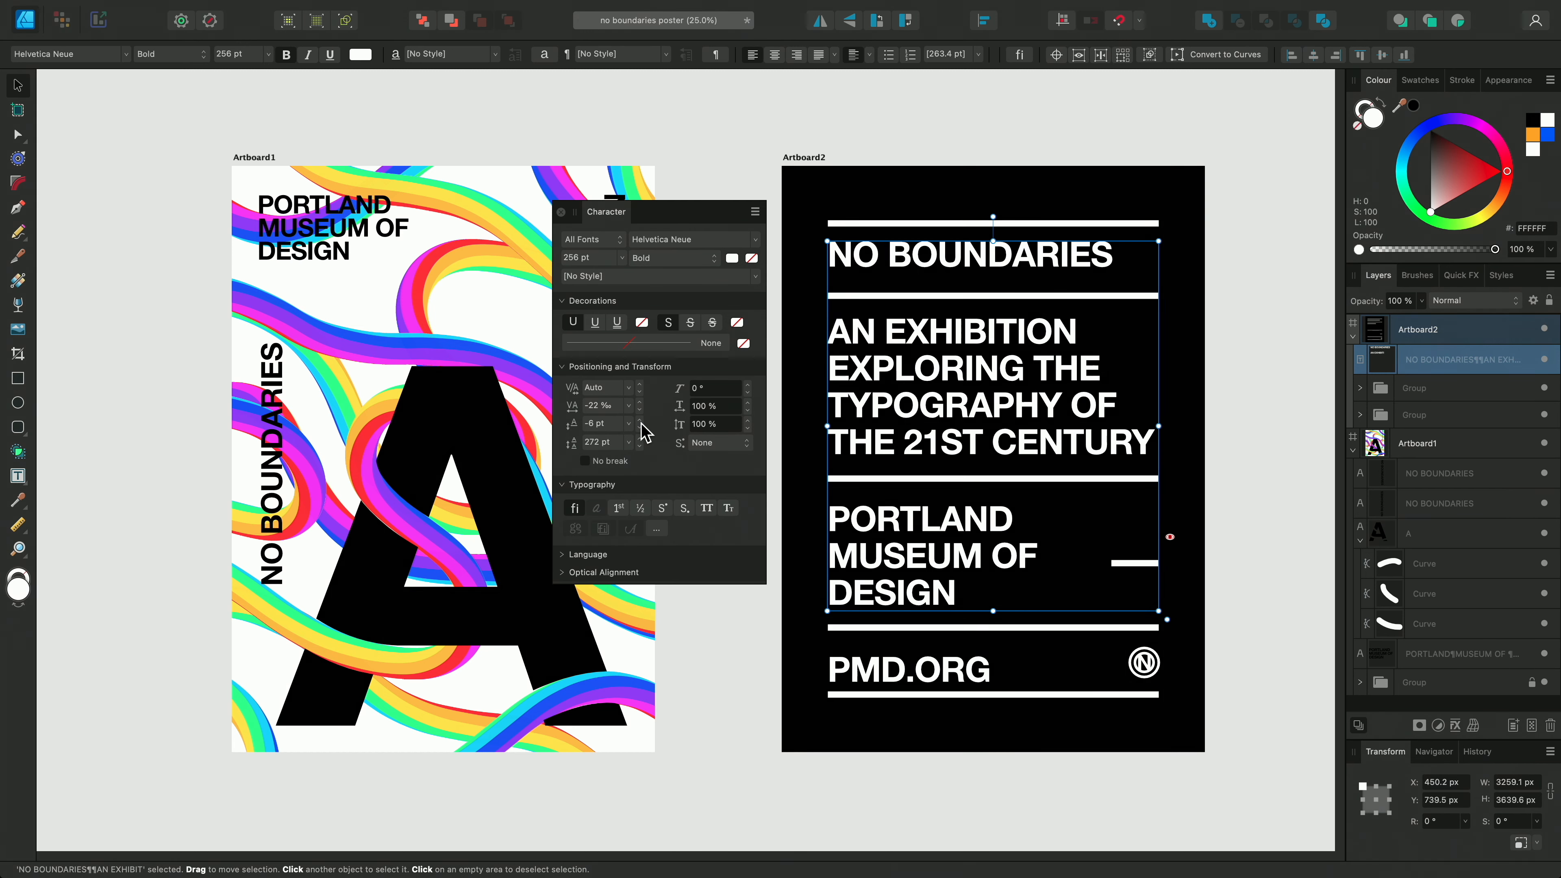
text(0)
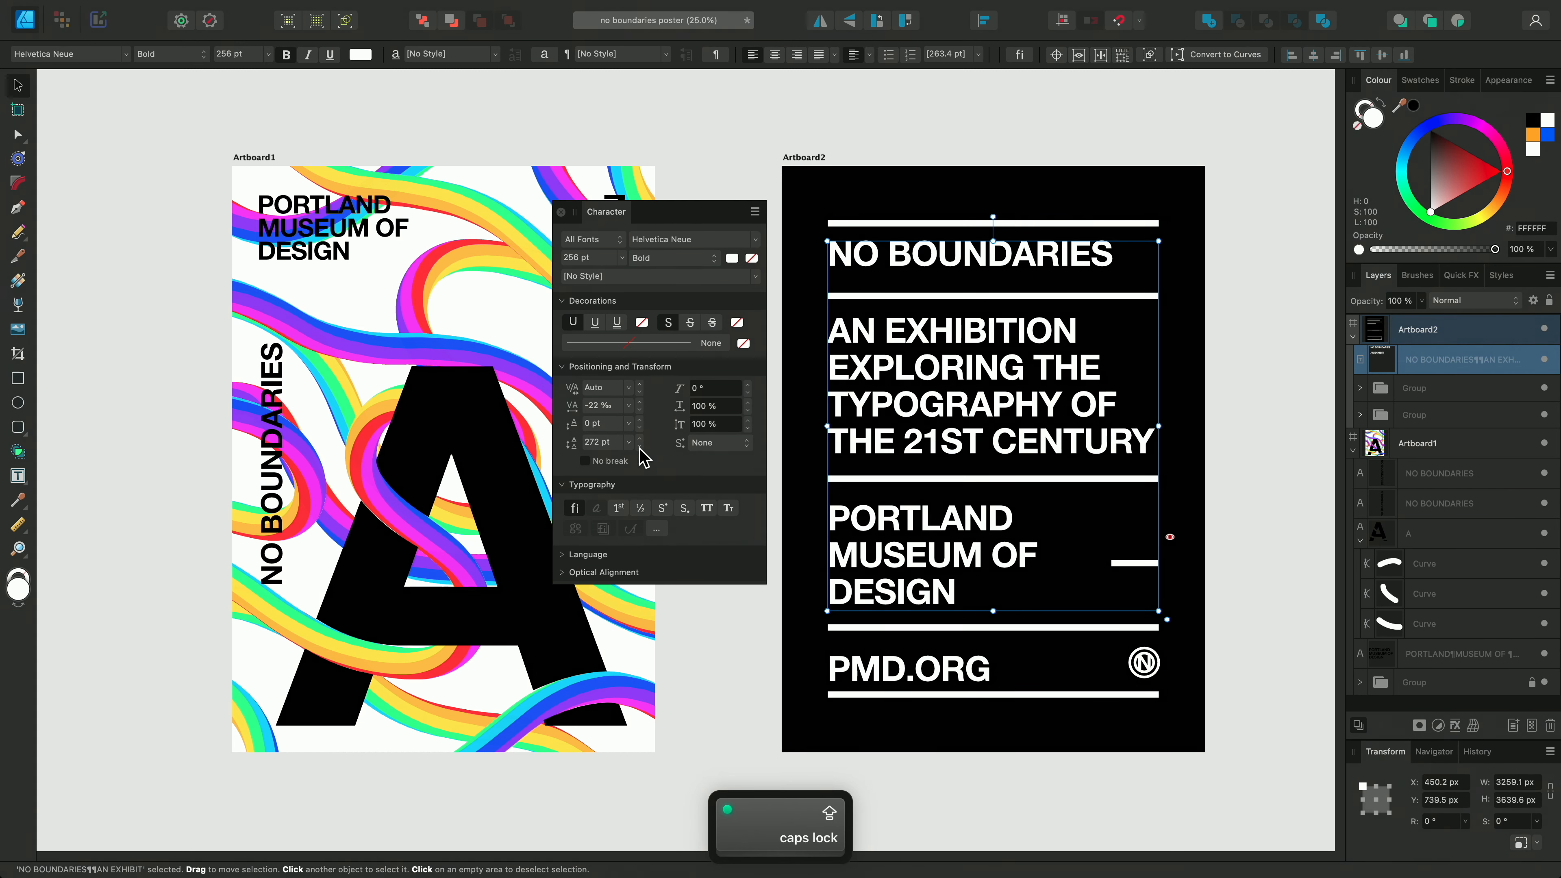
click(642, 444)
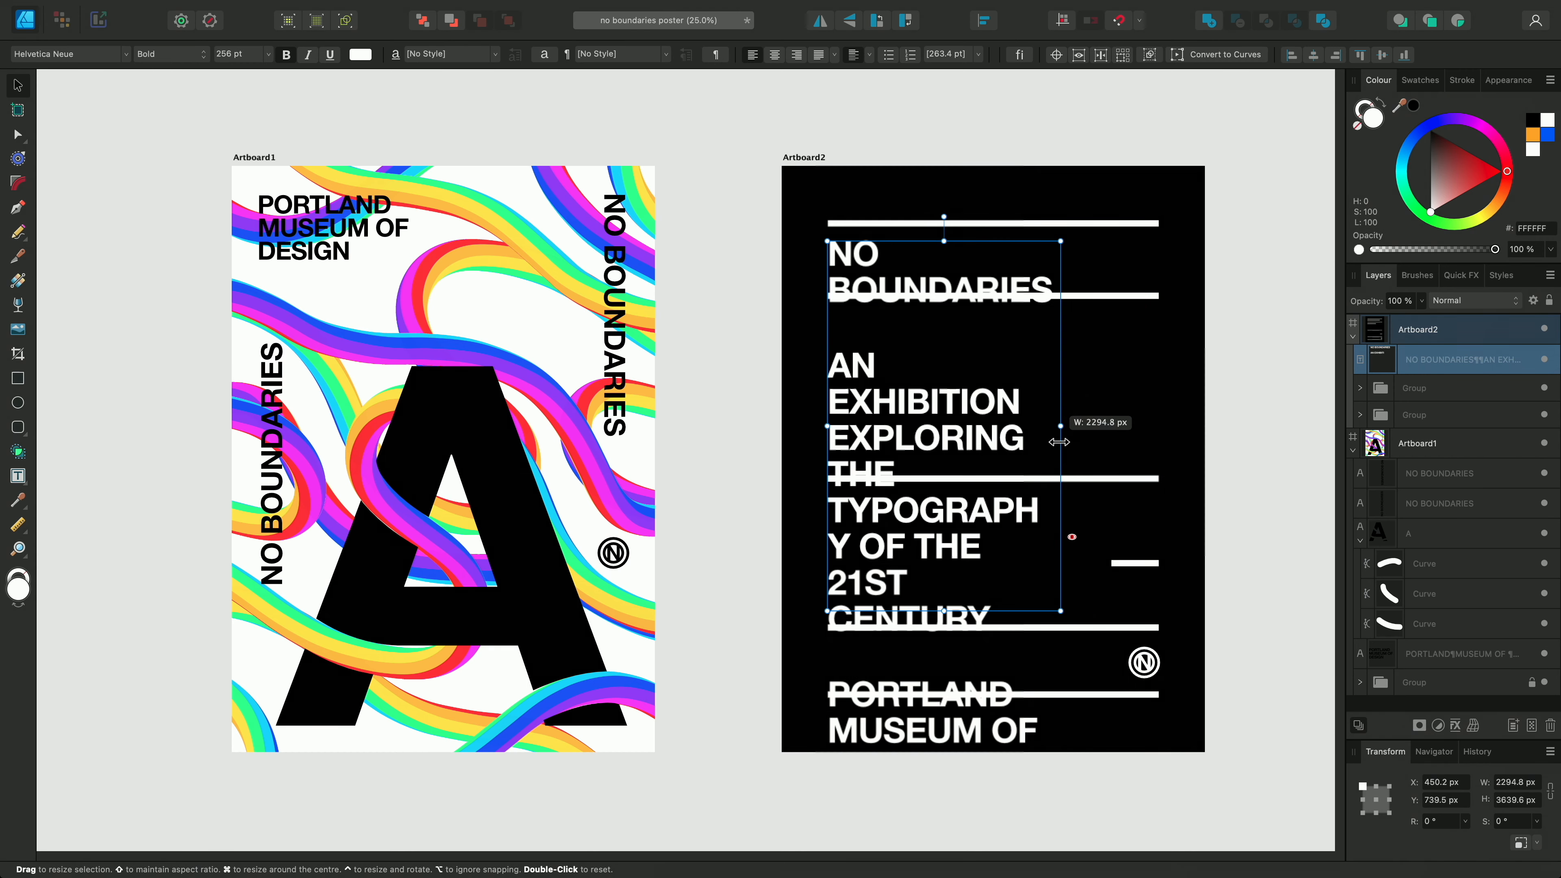
- Narrow and Cmd-scale the text frame until each text block fits between the white rules, then deselect
drag(1060, 441, 1155, 441)
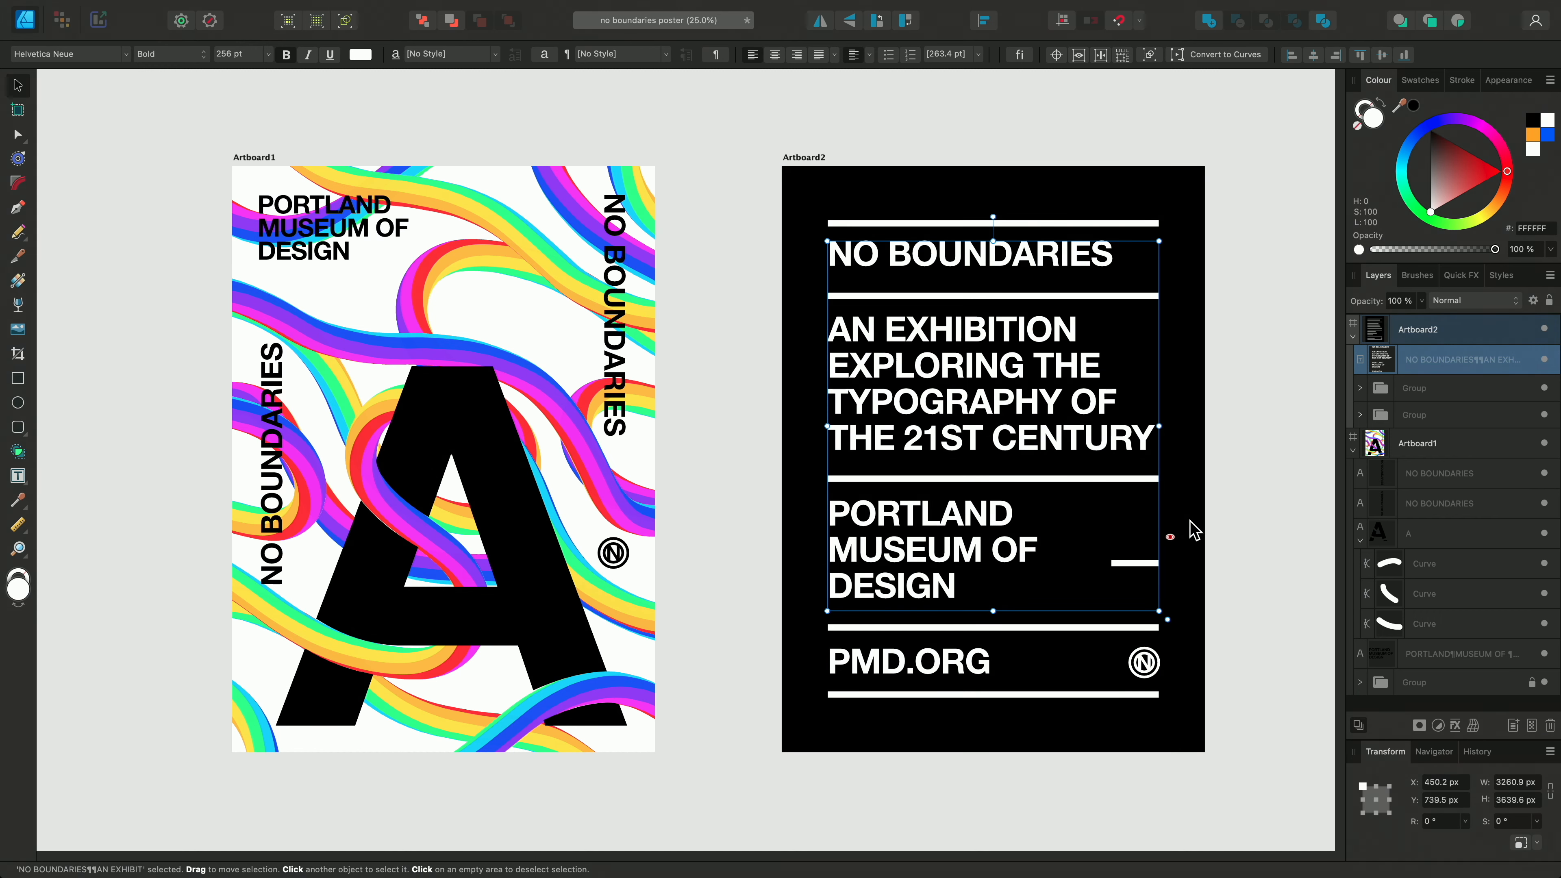
mouse_move(1168, 618)
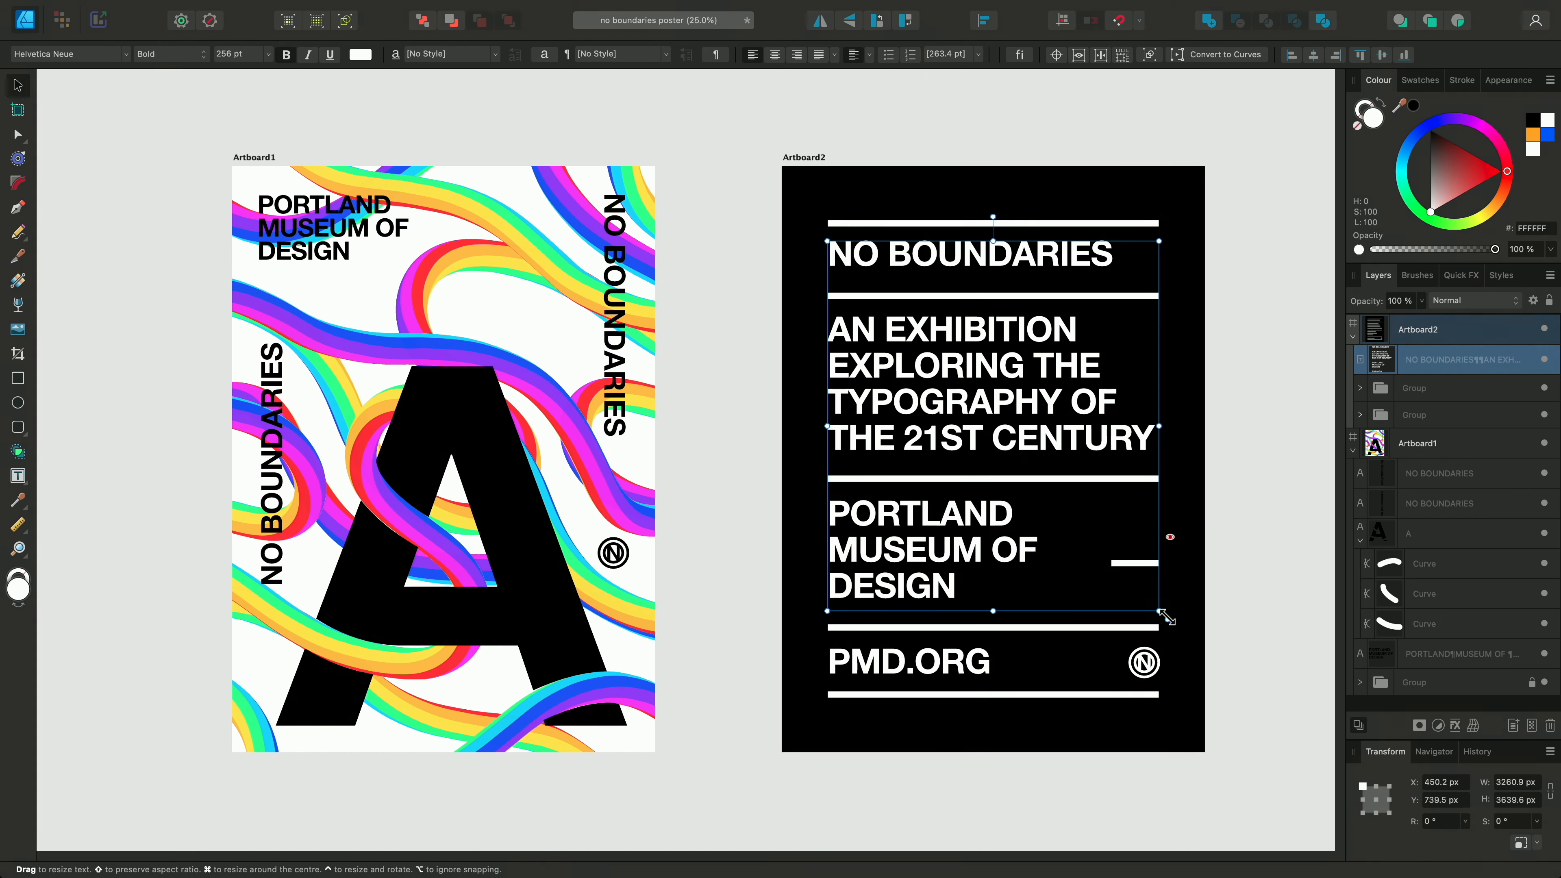
drag(1167, 617, 1145, 578)
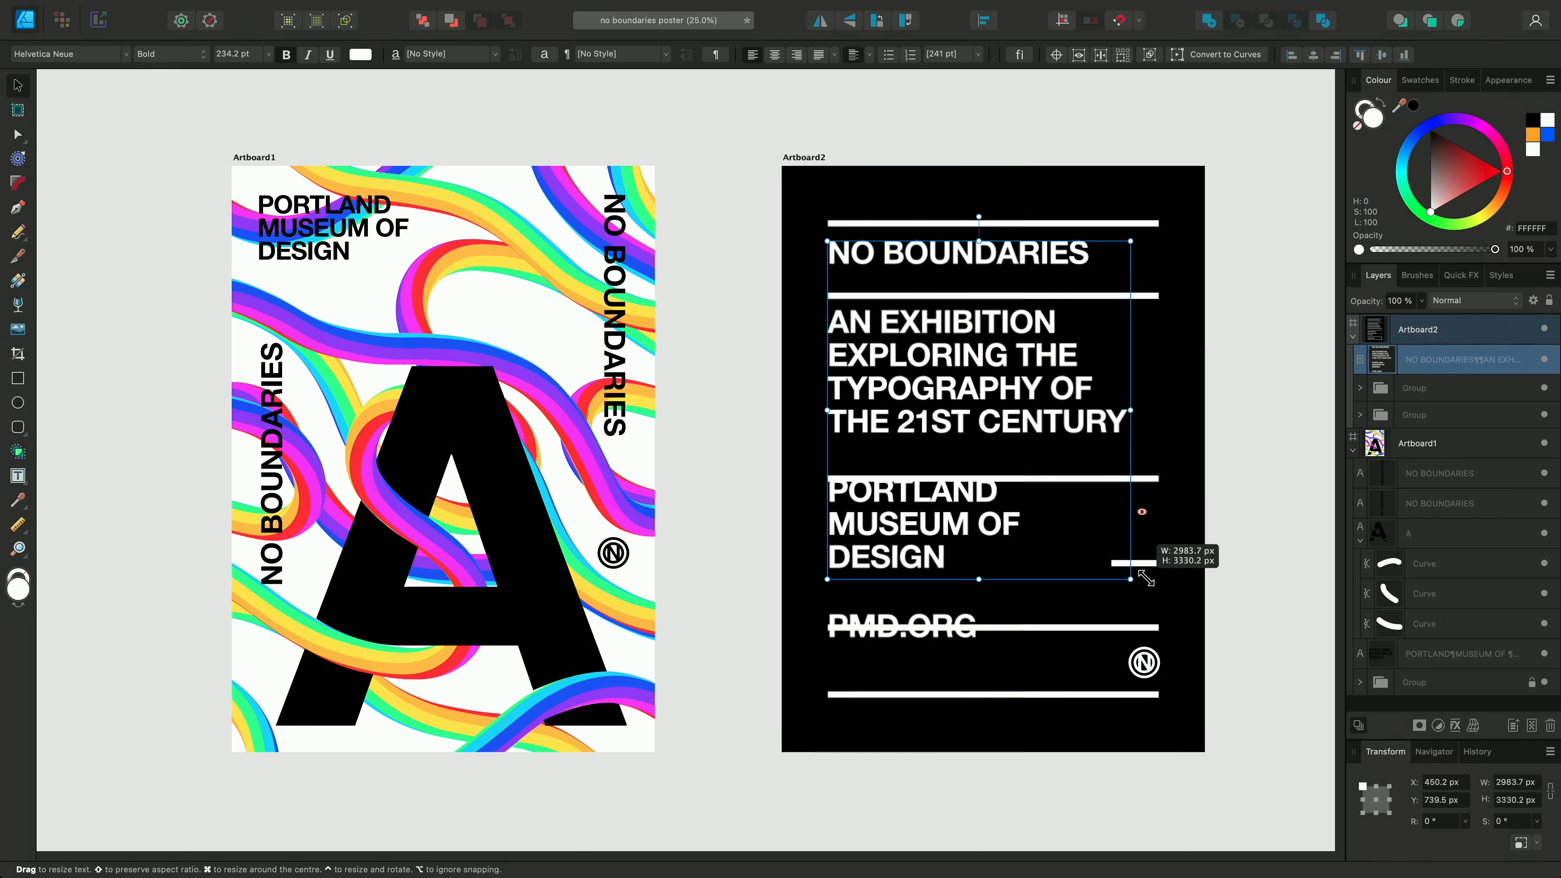
drag(1143, 576, 1153, 629)
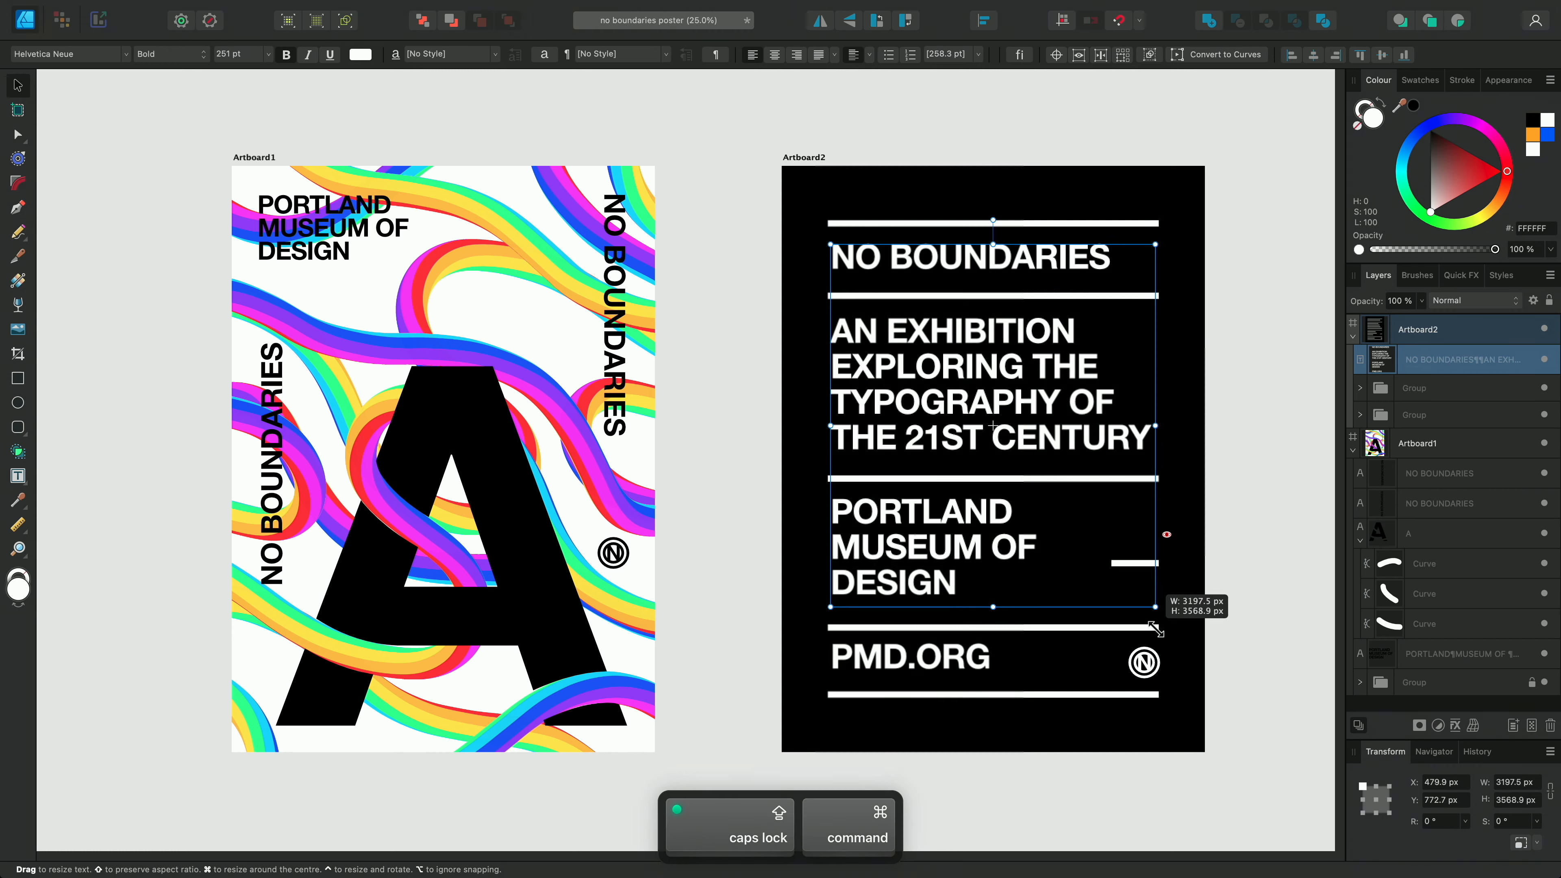
drag(1155, 607, 1149, 625)
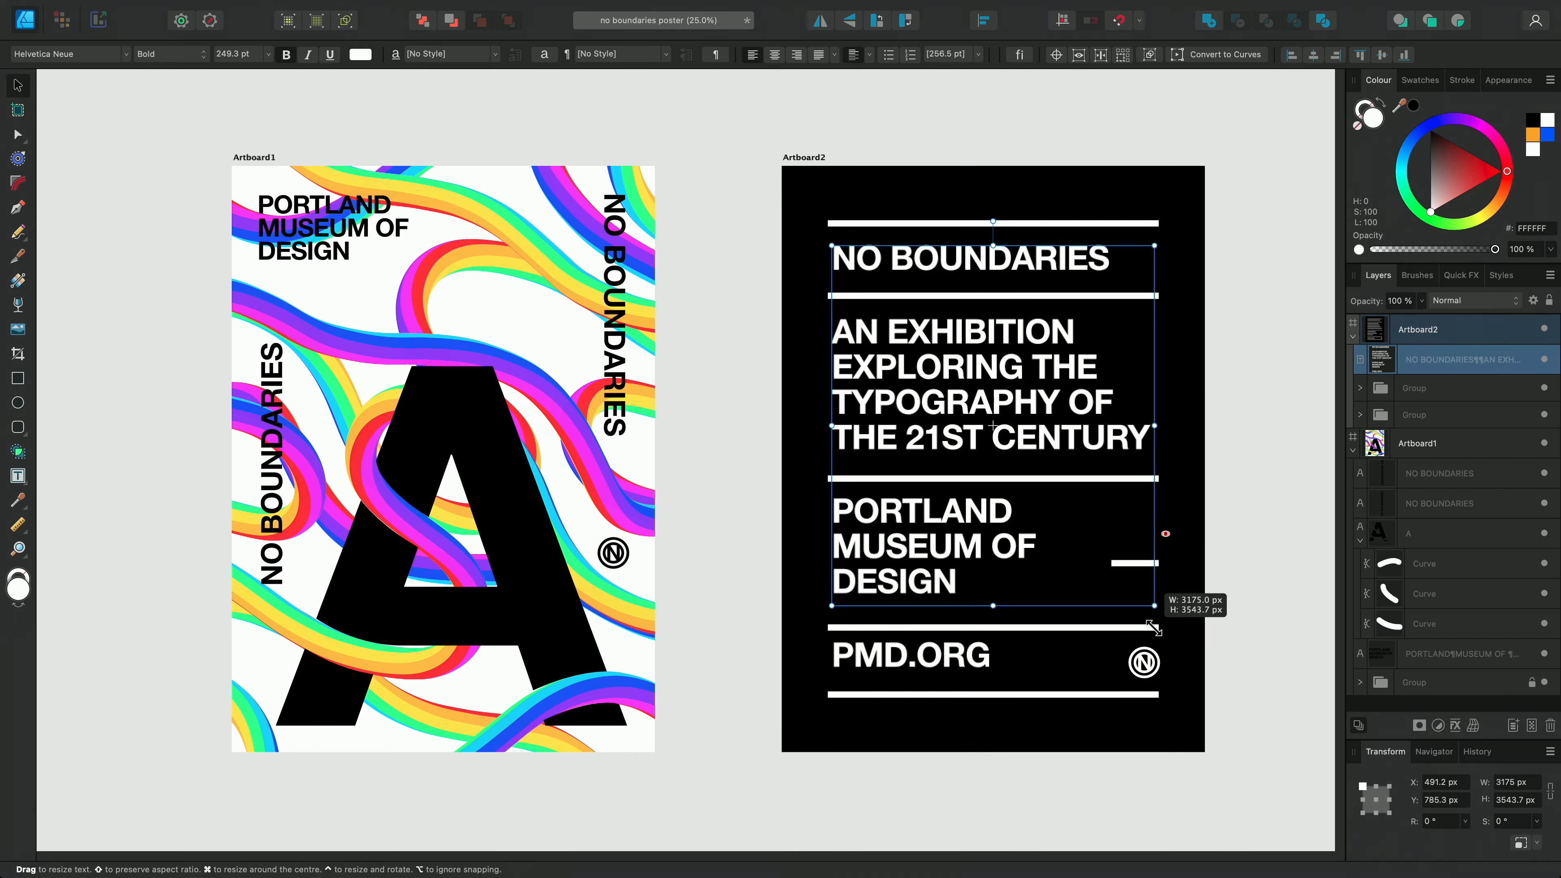
drag(1156, 606, 1165, 627)
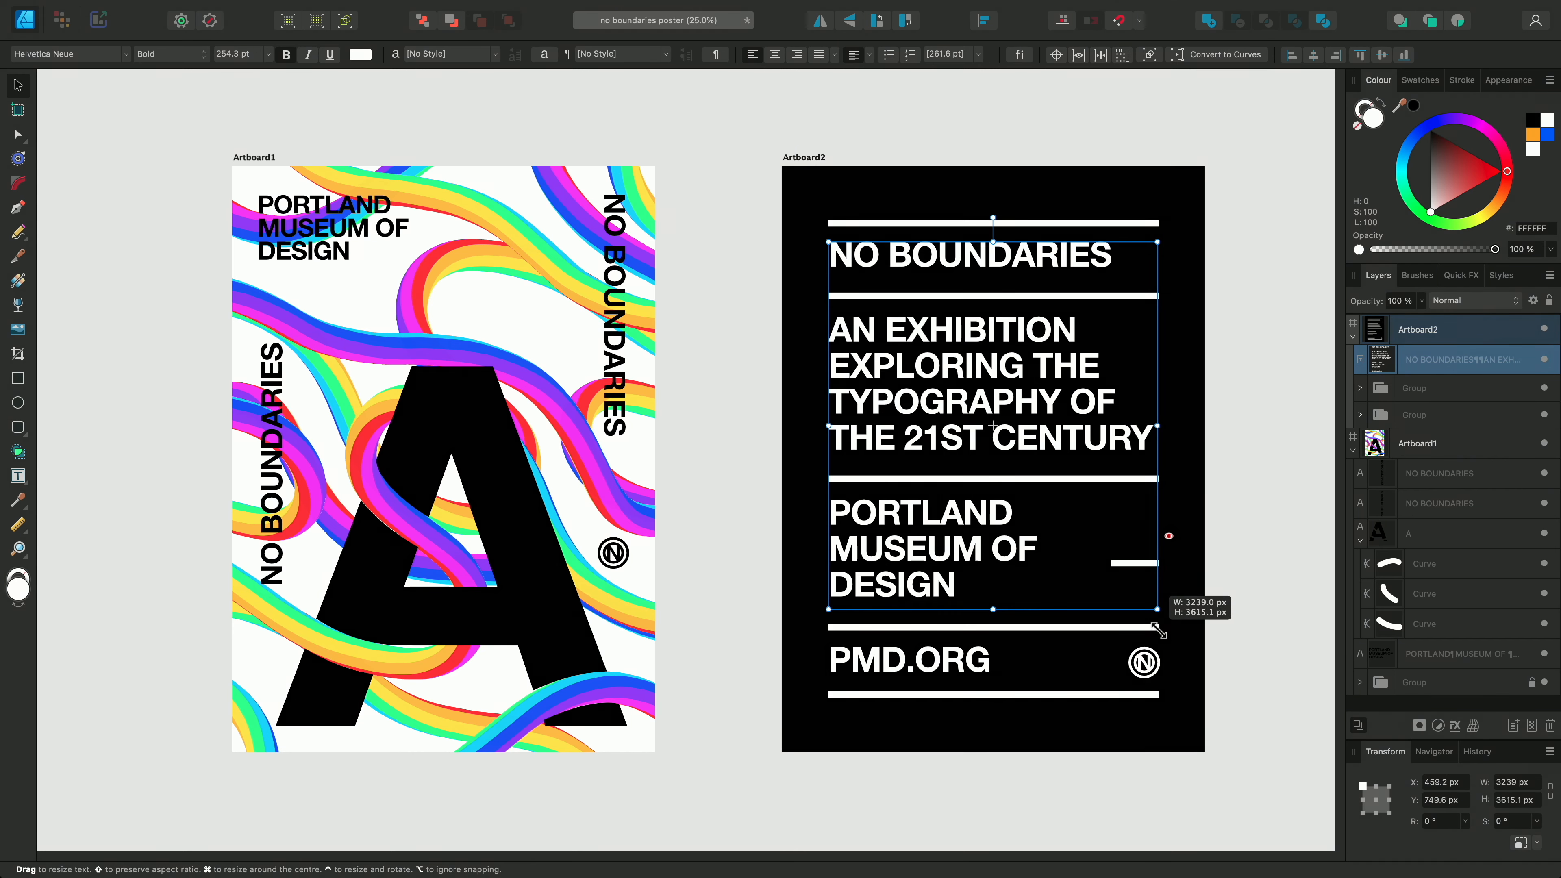
key(capslock)
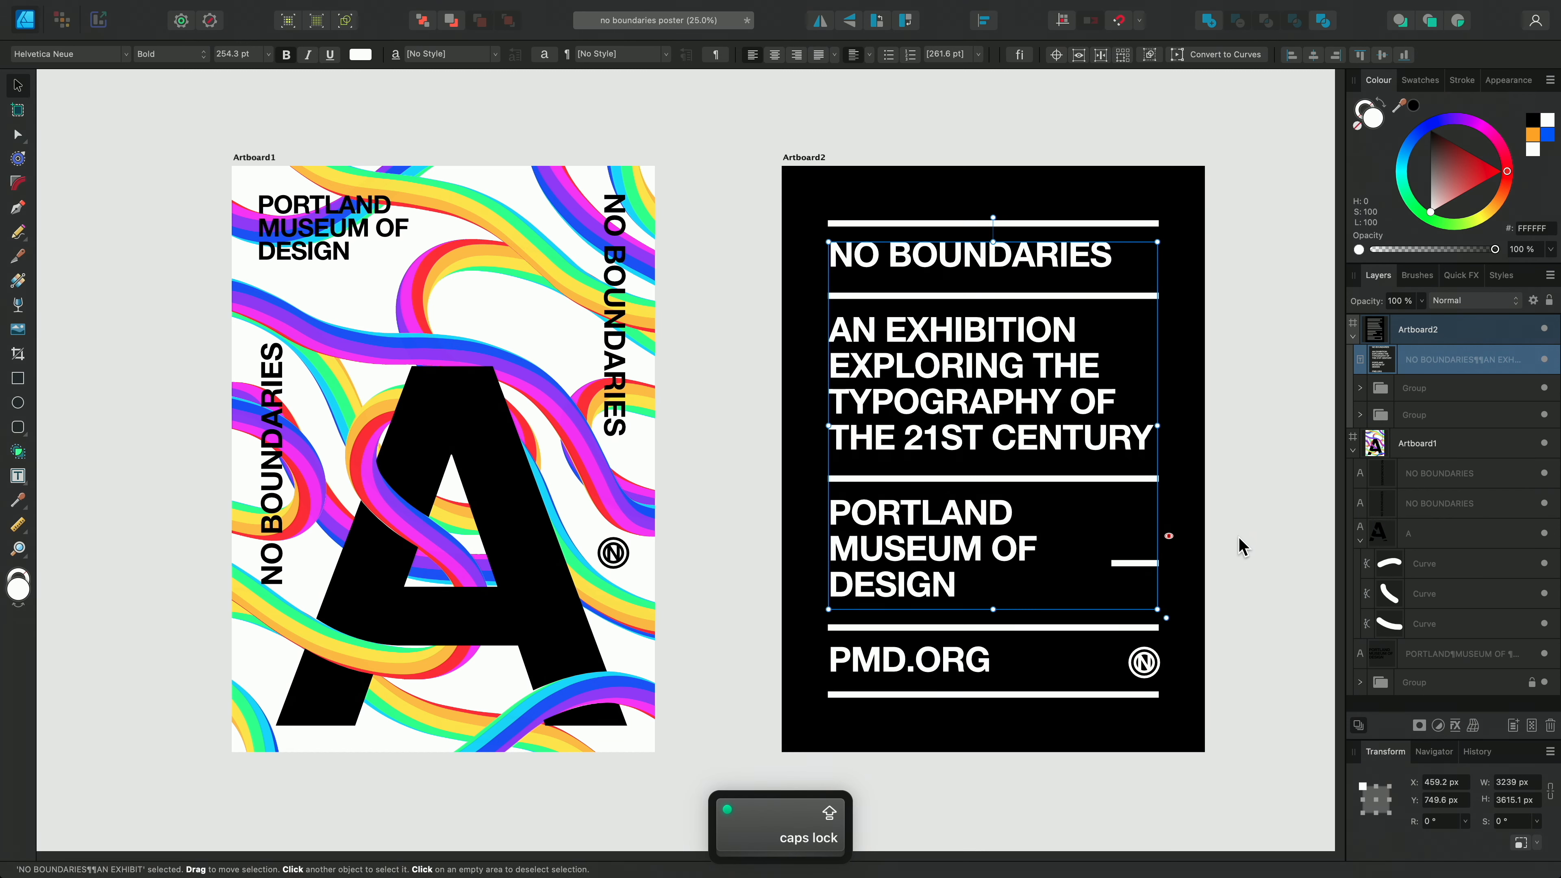
click(1264, 634)
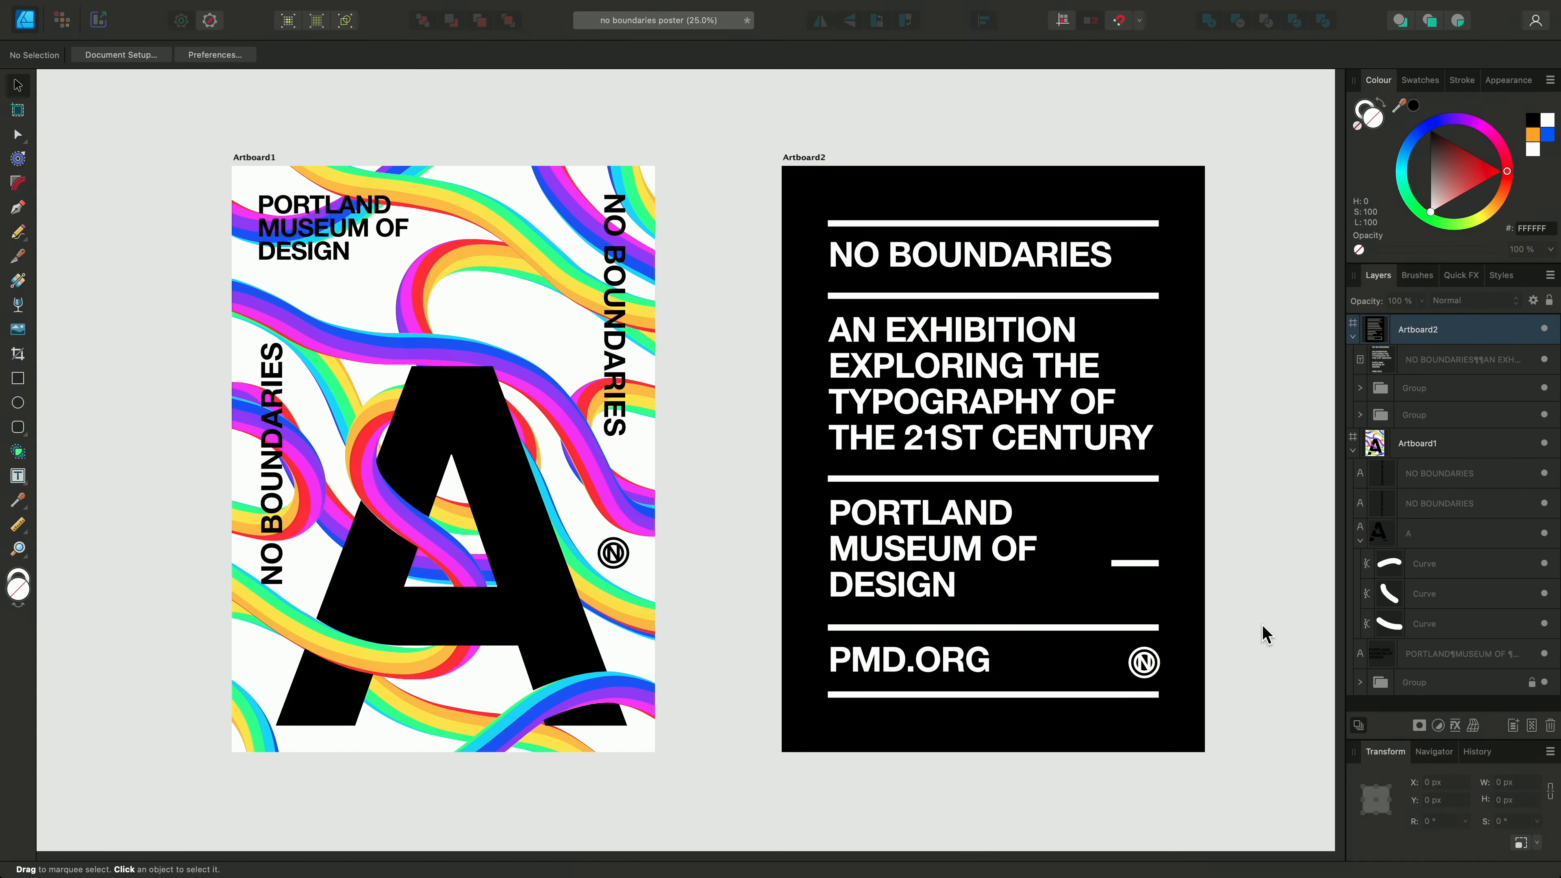